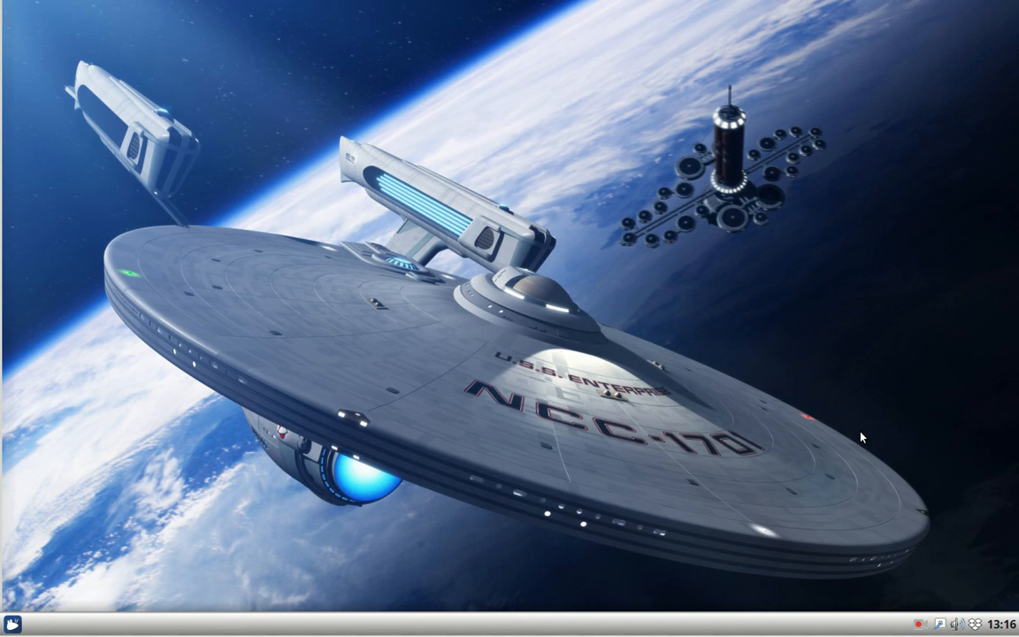
pyautogui.moveTo(860, 516)
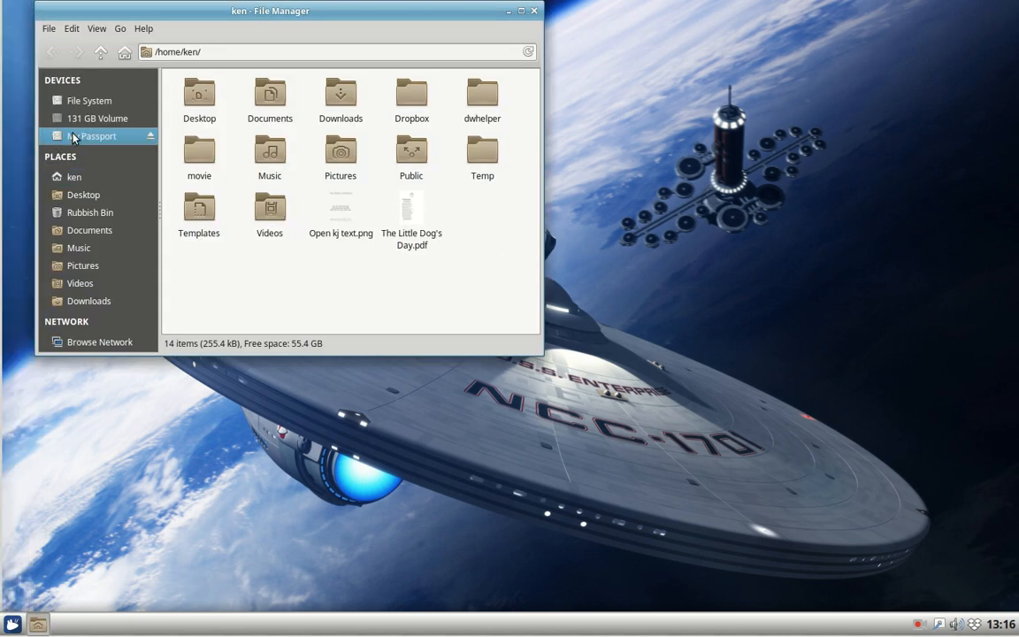
# Open the My Passport drive and browse the music videos in its Background folder
pyautogui.click(92, 134)
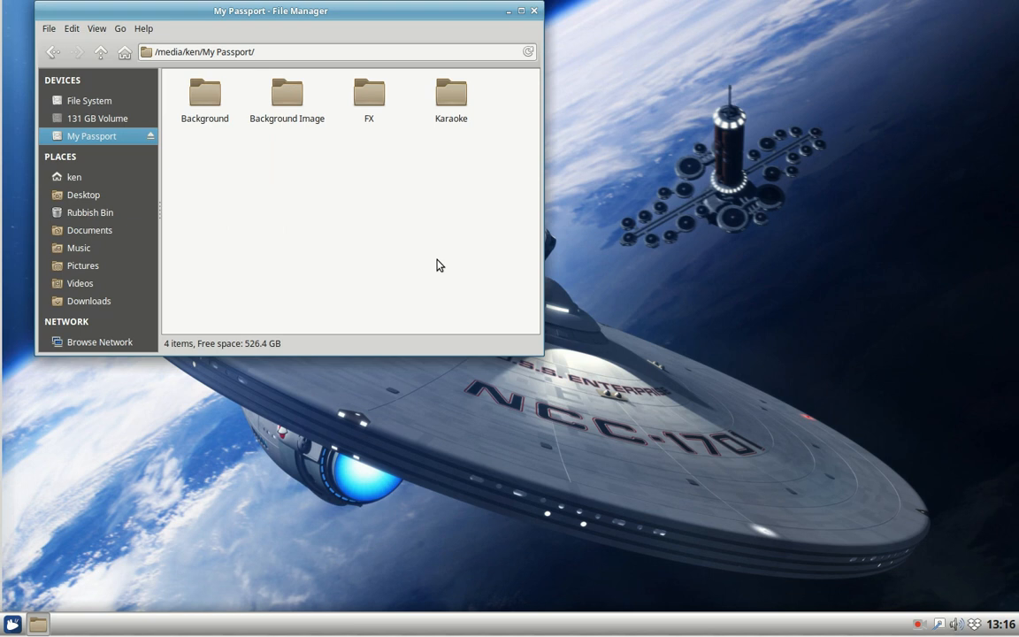
pyautogui.moveTo(206, 96)
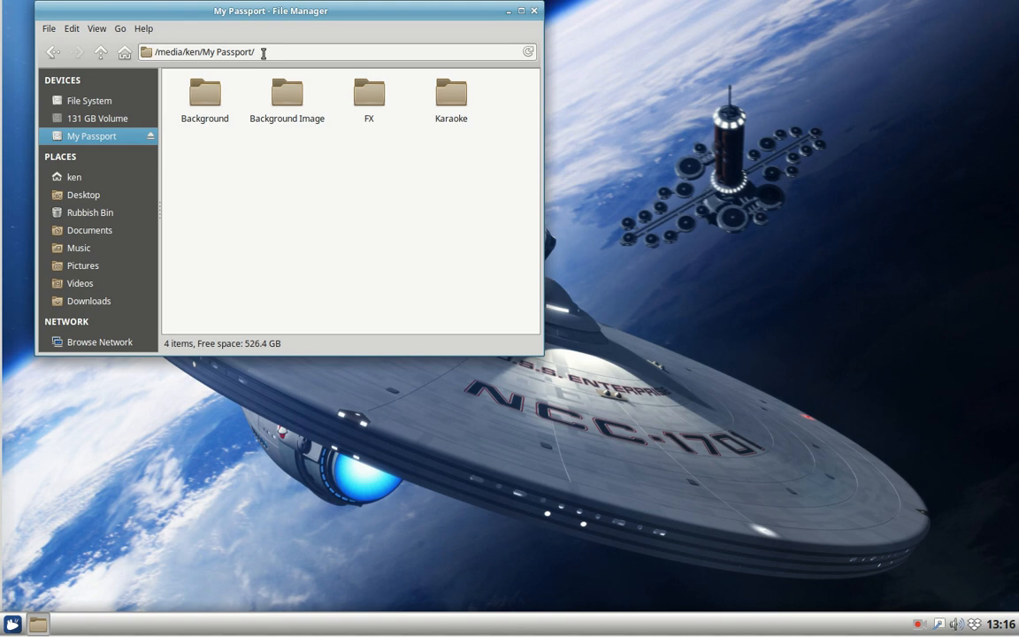
pyautogui.moveTo(271, 10); pyautogui.dragTo(523, 124)
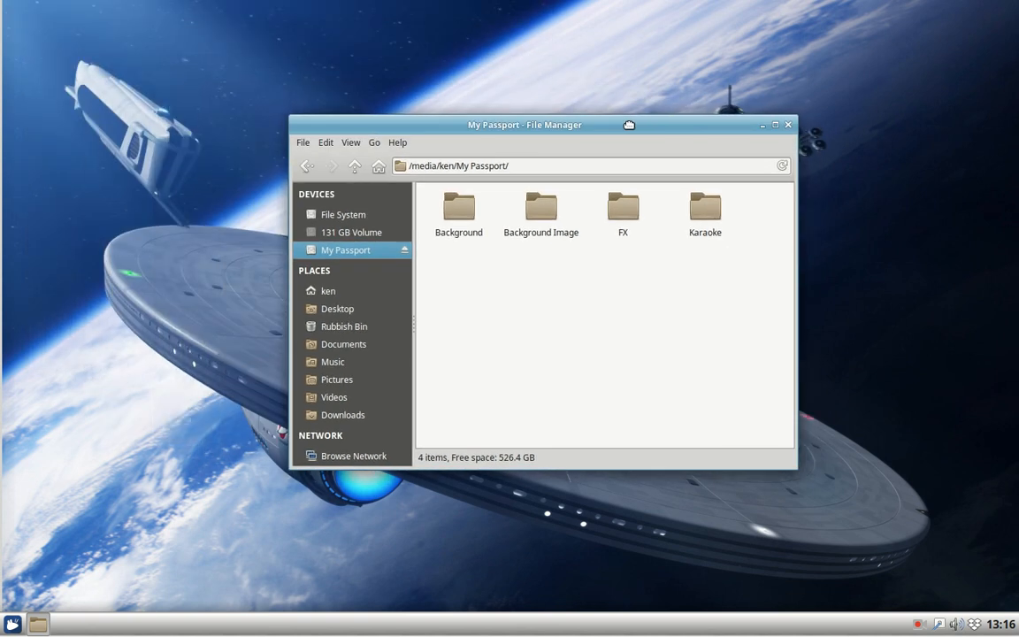
pyautogui.click(459, 209)
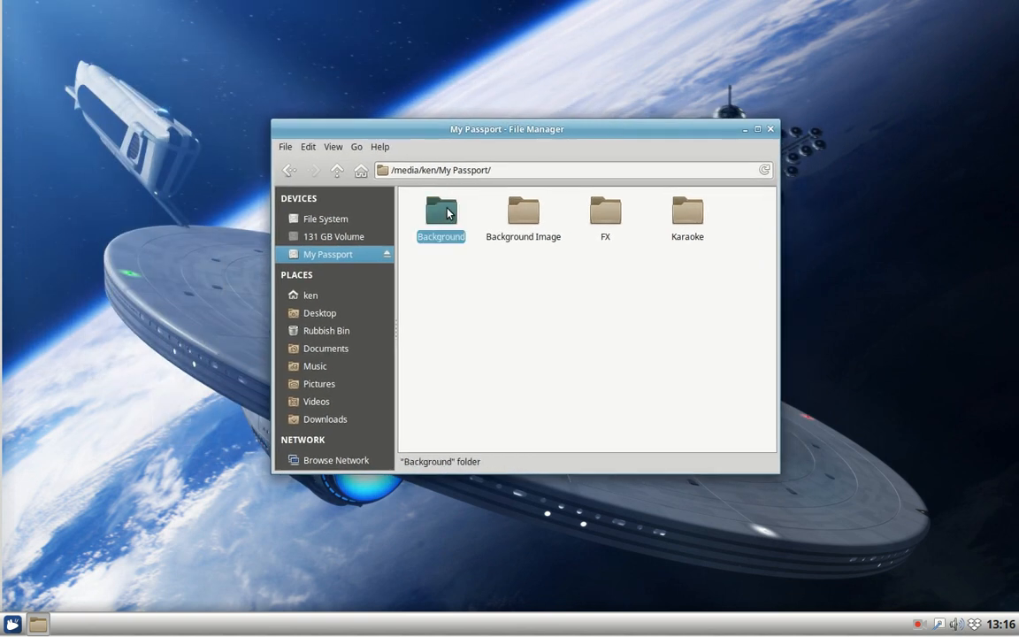
pyautogui.moveTo(437, 219)
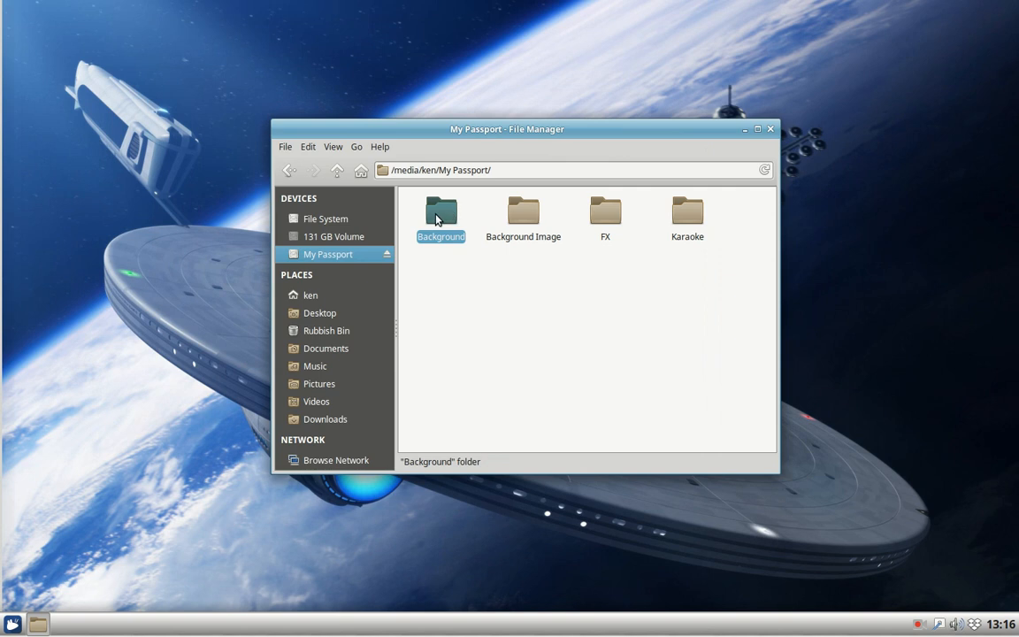
pyautogui.doubleClick(441, 213)
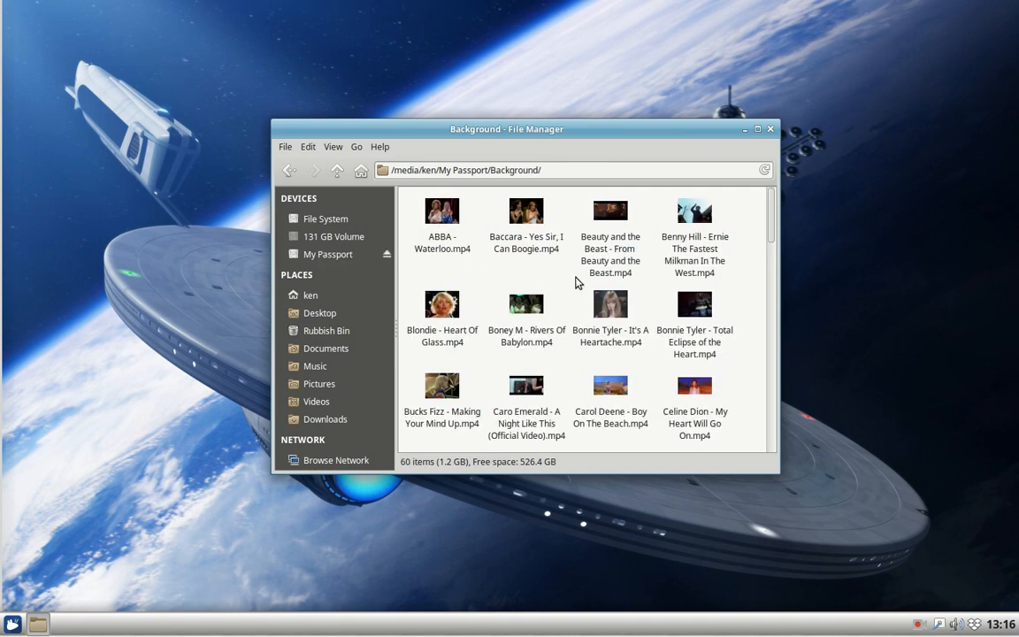
pyautogui.scroll(-3)
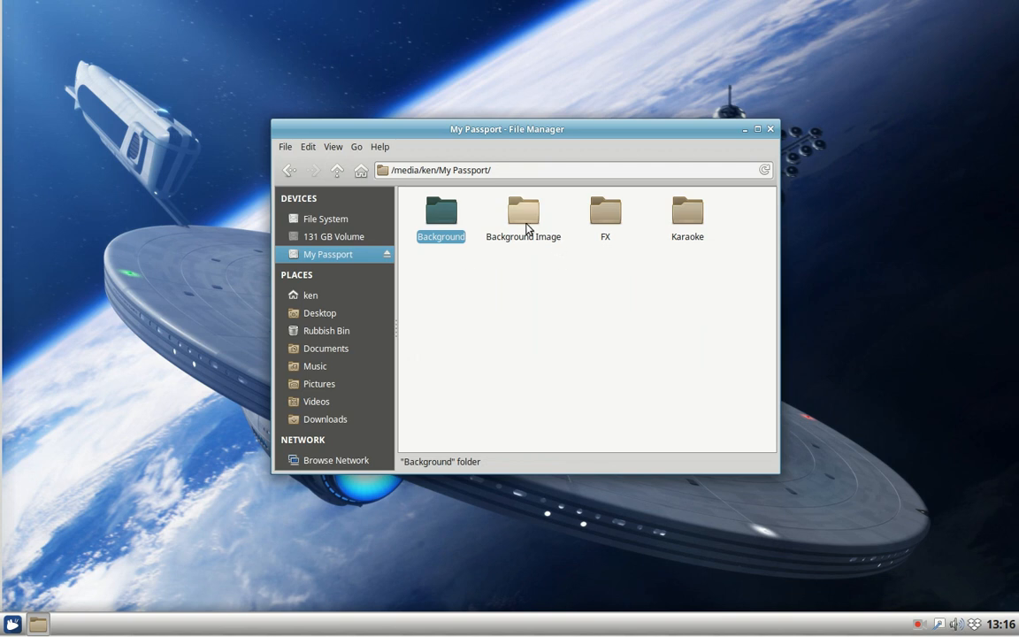
pyautogui.doubleClick(524, 212)
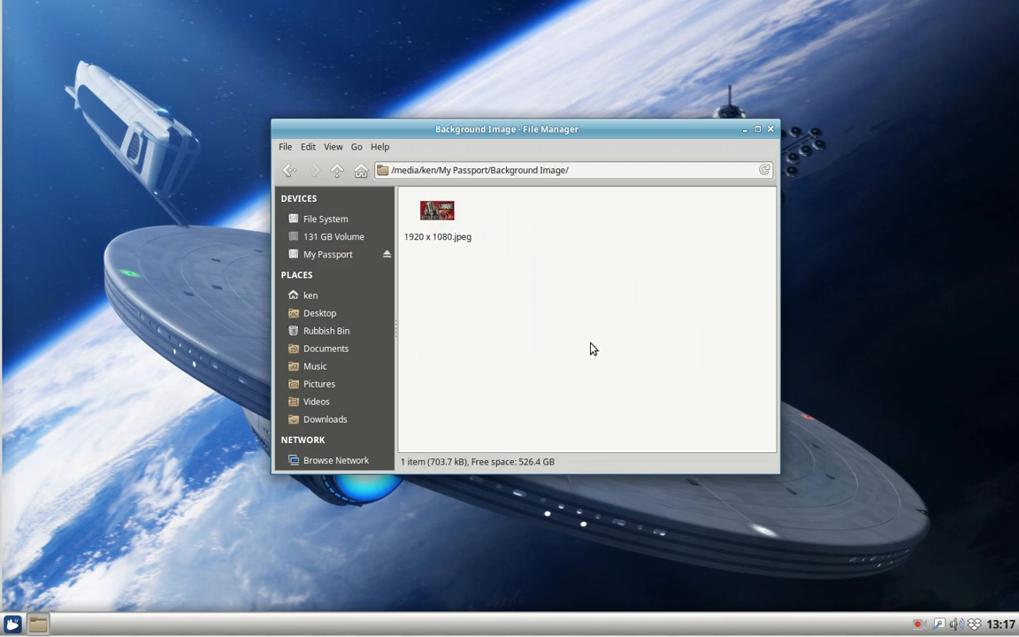
pyautogui.moveTo(443, 226)
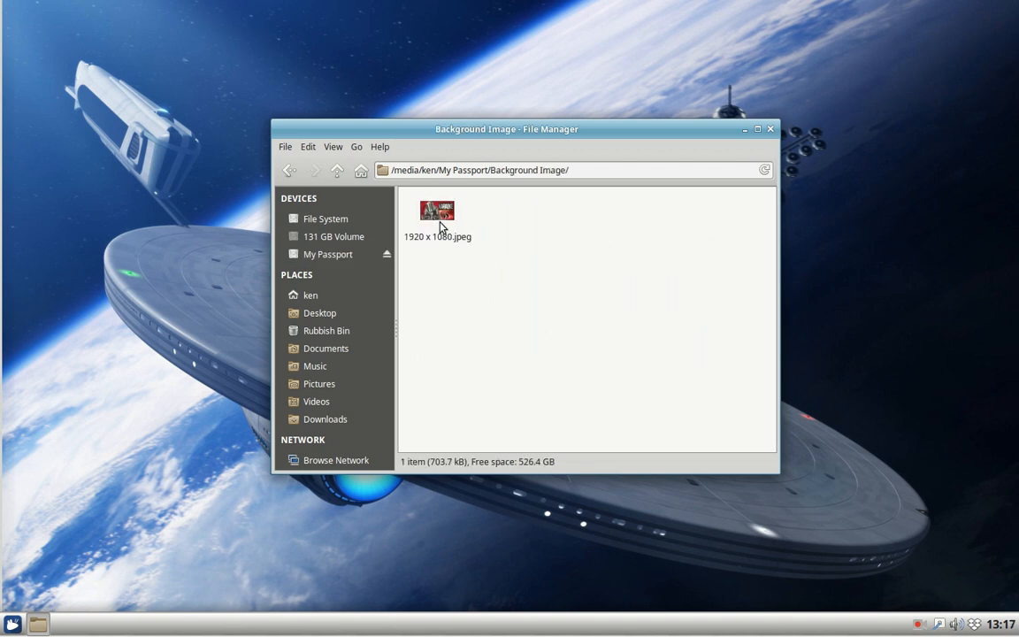
pyautogui.doubleClick(435, 211)
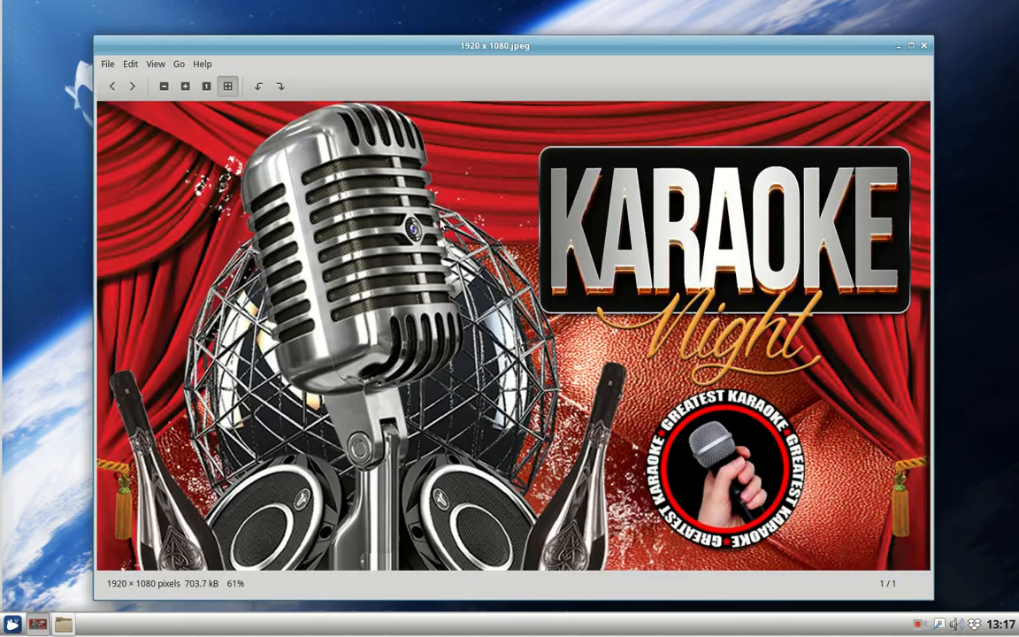
pyautogui.moveTo(938, 97)
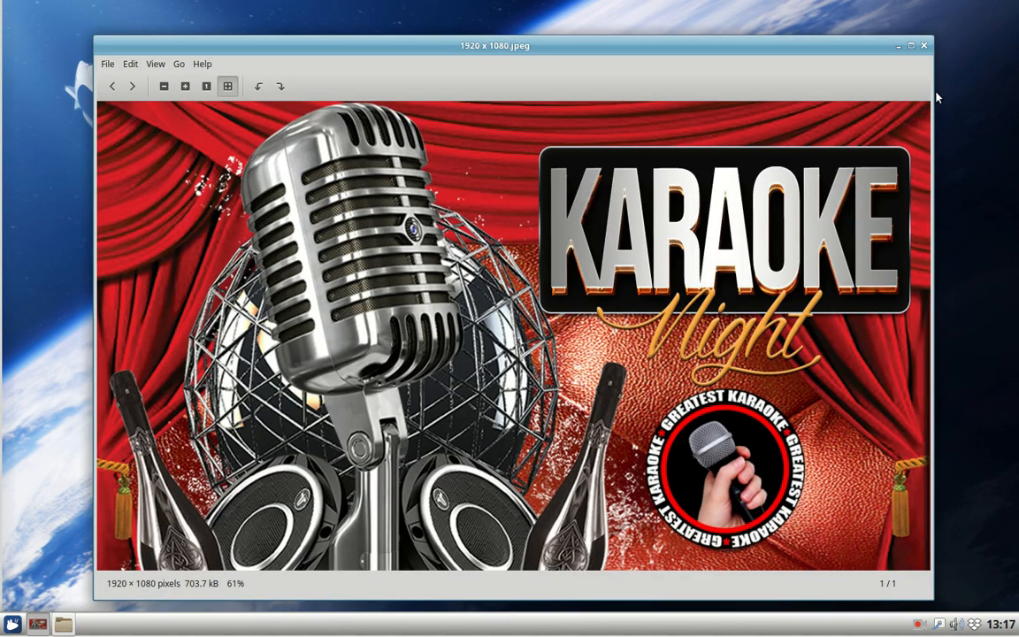
pyautogui.click(924, 46)
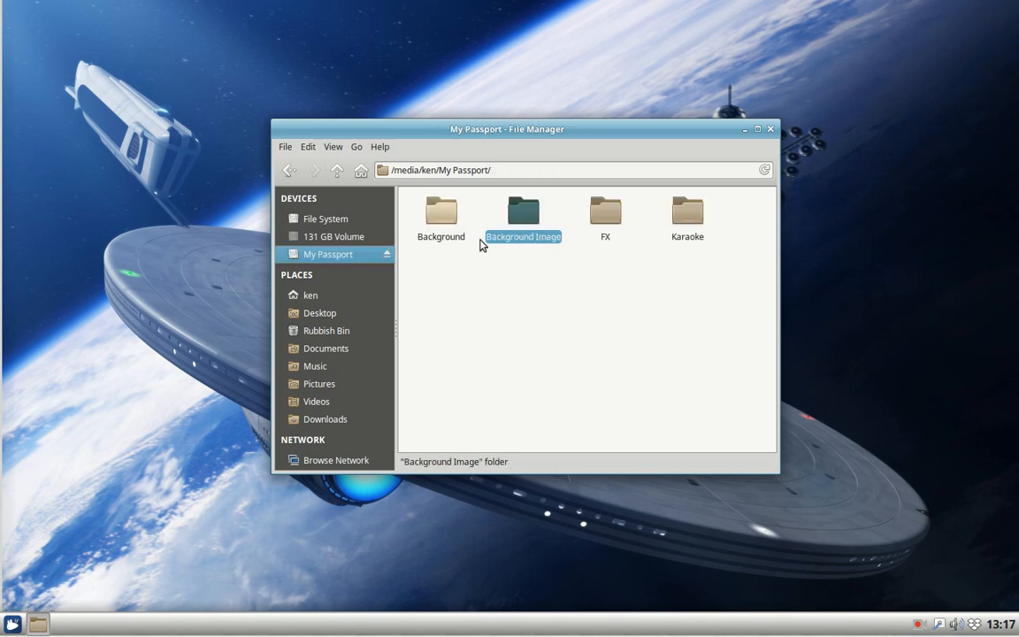
pyautogui.moveTo(605, 216)
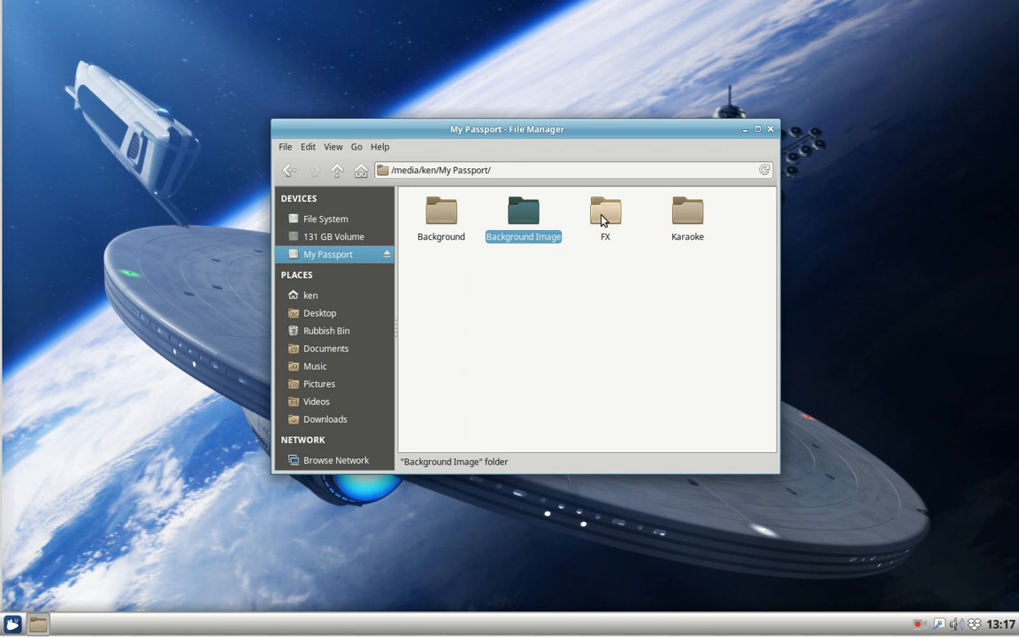
pyautogui.moveTo(687, 212)
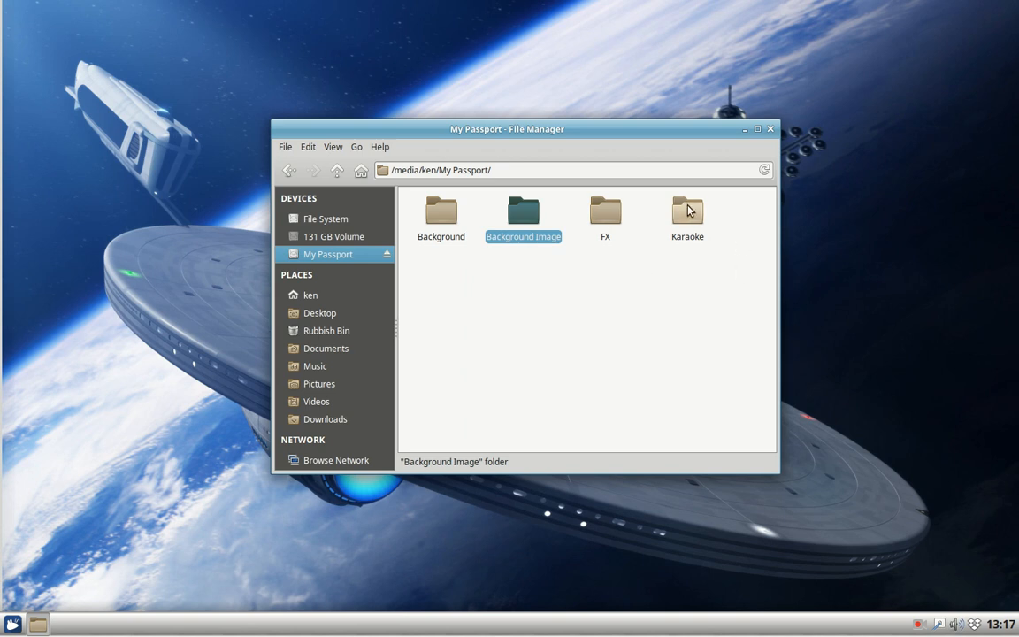
pyautogui.moveTo(692, 210)
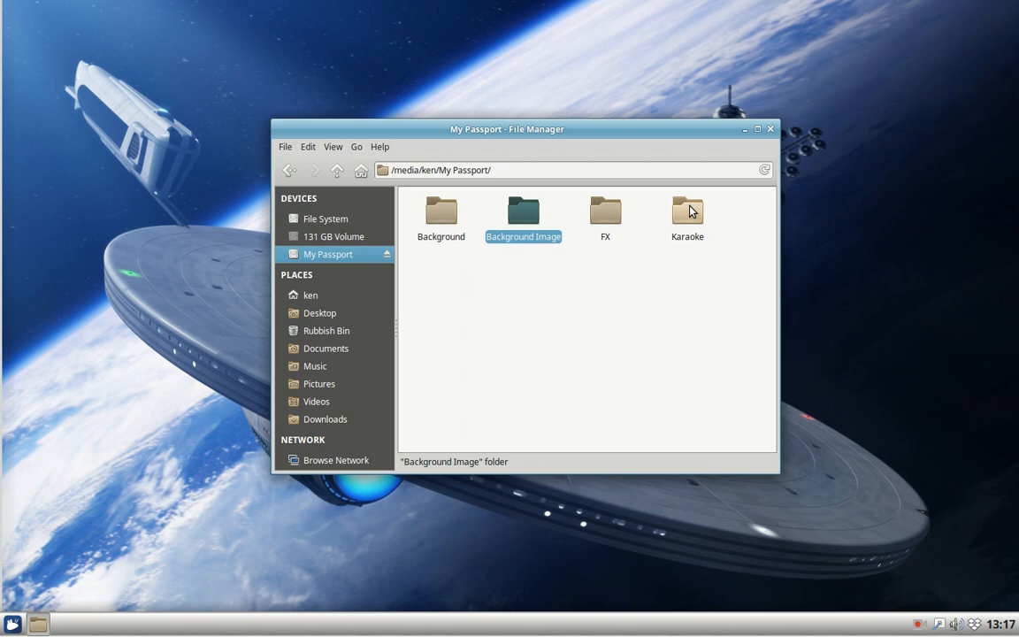
# Open the Karaoke folder to view its subfolders, then close the file manager
pyautogui.doubleClick(686, 213)
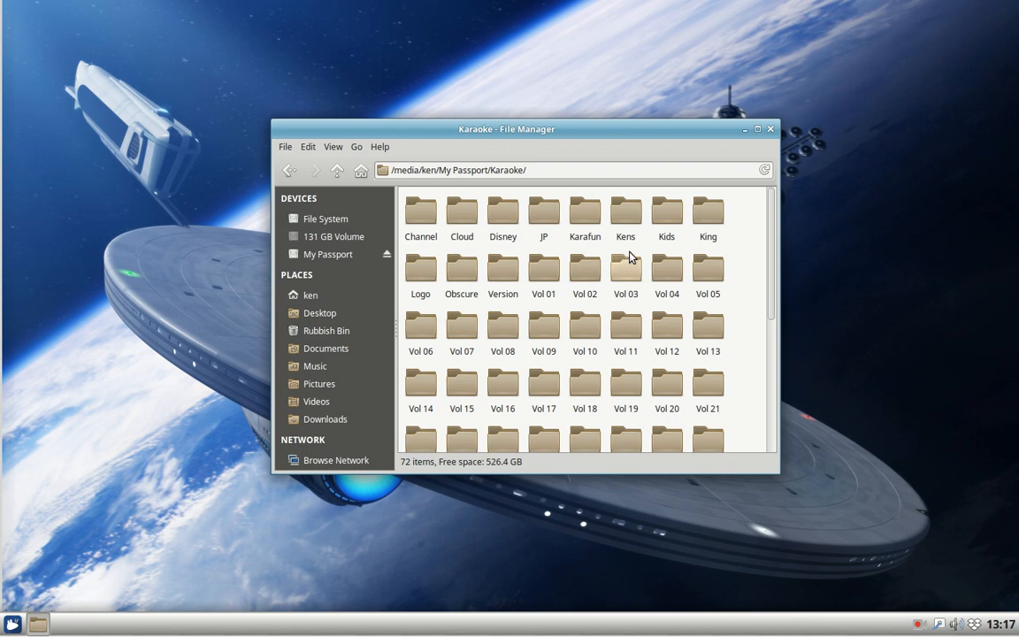
pyautogui.moveTo(771, 145)
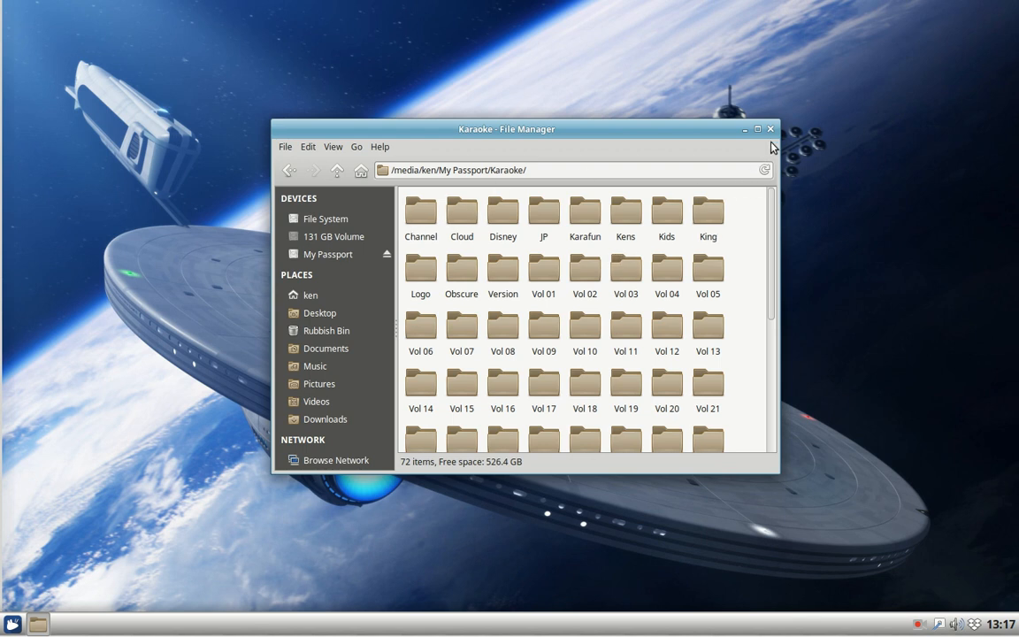
pyautogui.click(768, 130)
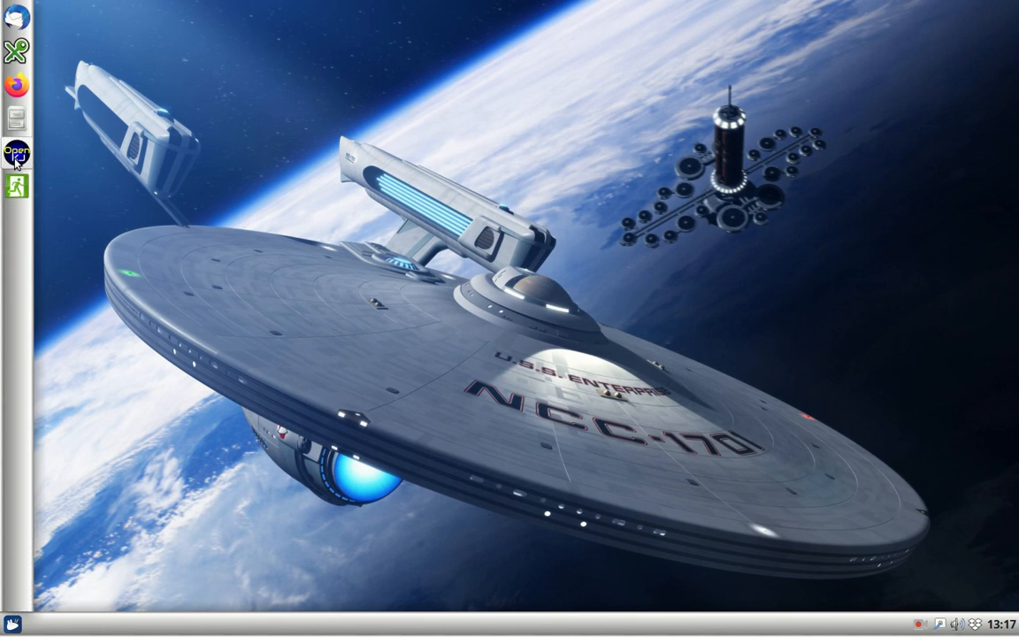
# Launch OpenKJ from the dock and dismiss the update-available notice
pyautogui.click(14, 152)
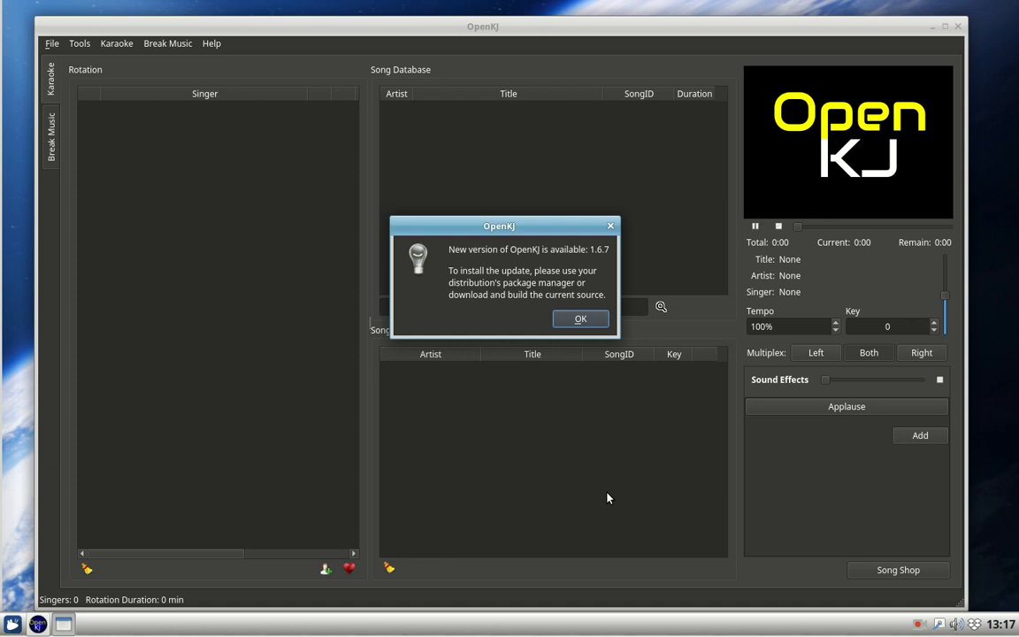
pyautogui.moveTo(609, 501)
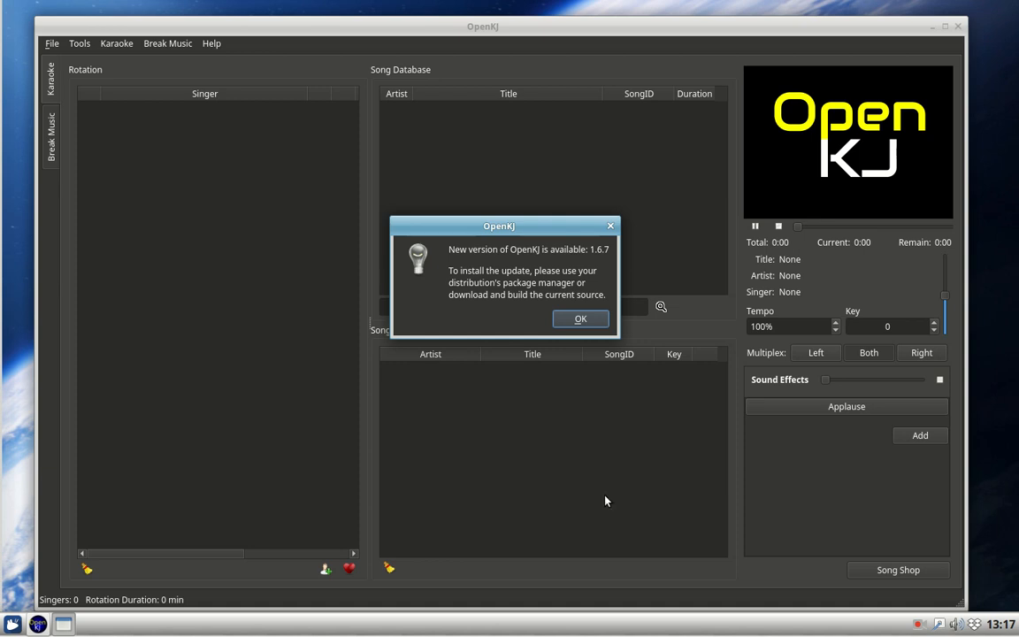
pyautogui.moveTo(605, 319)
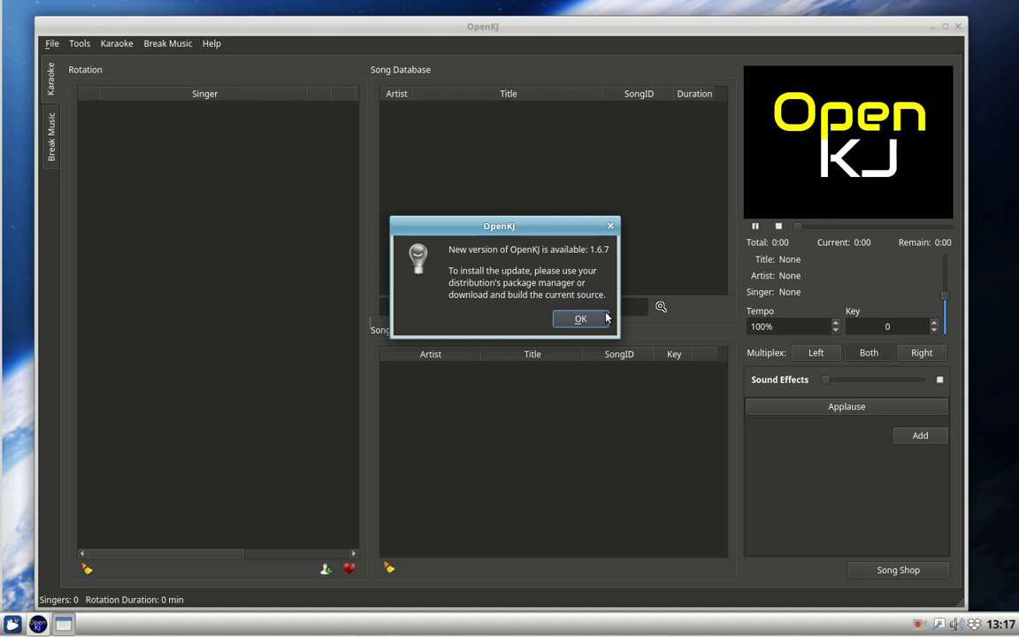
pyautogui.click(581, 319)
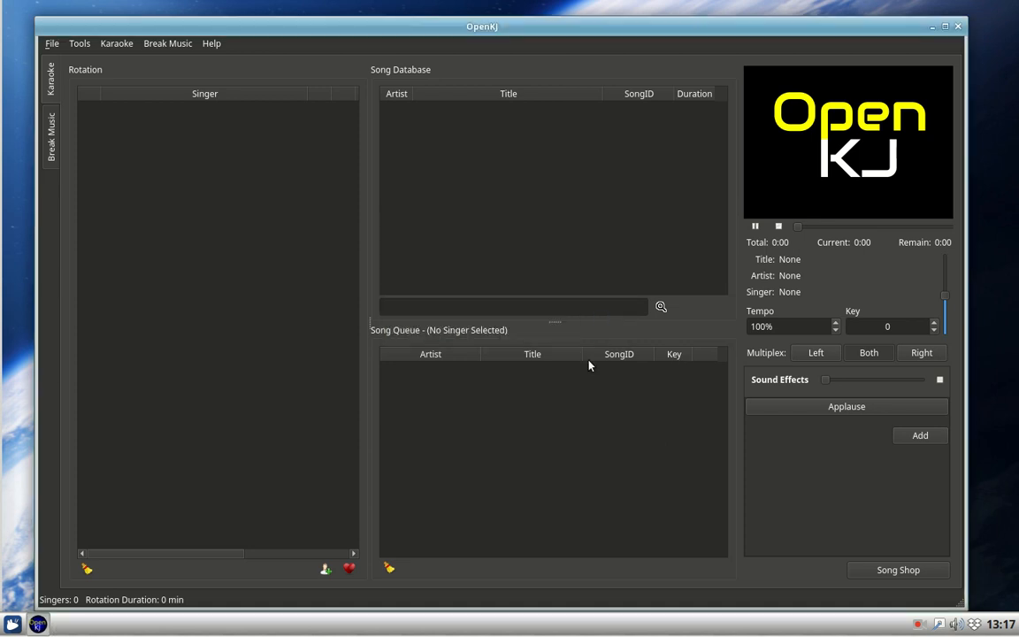
pyautogui.moveTo(576, 527)
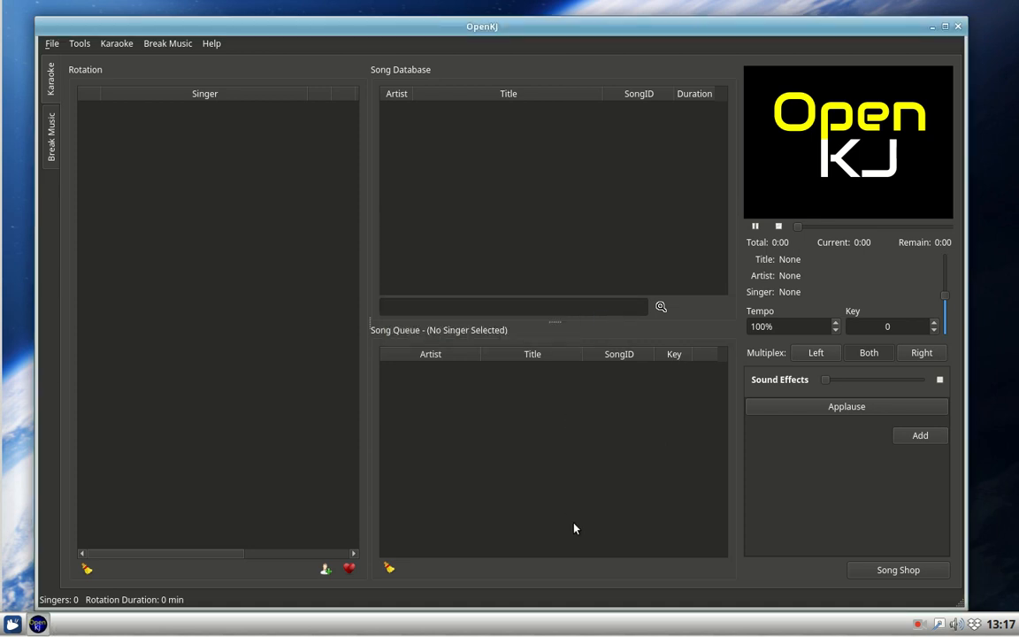
pyautogui.moveTo(262, 237)
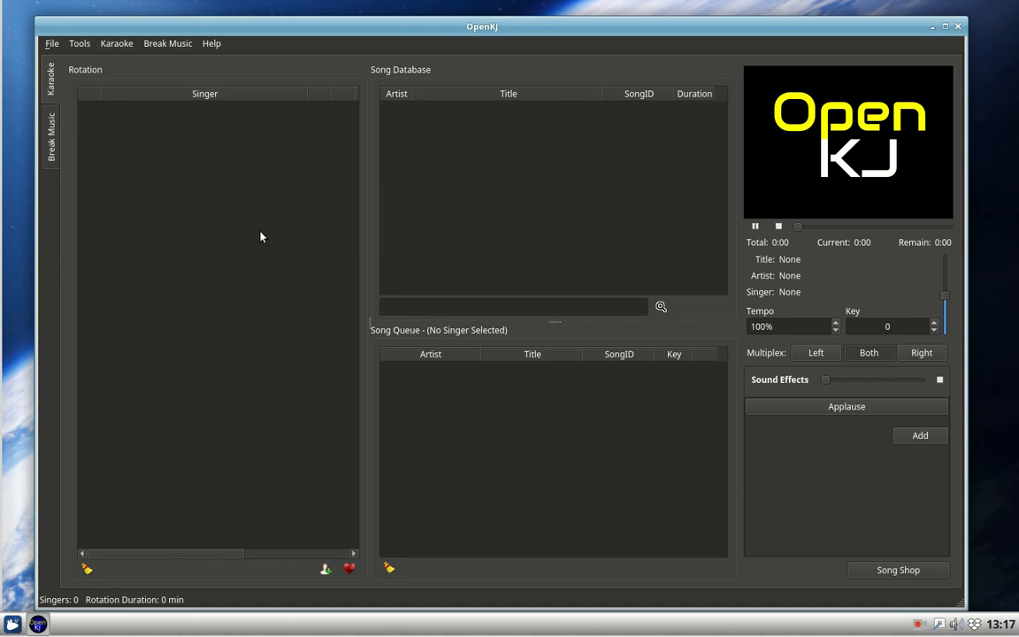
pyautogui.moveTo(50, 131)
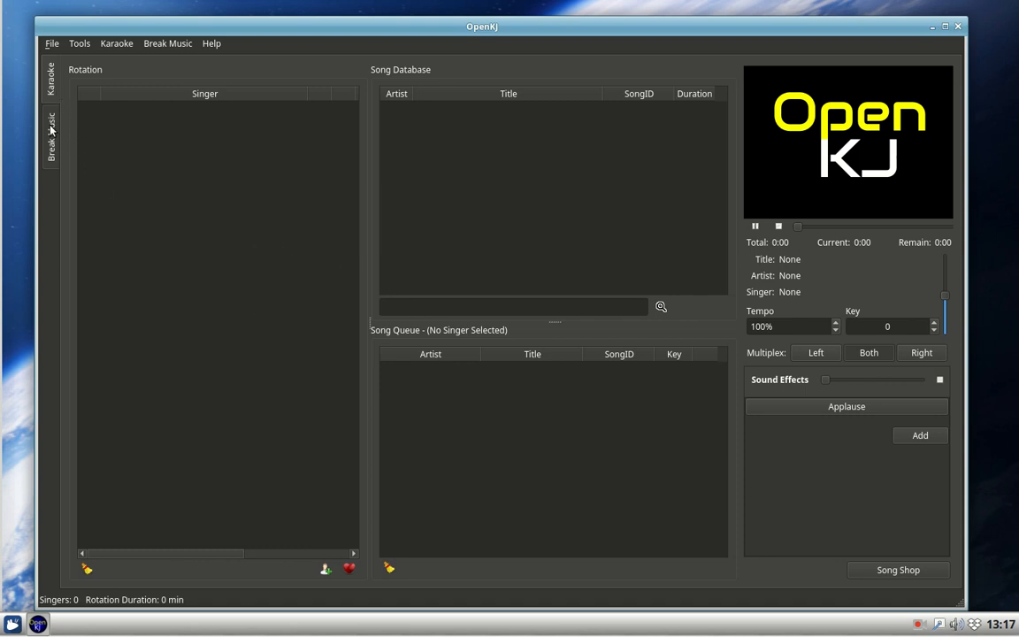
pyautogui.click(50, 138)
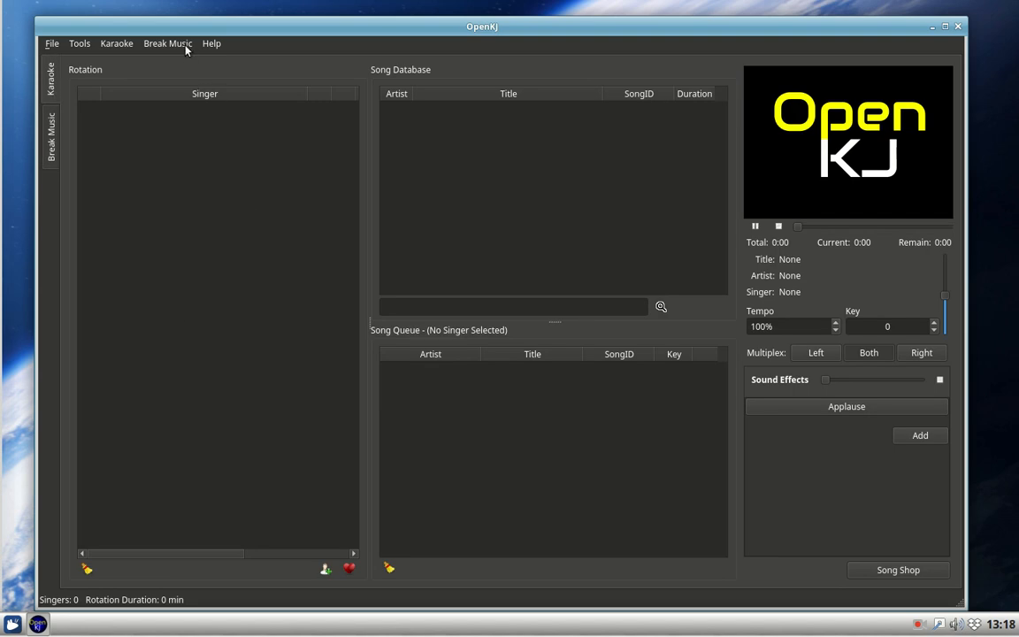
# In Manage Break DB, remove the existing break music folder entry
pyautogui.click(166, 42)
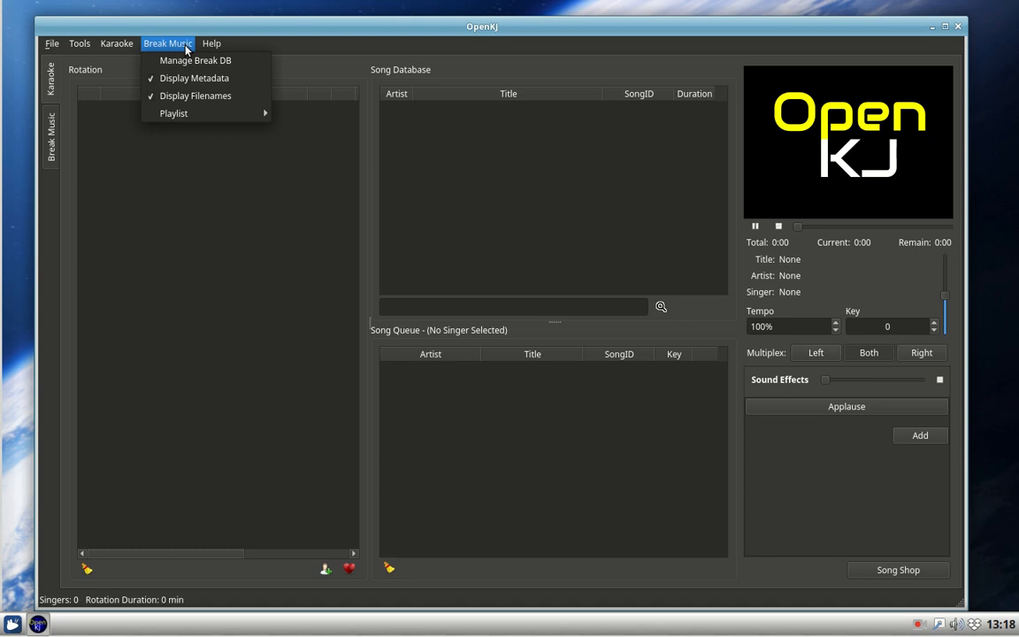
pyautogui.moveTo(194, 60)
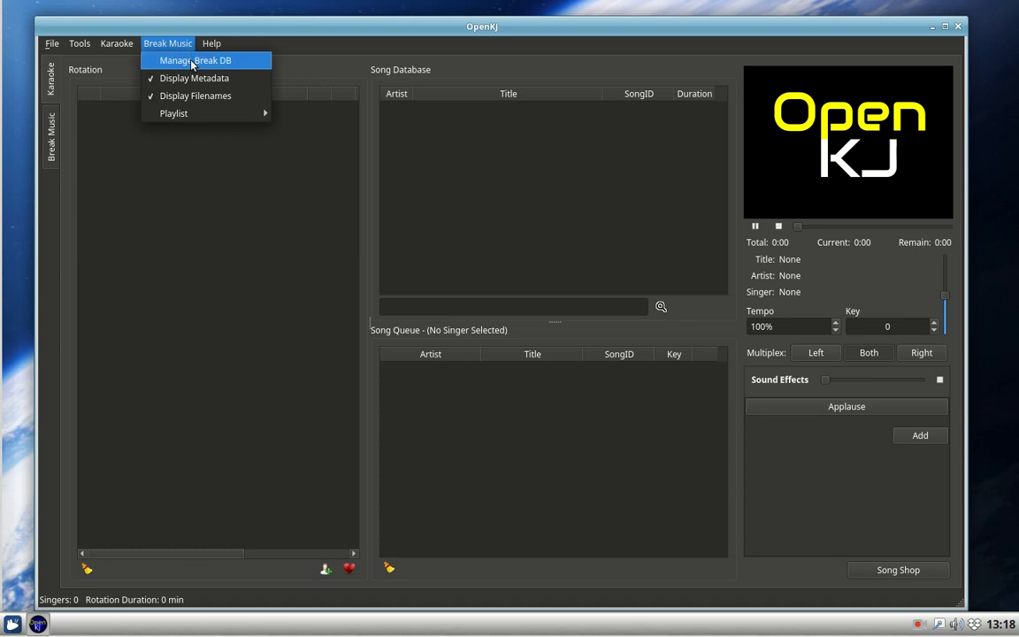
pyautogui.click(194, 60)
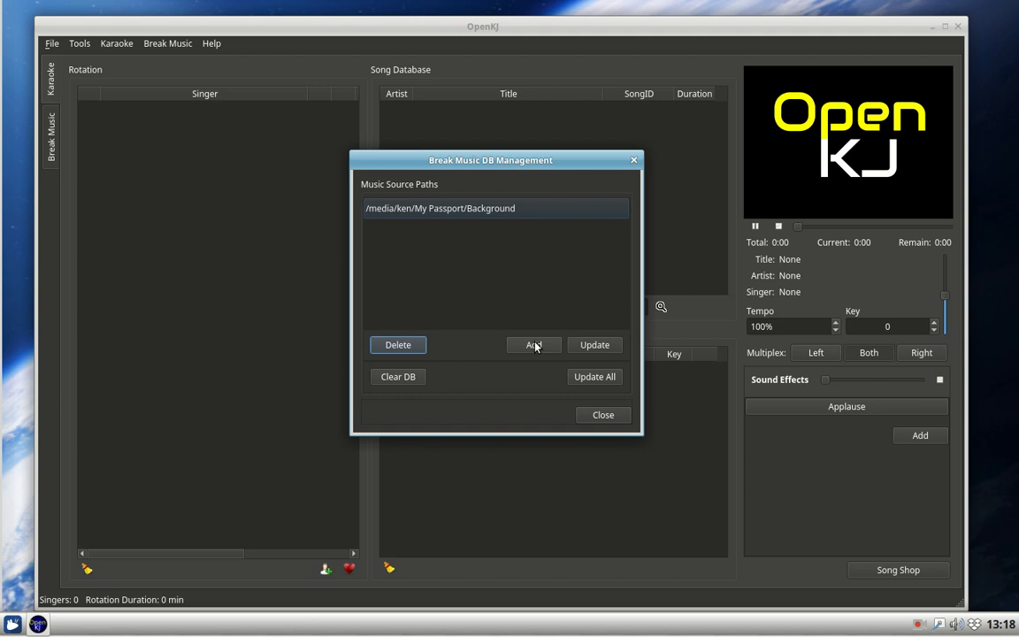
pyautogui.moveTo(538, 347)
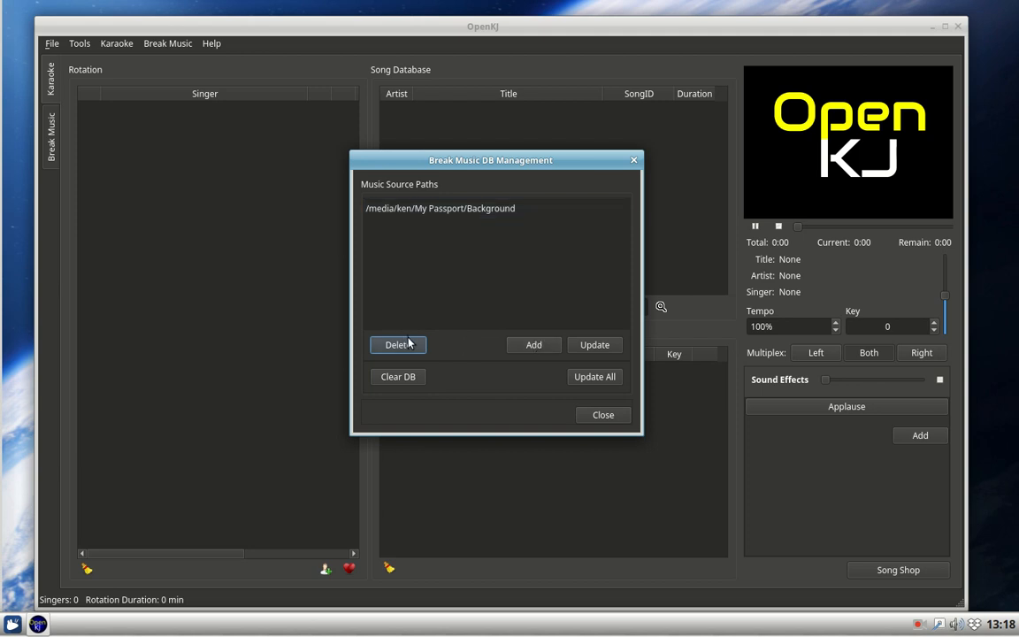
pyautogui.click(439, 208)
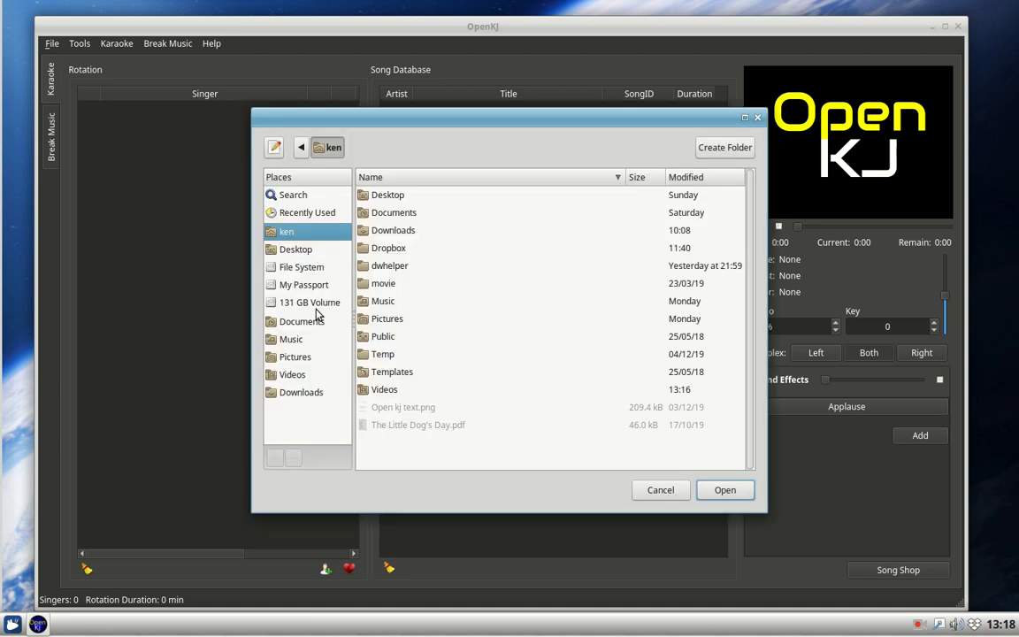
# Choose My Passport's Background folder as the break music source
pyautogui.click(305, 283)
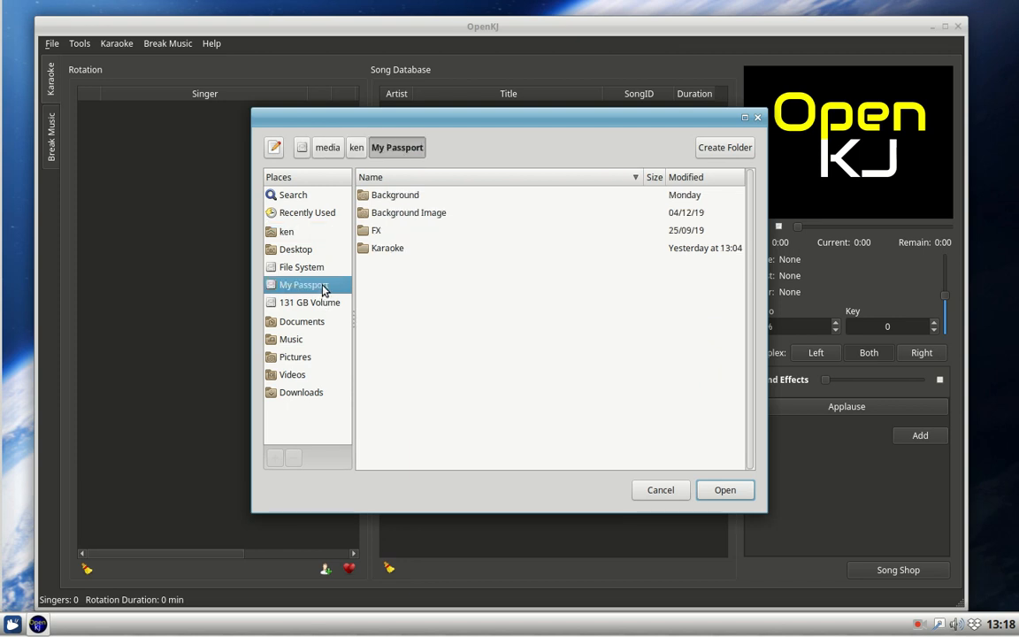
pyautogui.moveTo(423, 209)
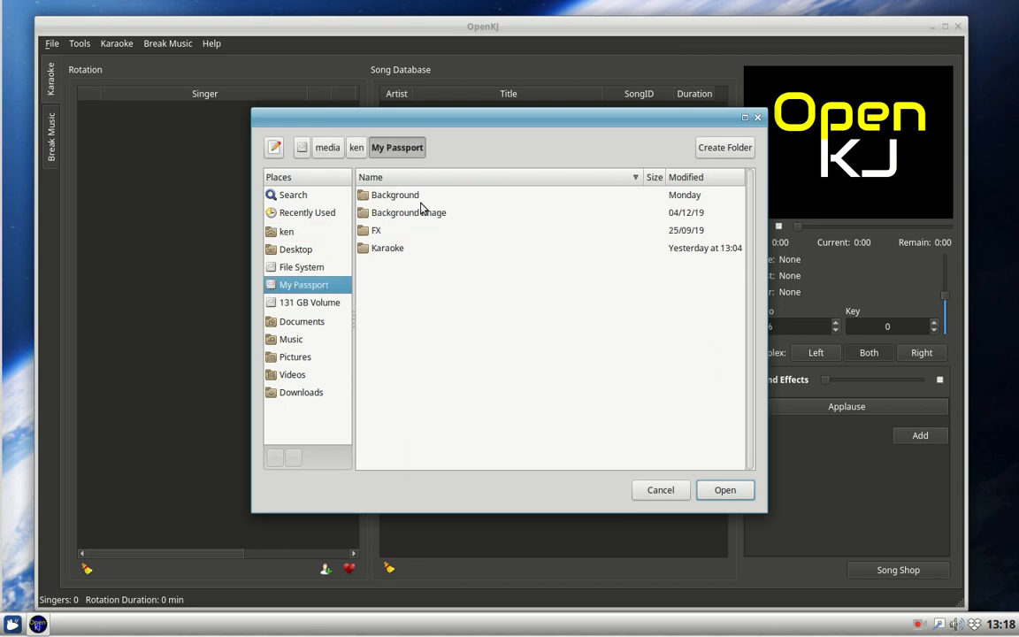
pyautogui.click(394, 195)
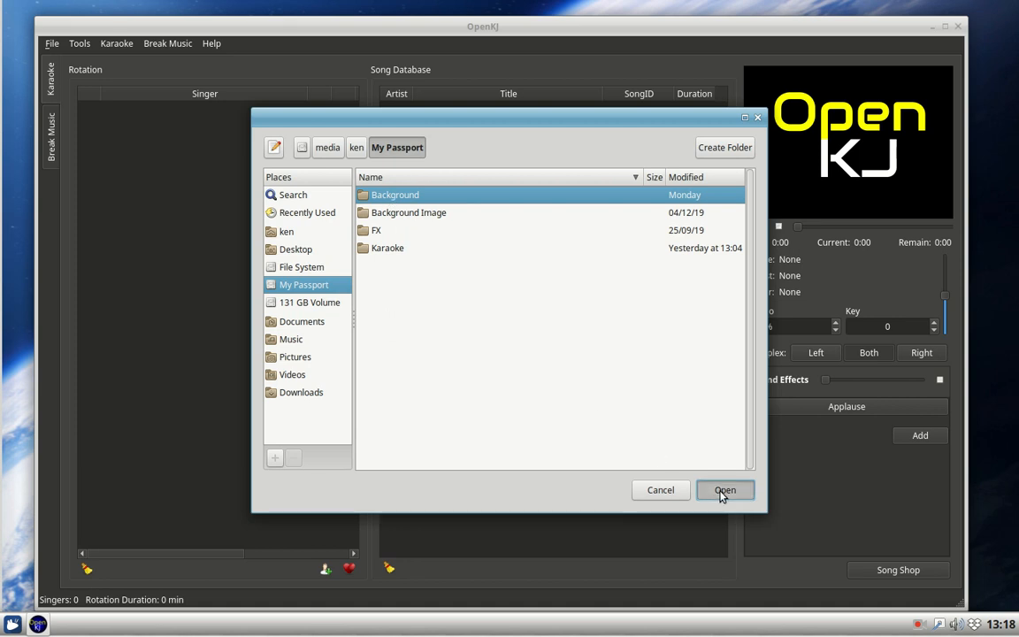
pyautogui.click(726, 491)
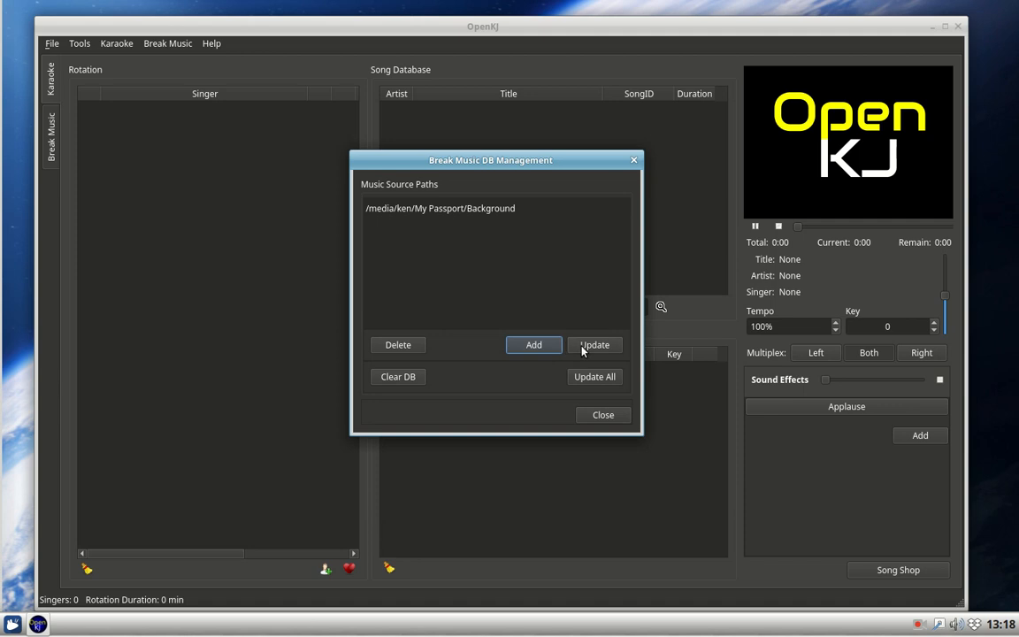
# Update the break music database, close the manager and show the Break Music view
pyautogui.click(594, 345)
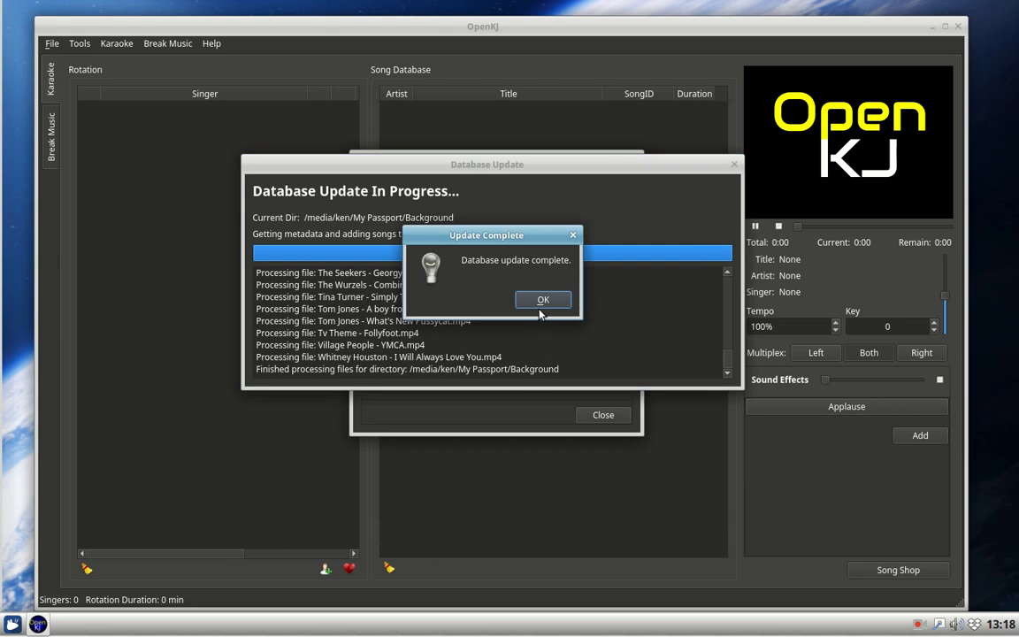
pyautogui.click(543, 299)
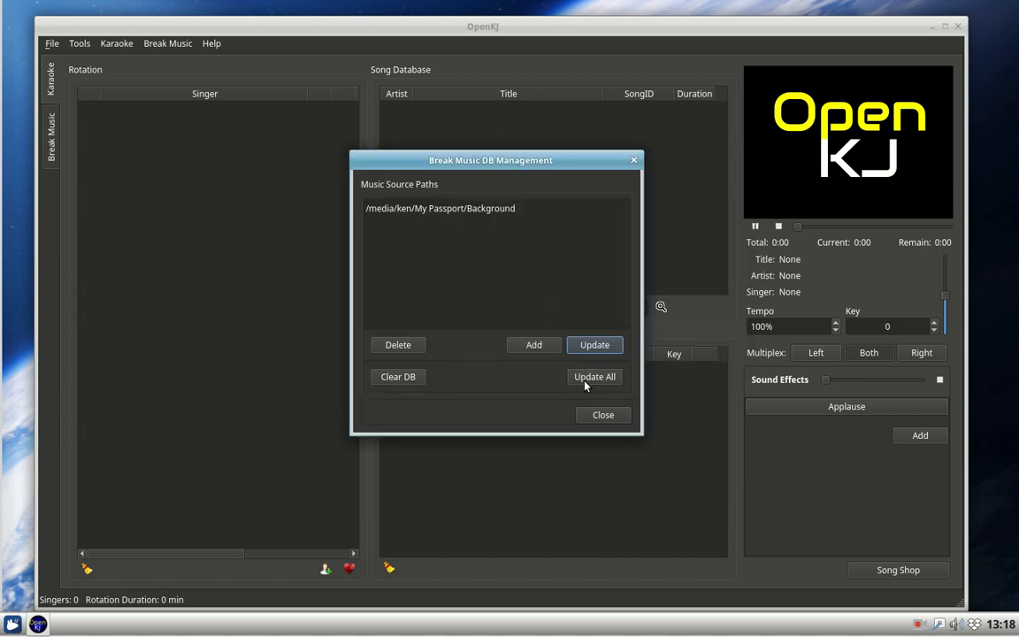
pyautogui.click(602, 414)
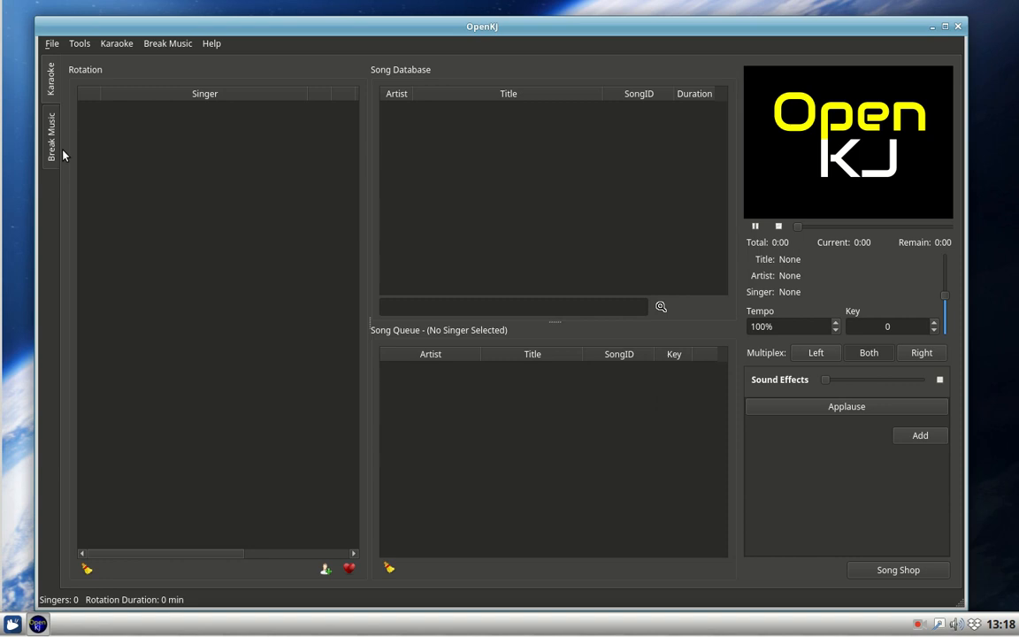
pyautogui.click(50, 138)
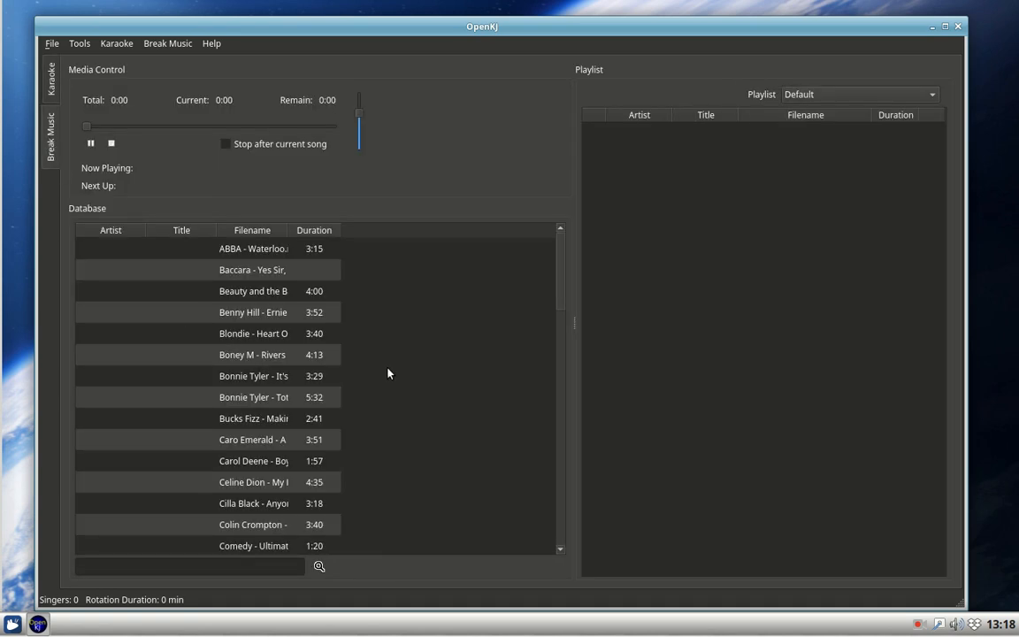
# Add songs such as Bonnie Tyler's It's A Heartache to the Default break music playlist
pyautogui.scroll(-3)
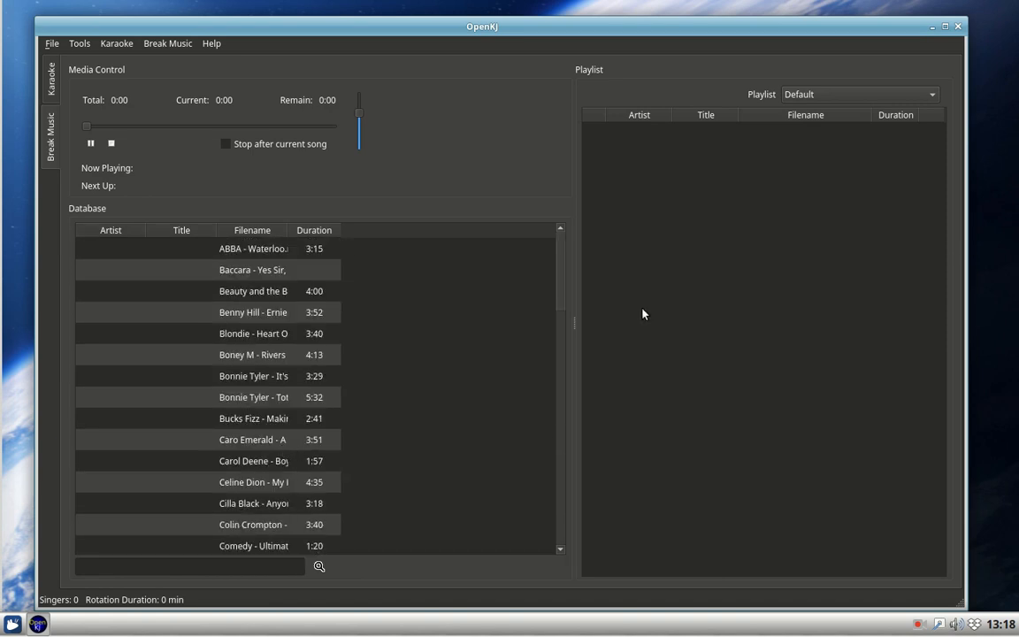
pyautogui.moveTo(494, 378)
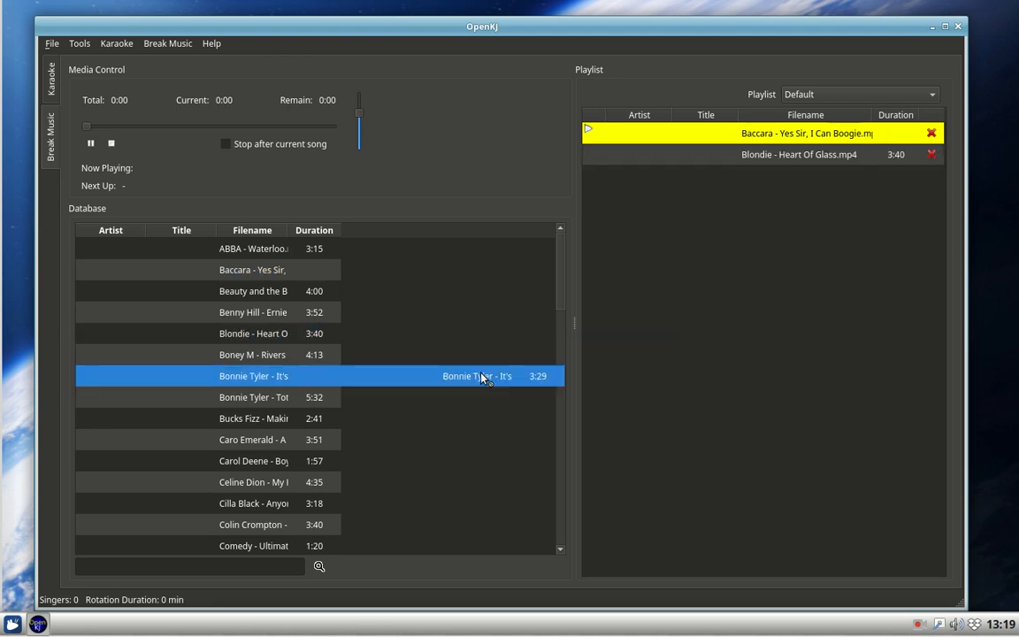
pyautogui.doubleClick(255, 375)
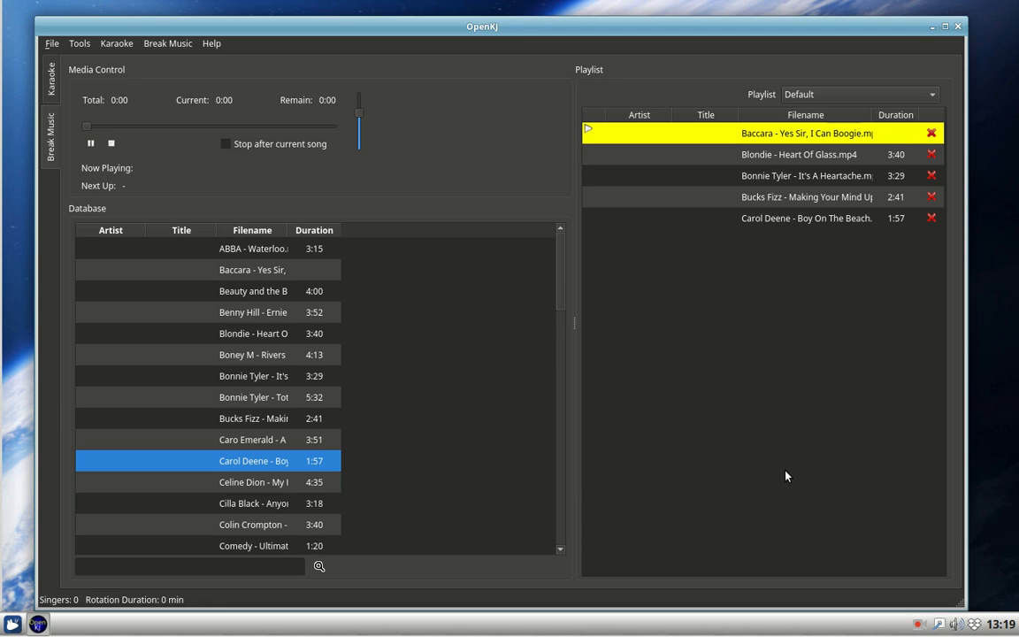
pyautogui.moveTo(457, 91)
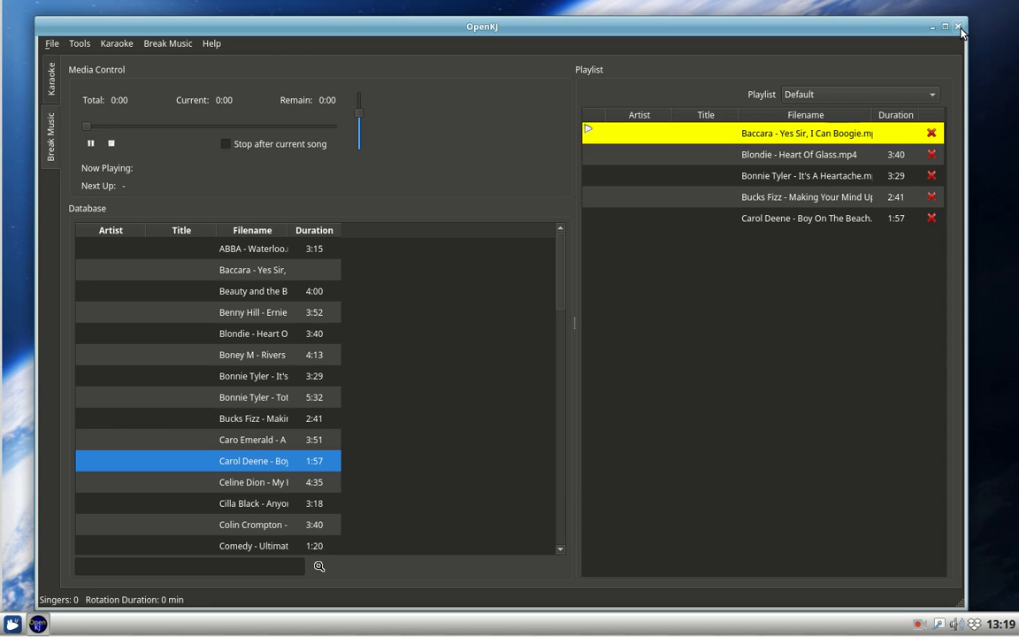
# Close and relaunch OpenKJ, dismissing the new-version notice again
pyautogui.click(959, 27)
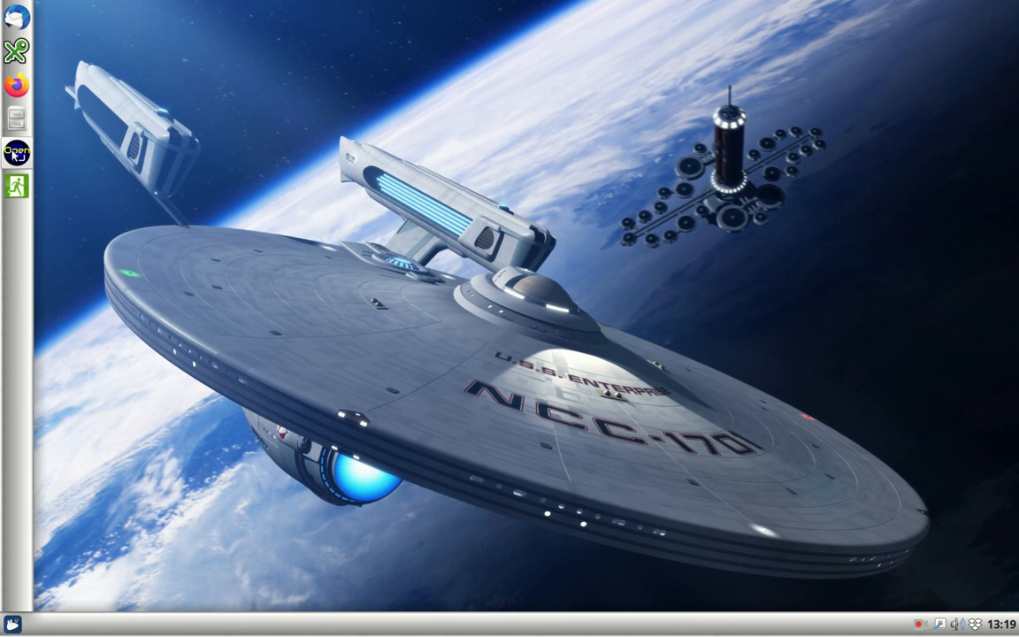
pyautogui.click(16, 152)
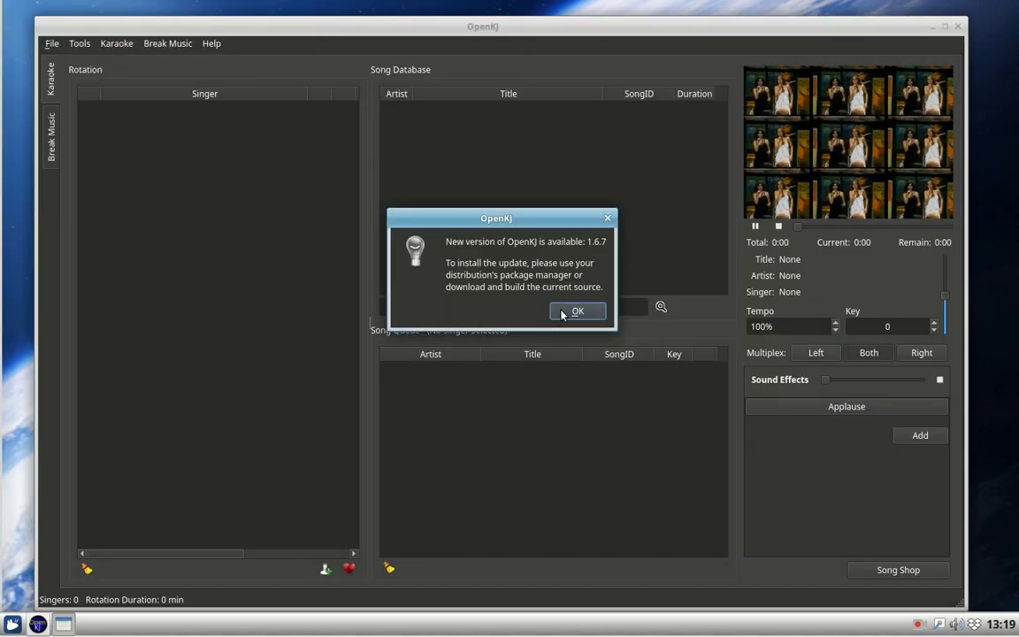
pyautogui.click(577, 312)
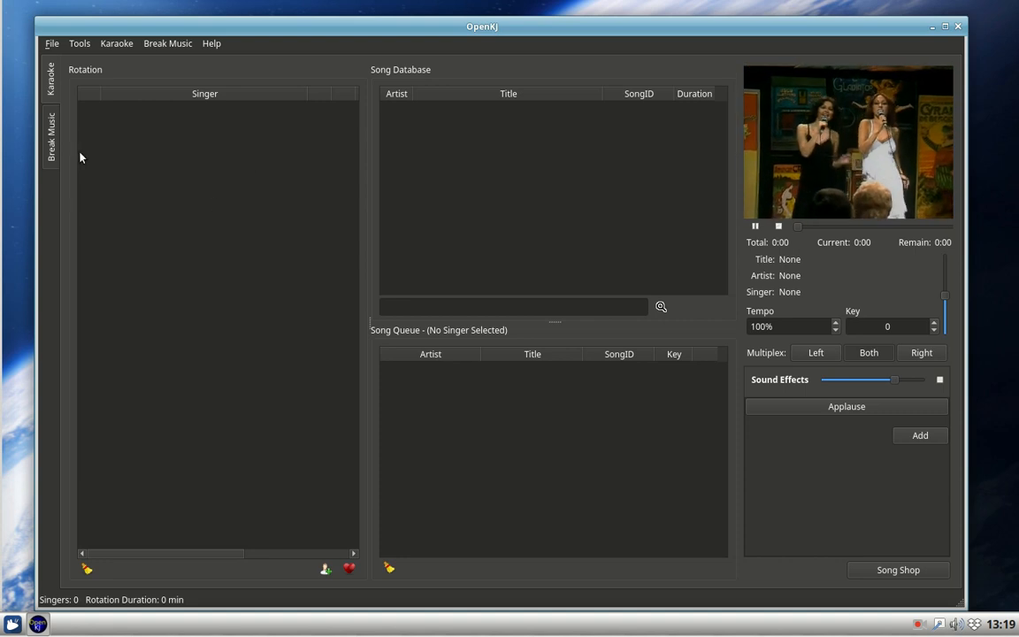
pyautogui.click(49, 134)
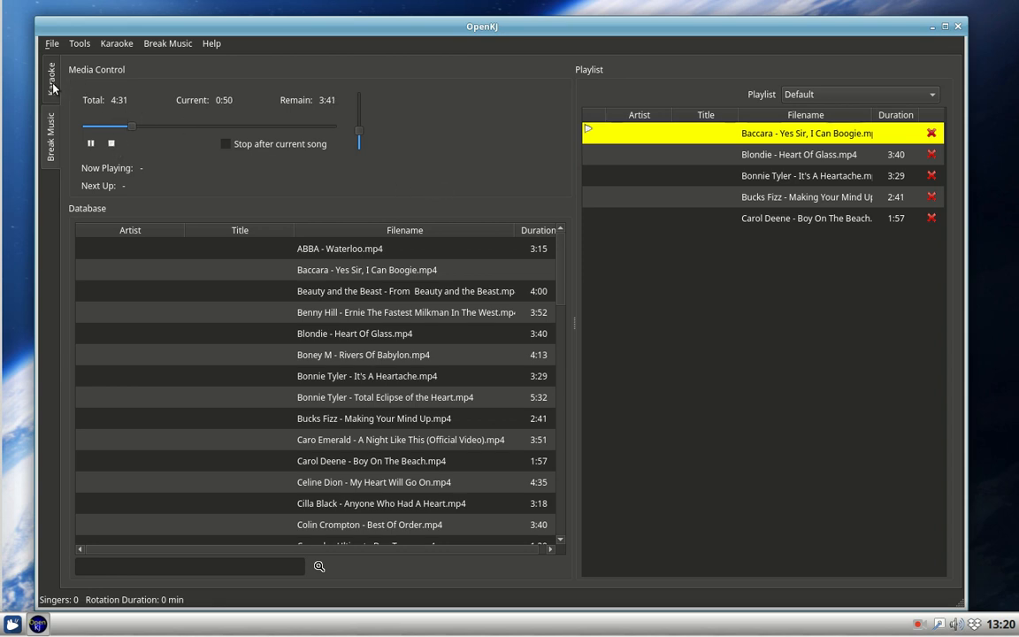
pyautogui.click(50, 78)
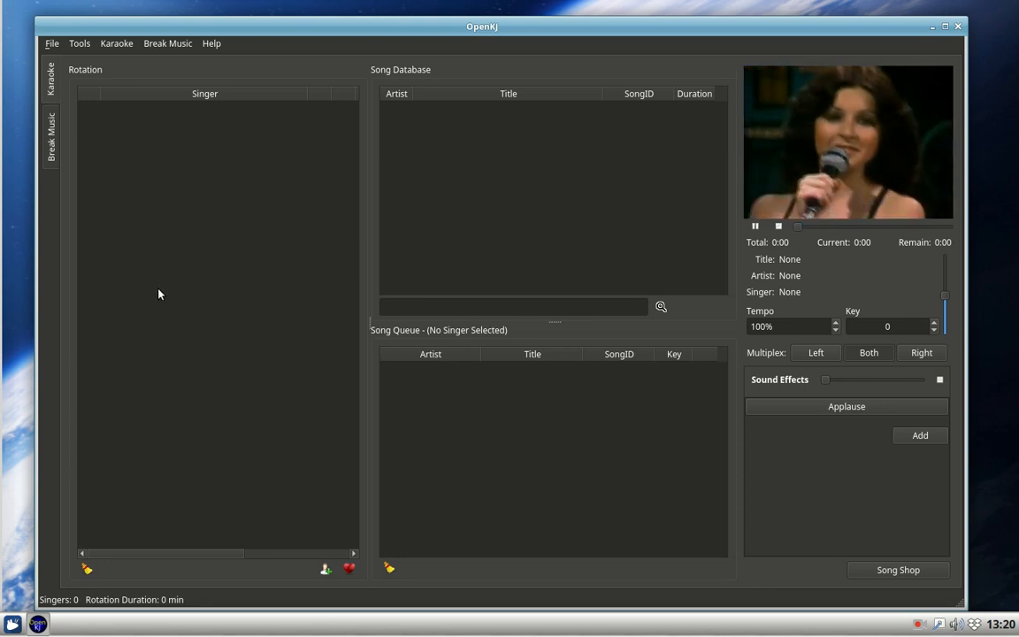
pyautogui.moveTo(120, 49)
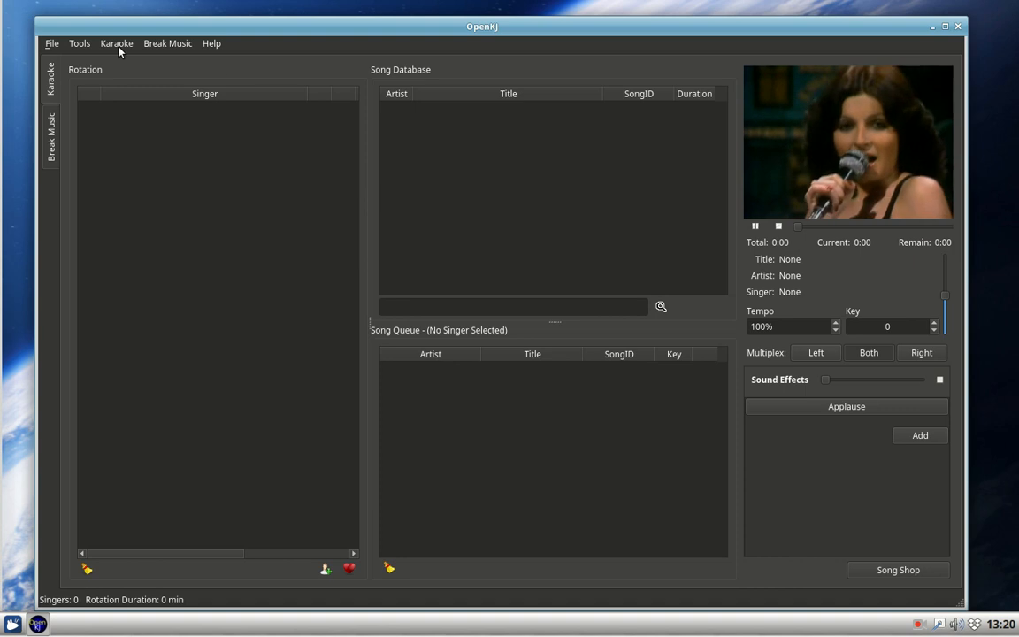
# In Manage Karaoke DB, start adding a new karaoke search directory
pyautogui.click(117, 43)
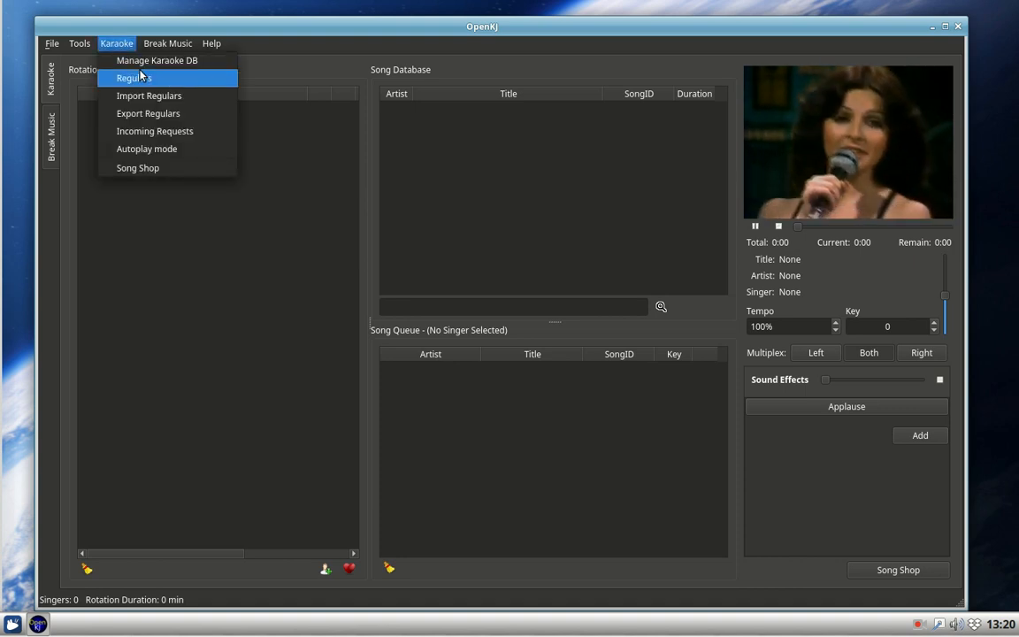
pyautogui.click(156, 61)
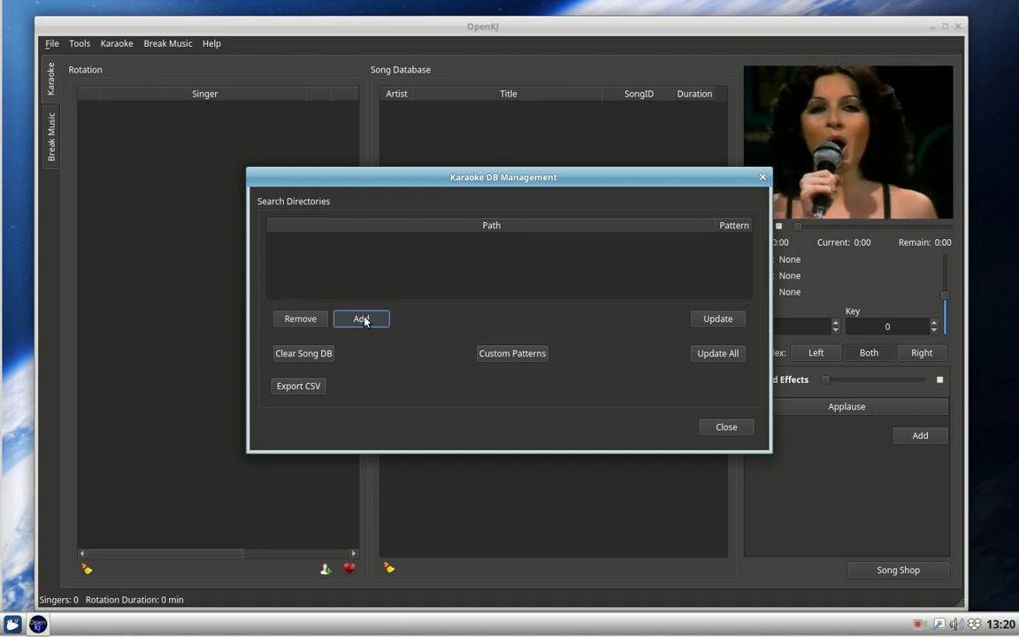
pyautogui.click(361, 319)
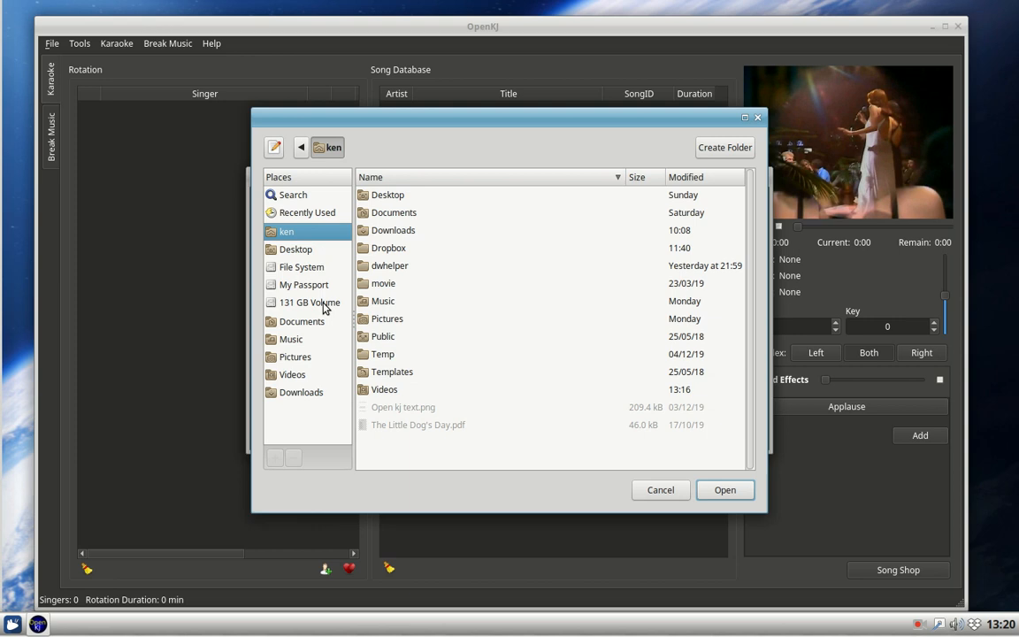
# Select My Passport's Karaoke folder as the search directory
pyautogui.click(304, 284)
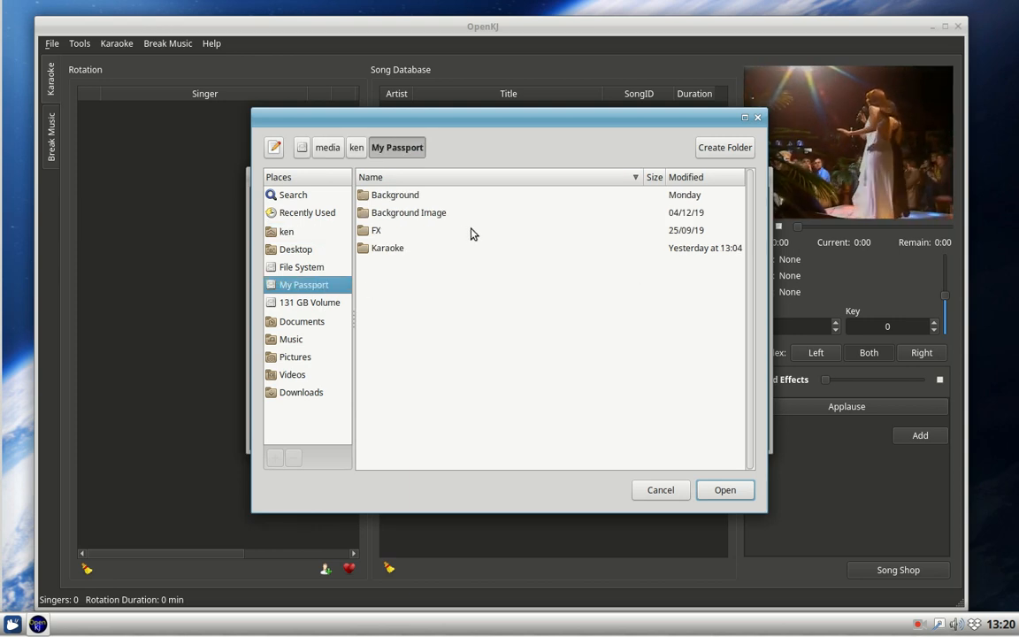
pyautogui.click(387, 248)
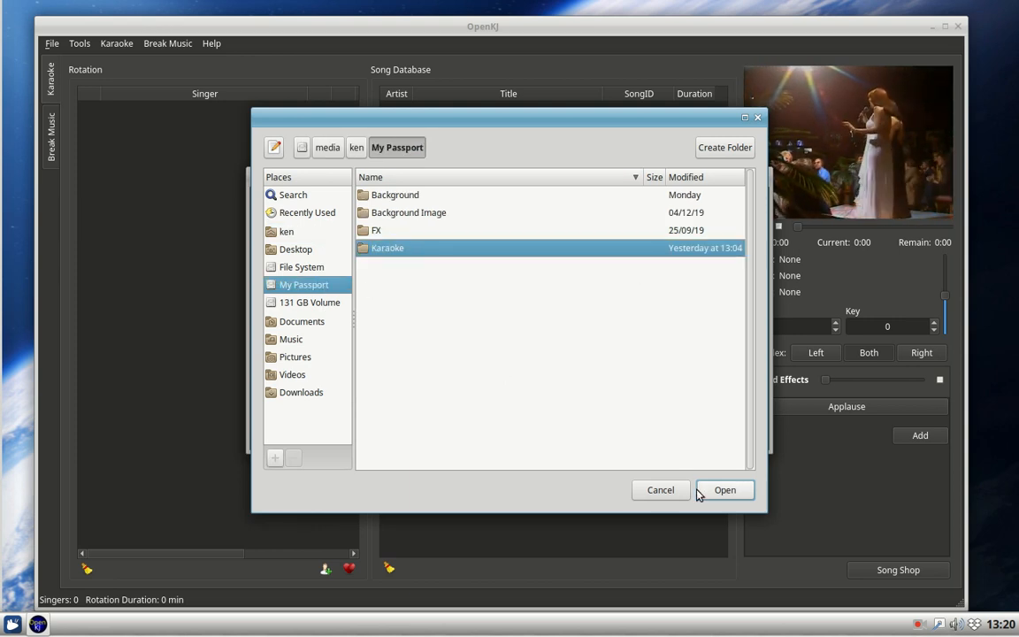
pyautogui.click(726, 488)
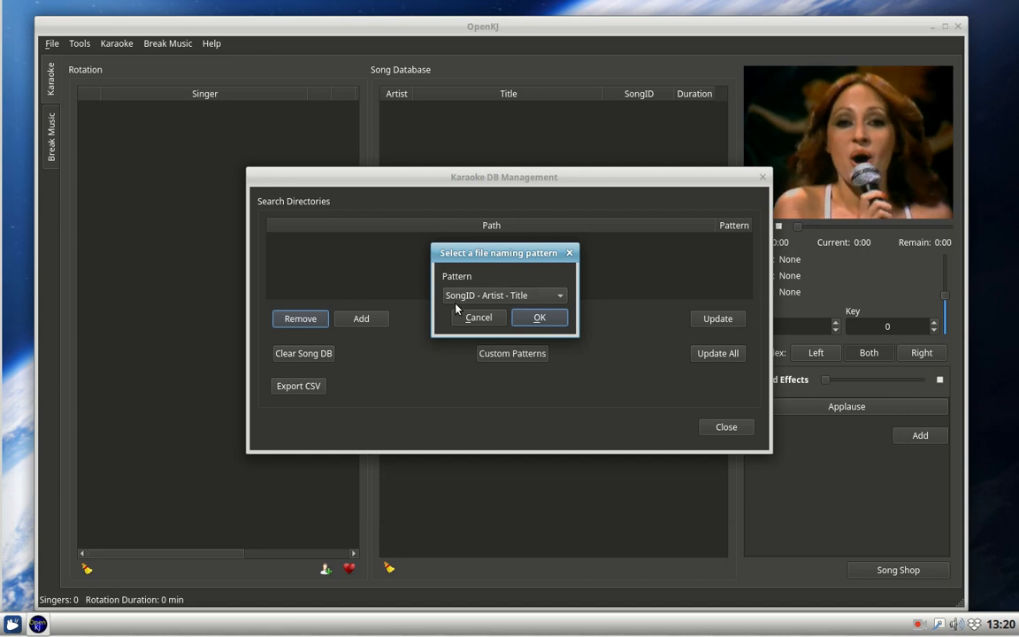
pyautogui.moveTo(520, 307)
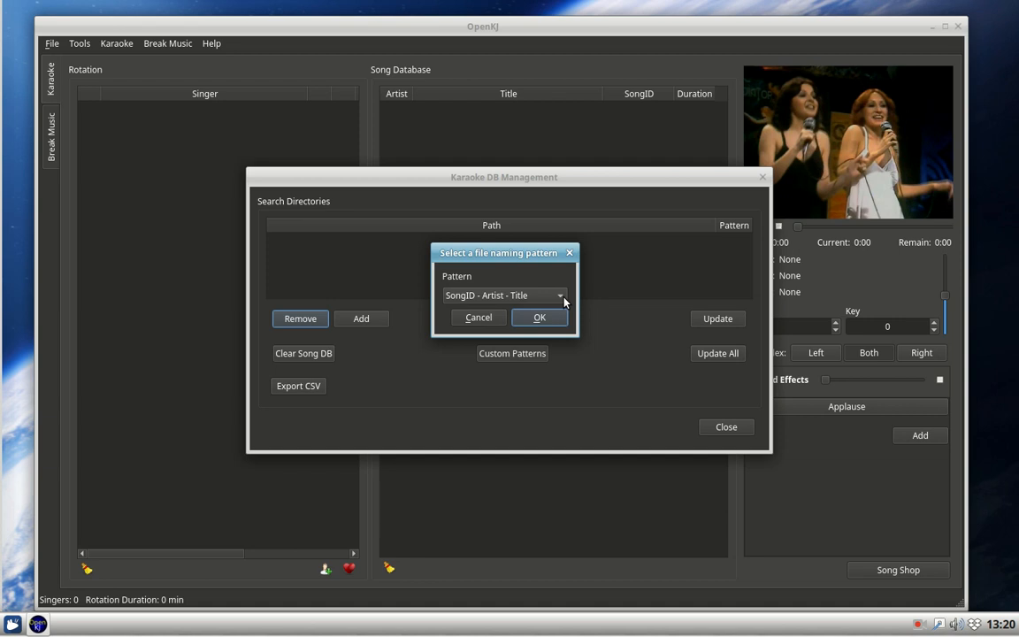
# Set the folder's file naming pattern to Artist - Title and confirm
pyautogui.click(559, 295)
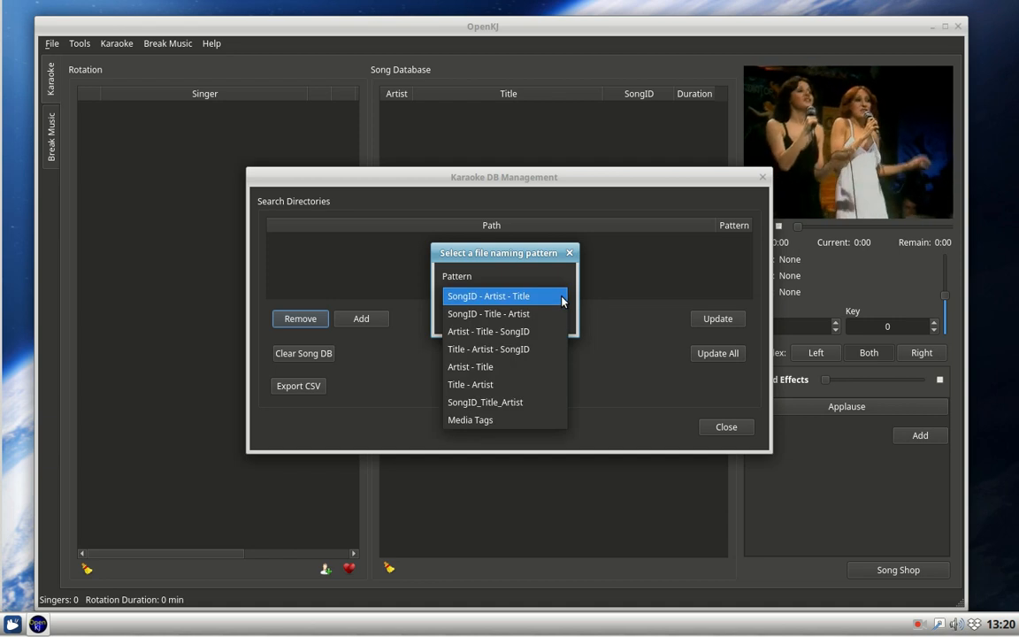
pyautogui.moveTo(471, 367)
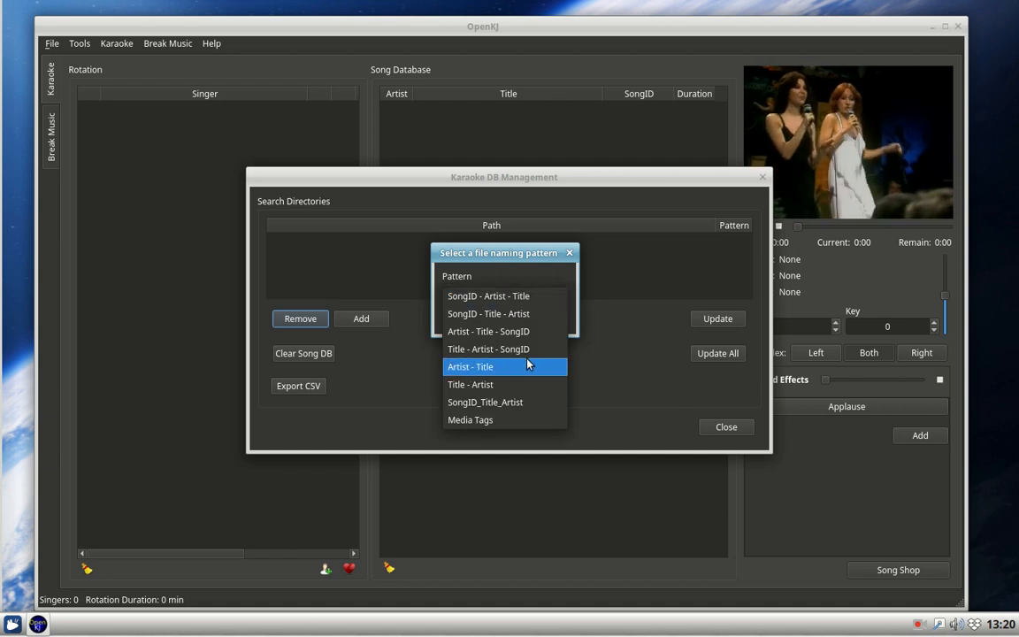
pyautogui.click(470, 366)
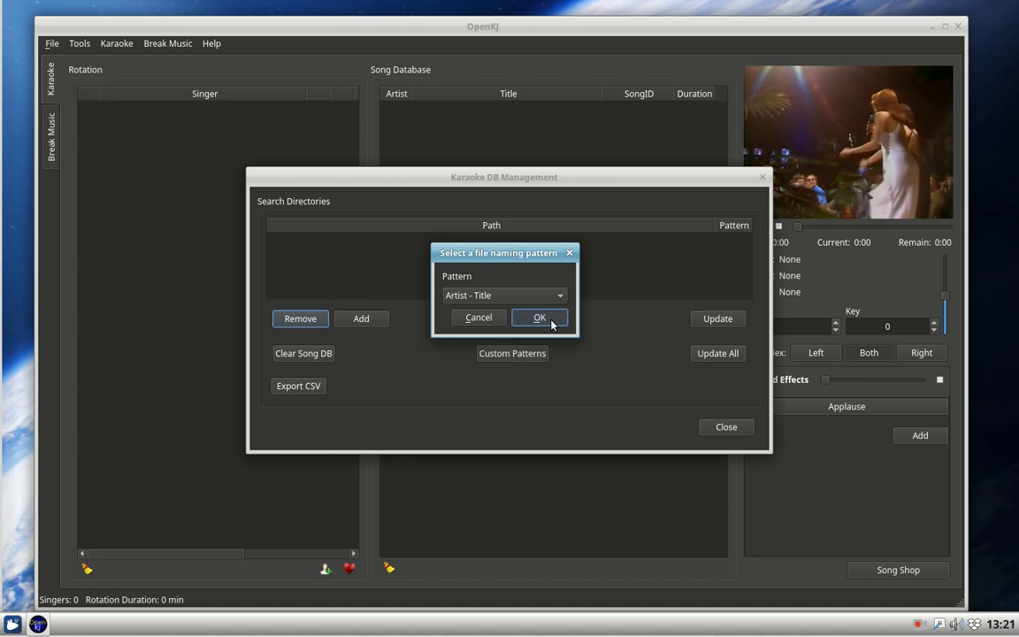
pyautogui.click(538, 318)
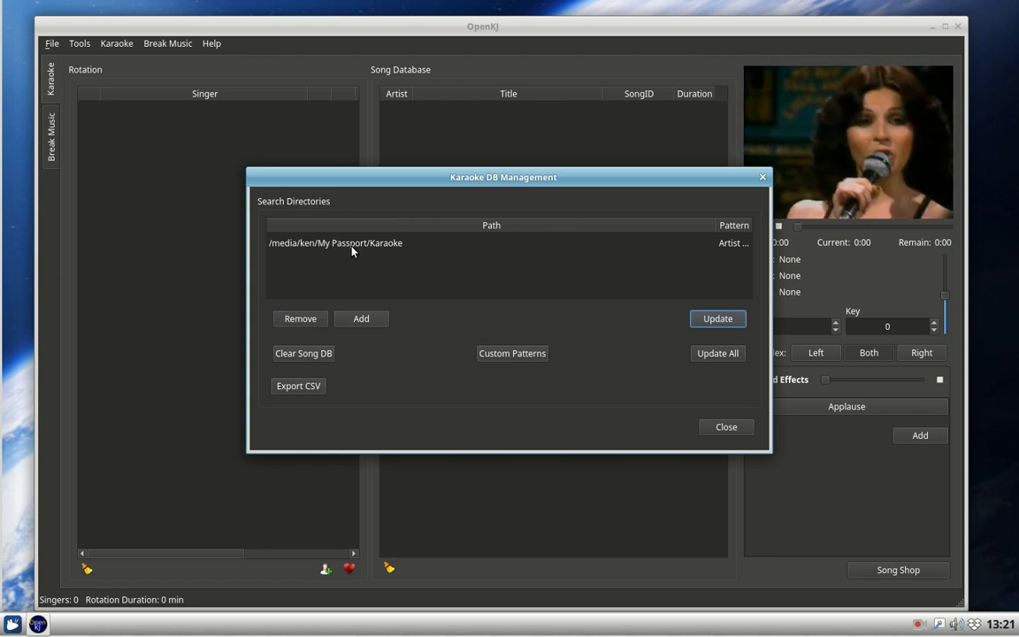
# Scan the Karaoke folder into the song database and close Karaoke DB Management
pyautogui.click(354, 243)
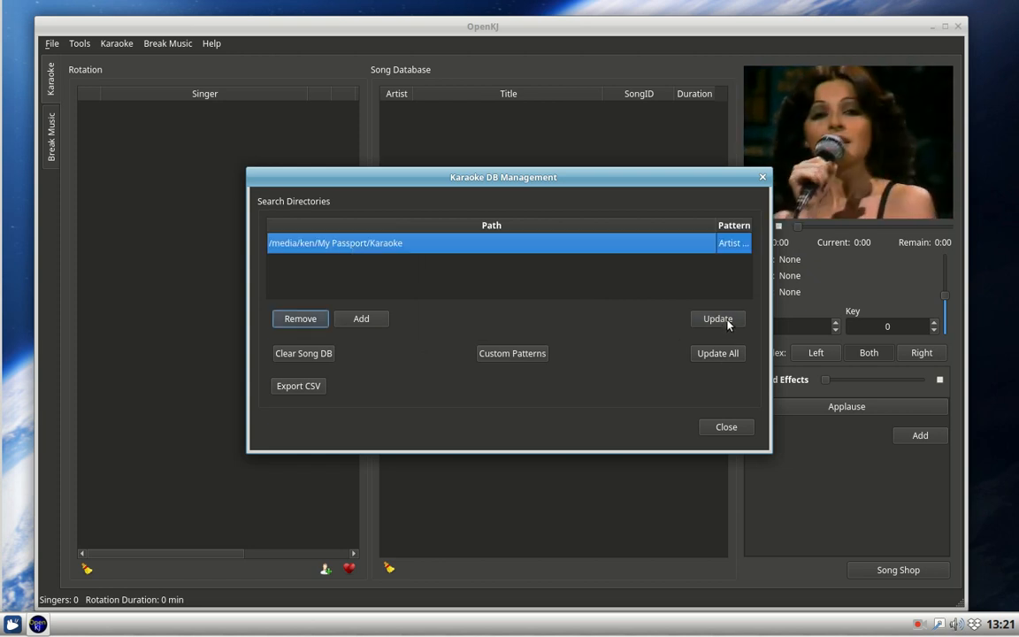
pyautogui.click(718, 318)
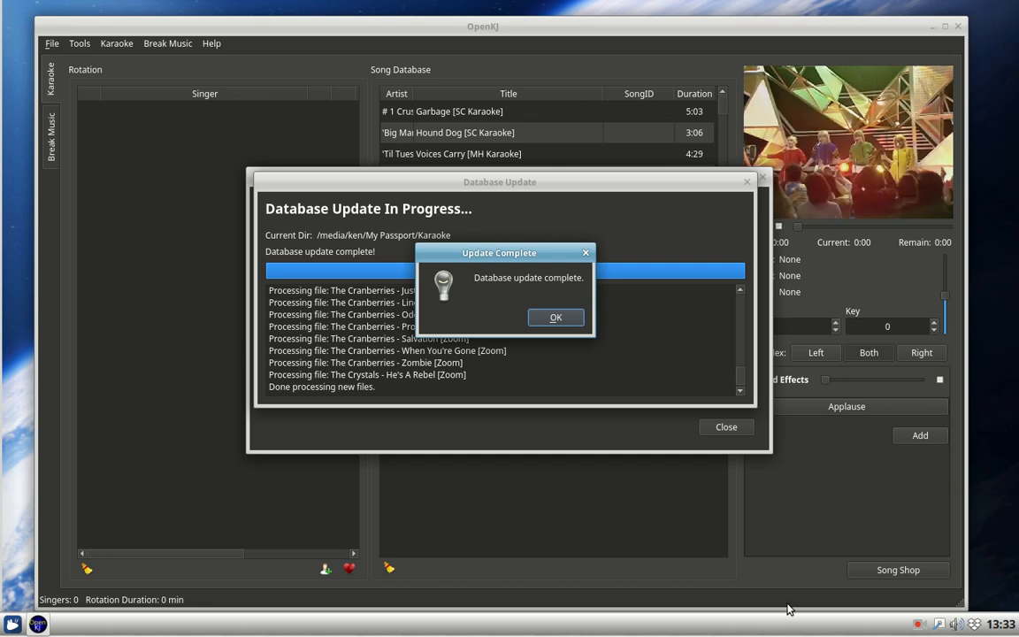
pyautogui.click(555, 317)
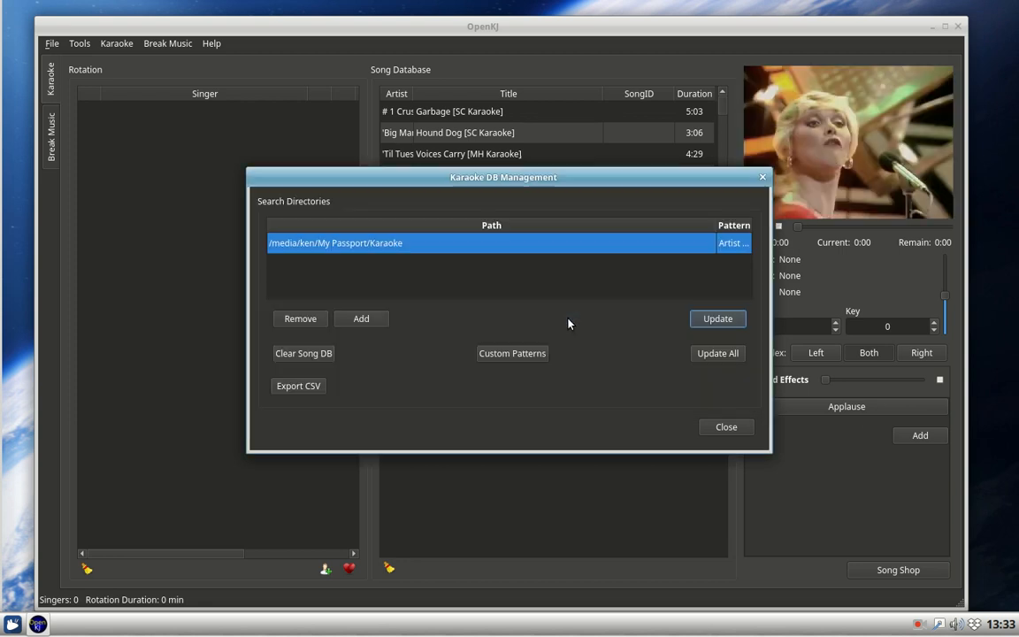
pyautogui.moveTo(764, 439)
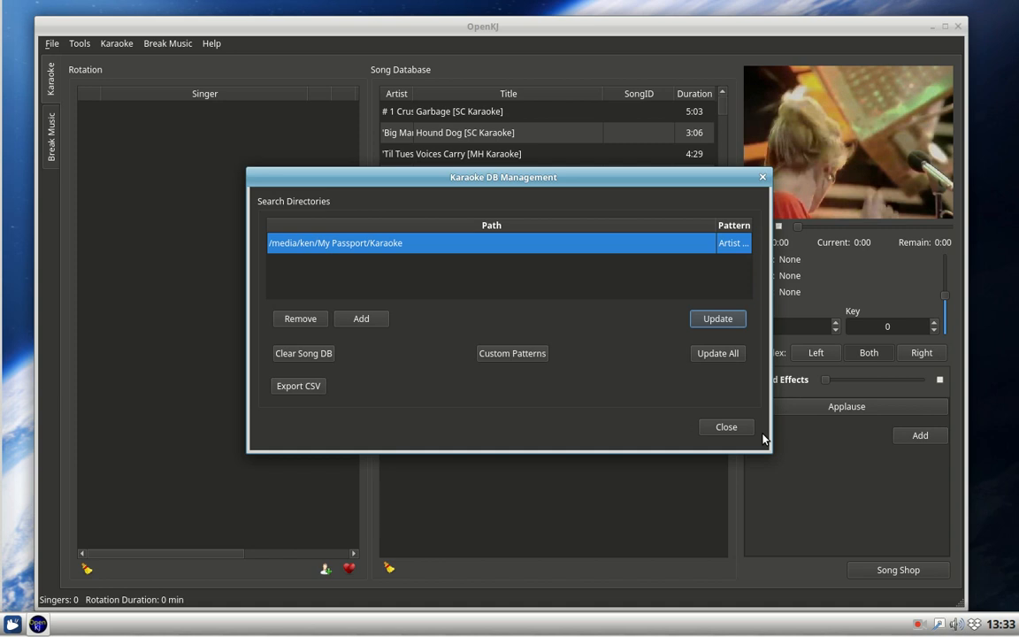
pyautogui.click(726, 427)
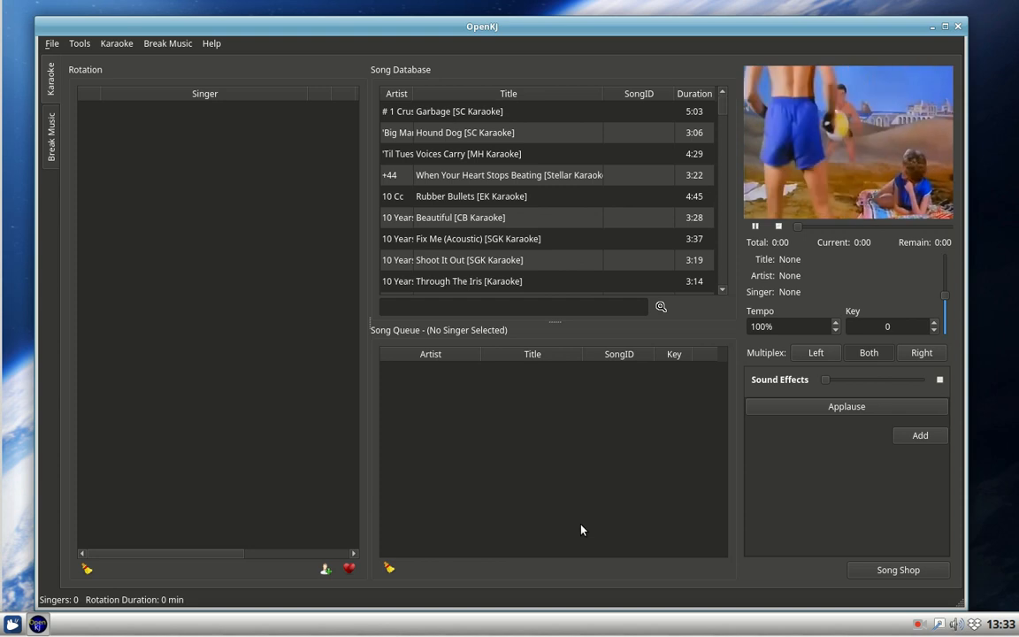
pyautogui.moveTo(646, 495)
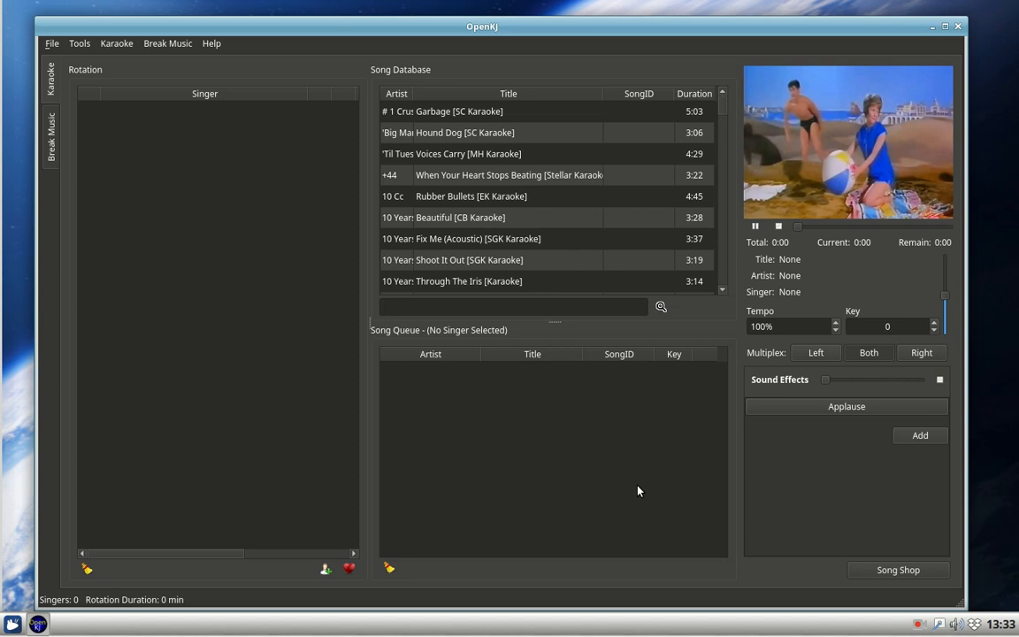
pyautogui.moveTo(628, 471)
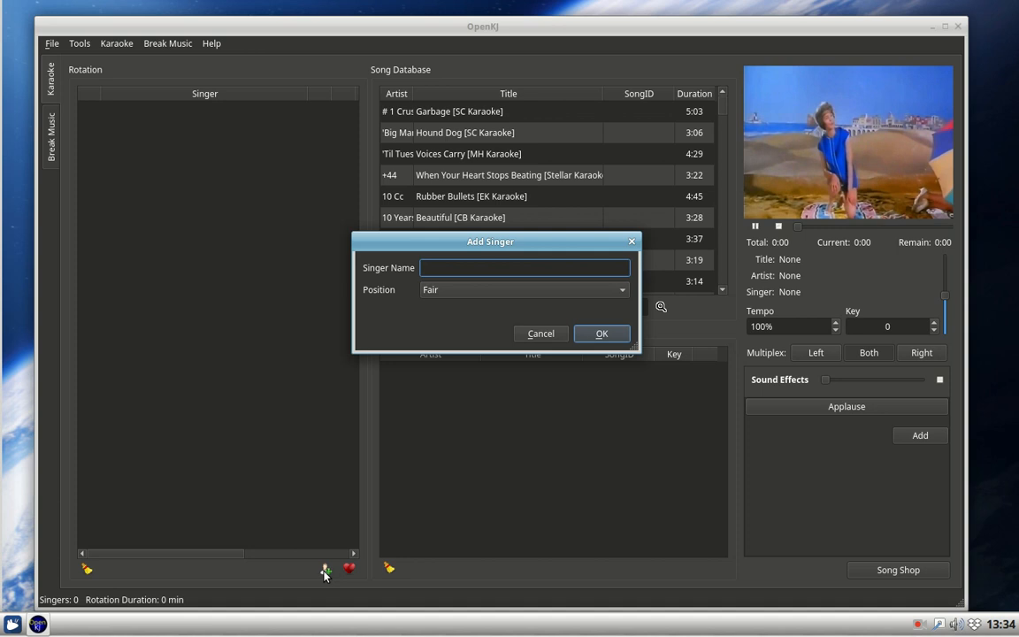
# Add singer Ken to the rotation, keeping the Fair position
pyautogui.write('Ken')
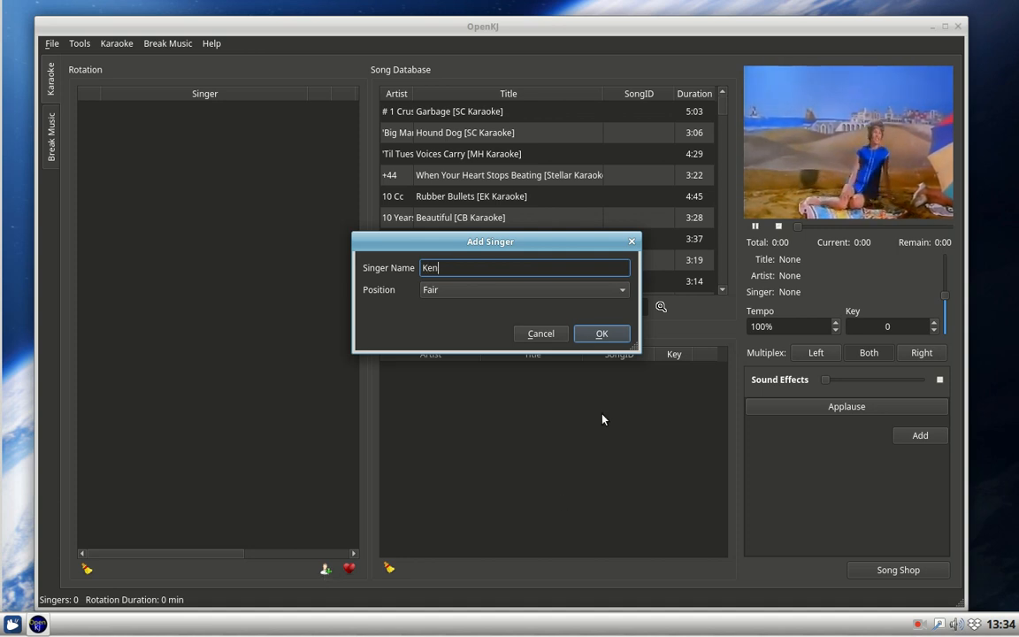
pyautogui.click(602, 333)
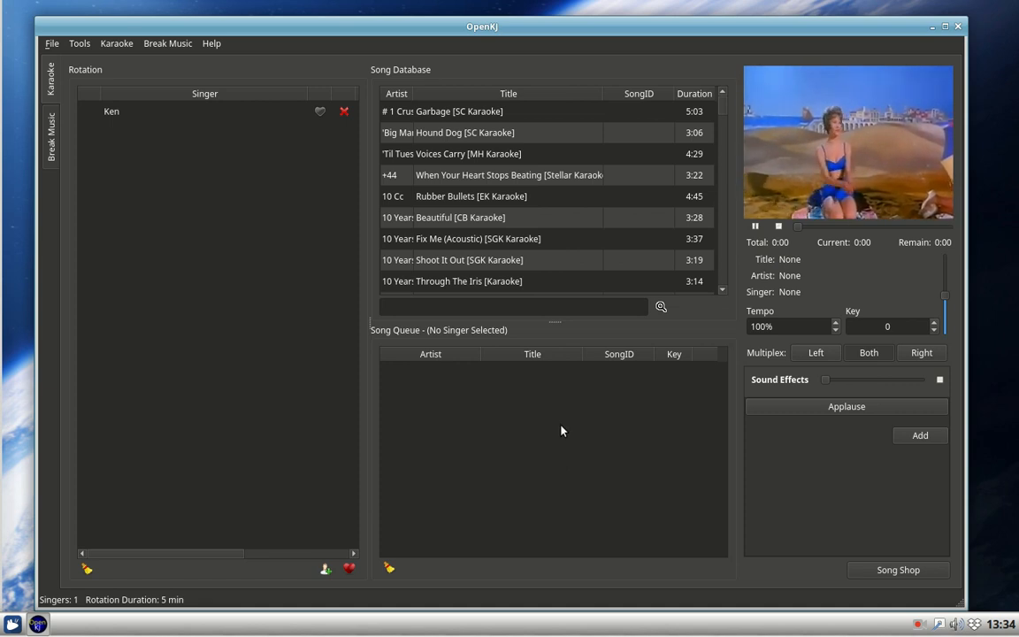
pyautogui.moveTo(561, 496)
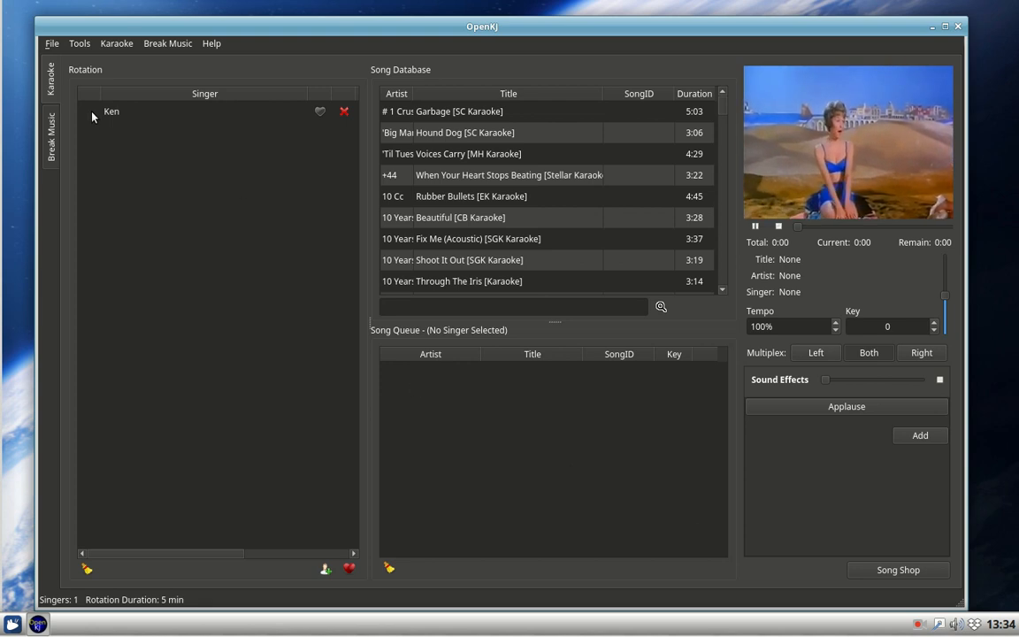
# Search 'home lovin' and queue Andy Williams' Home Lovin Man for Ken
pyautogui.click(112, 110)
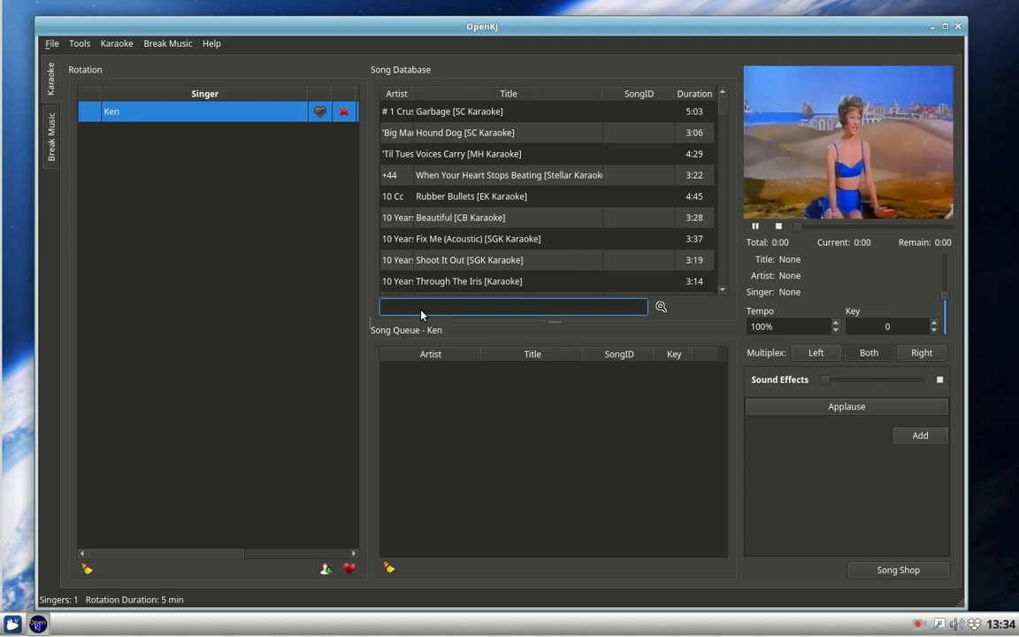
pyautogui.write('home lovin')
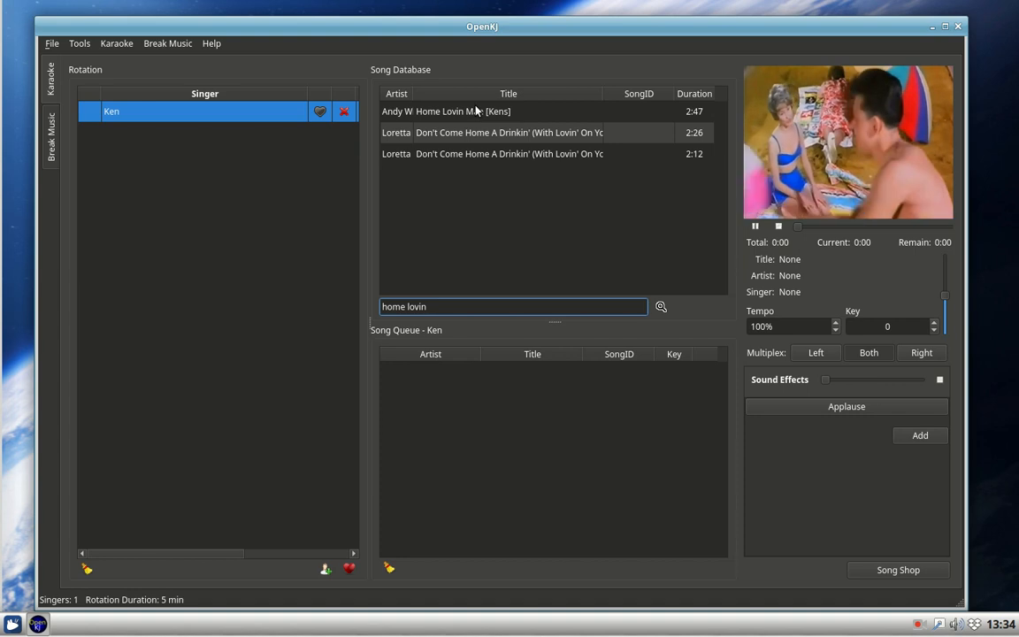
pyautogui.doubleClick(478, 110)
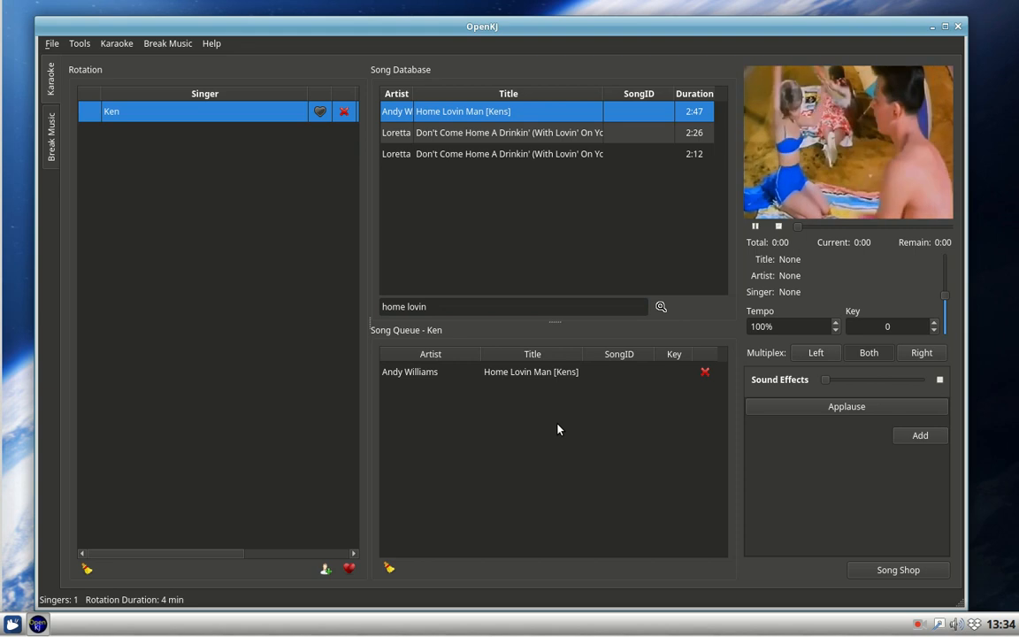
pyautogui.moveTo(566, 488)
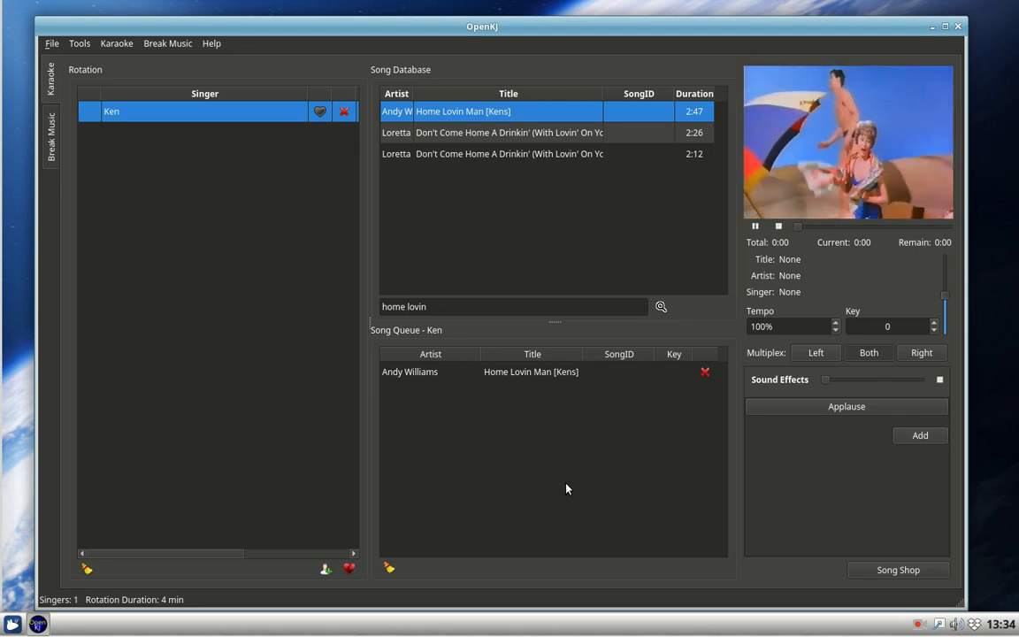
pyautogui.moveTo(566, 507)
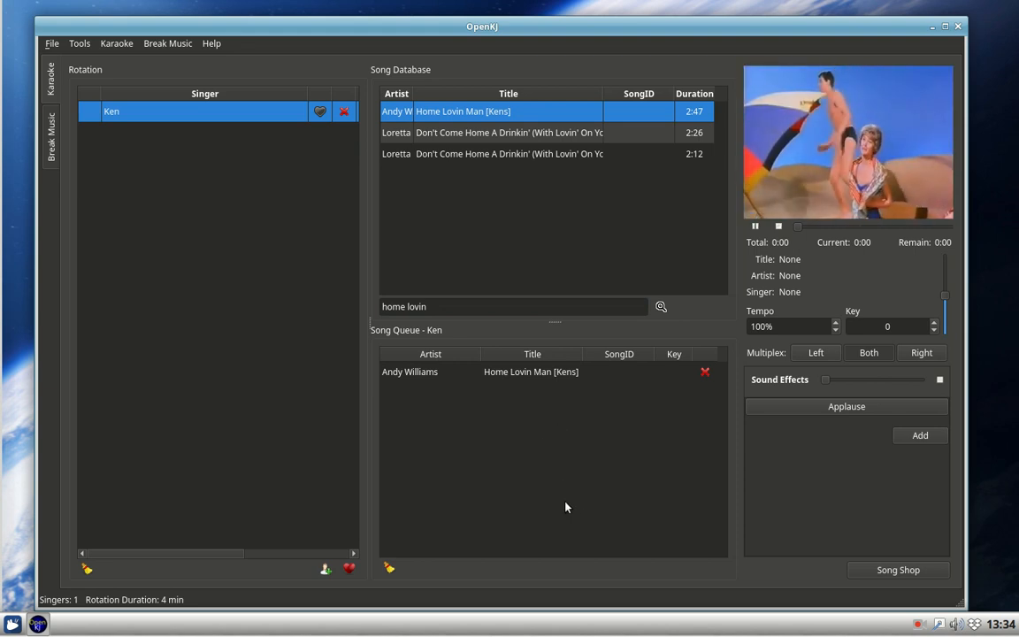
pyautogui.moveTo(545, 449)
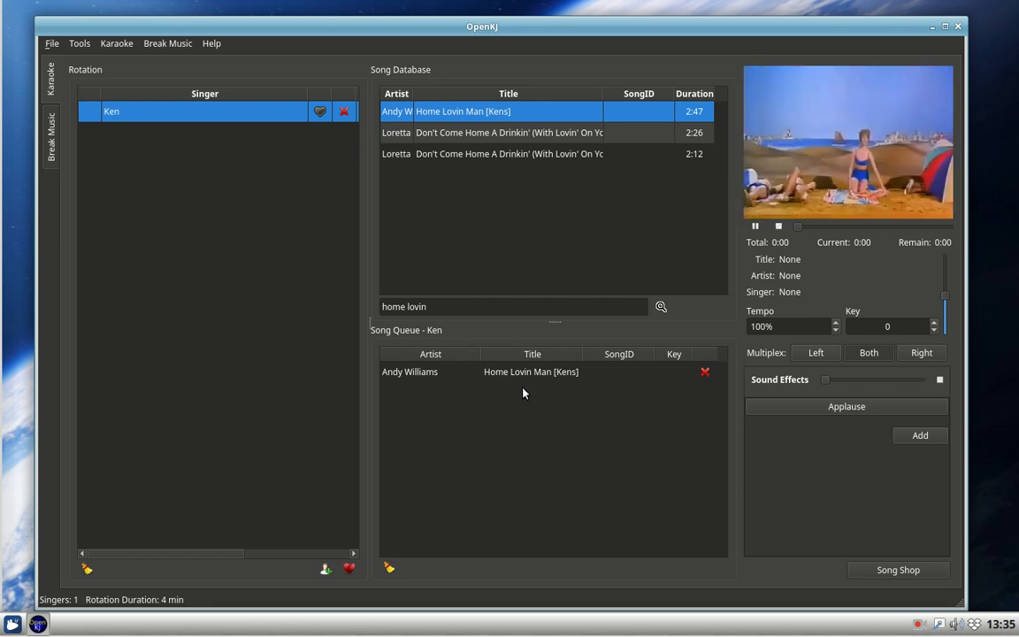
pyautogui.rightClick(531, 371)
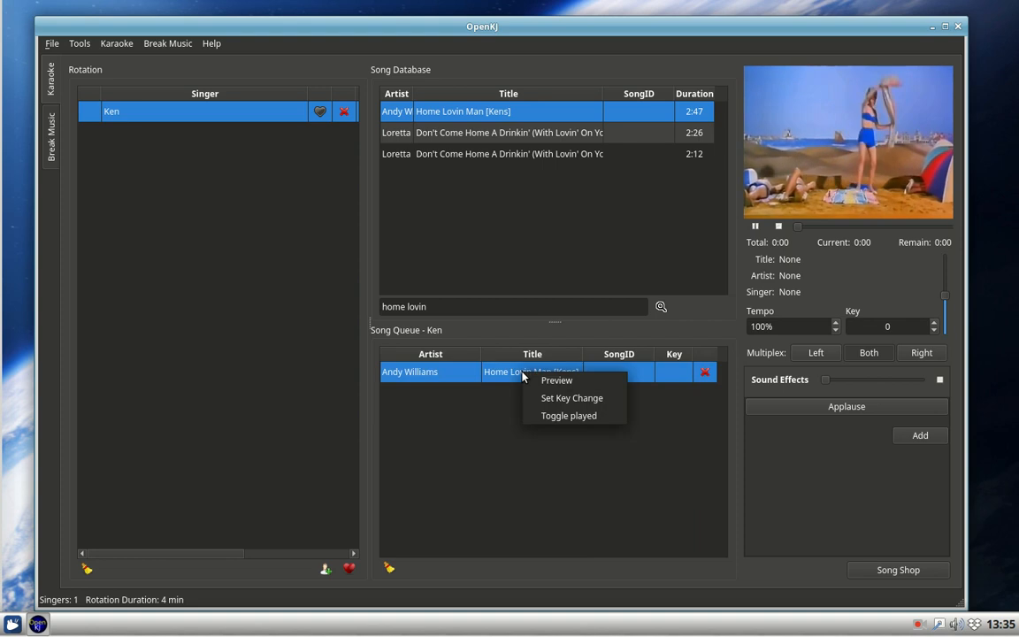
pyautogui.moveTo(572, 396)
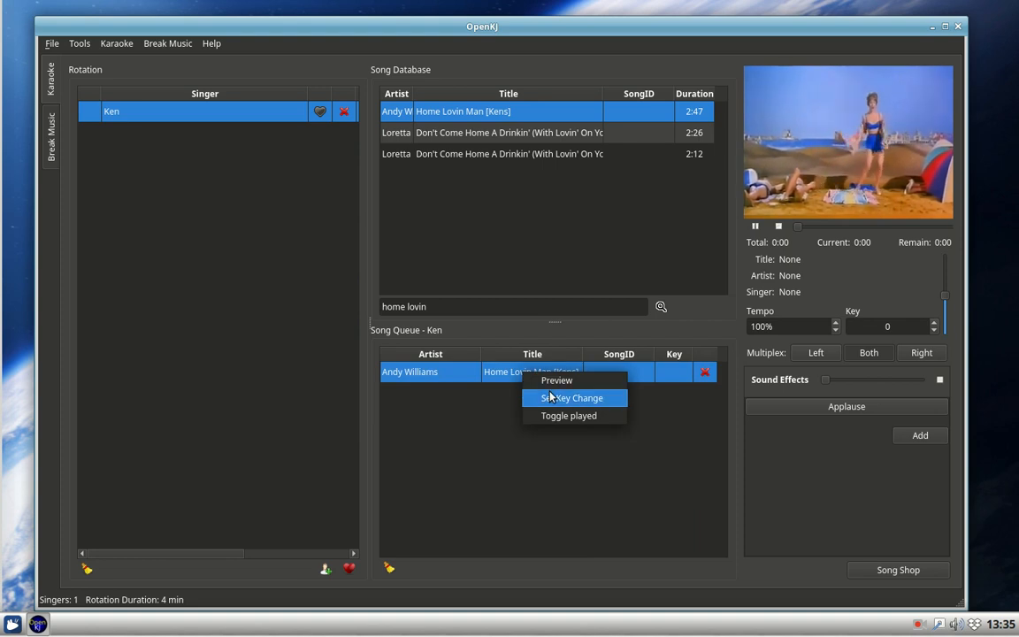
pyautogui.click(572, 396)
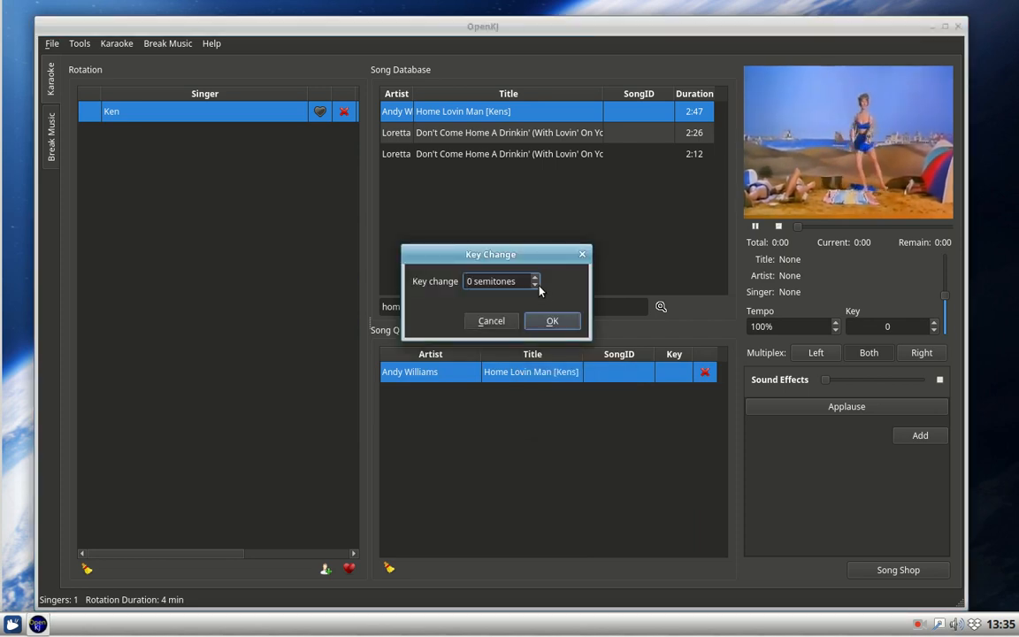
pyautogui.click(535, 278)
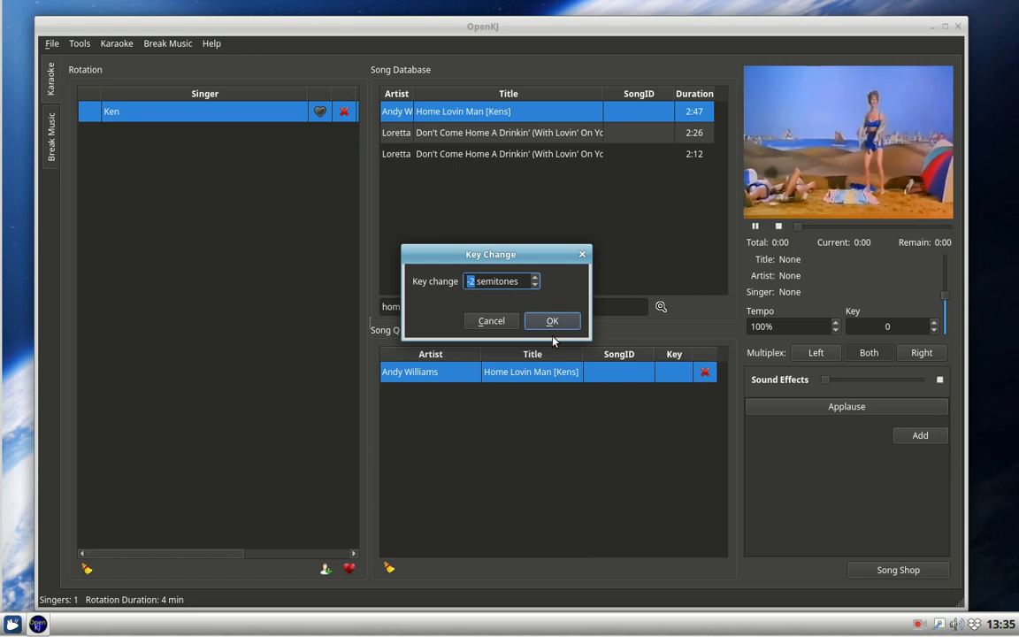
pyautogui.click(553, 320)
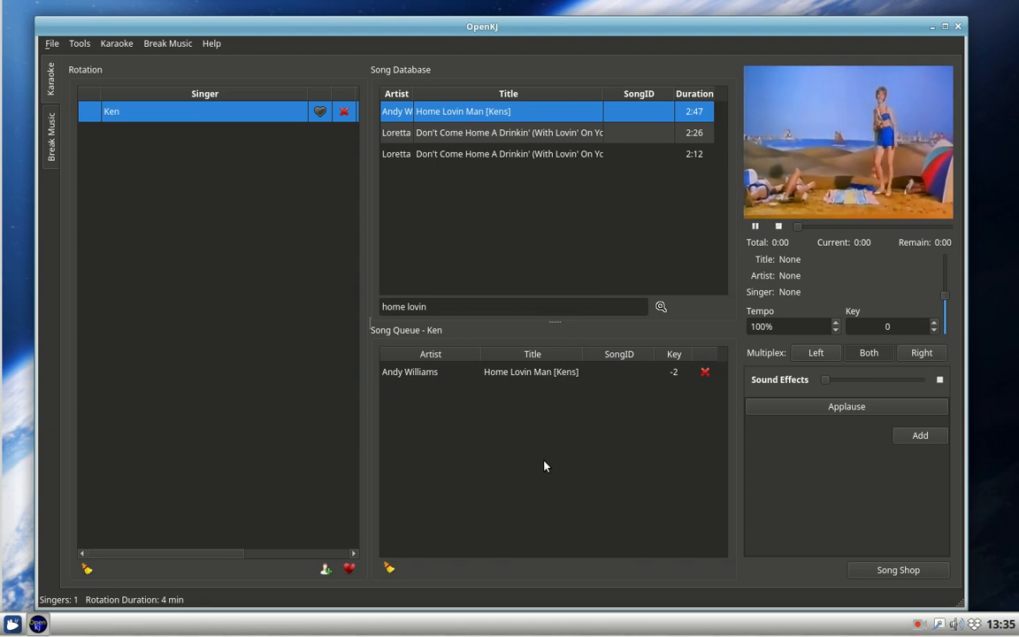
pyautogui.moveTo(549, 515)
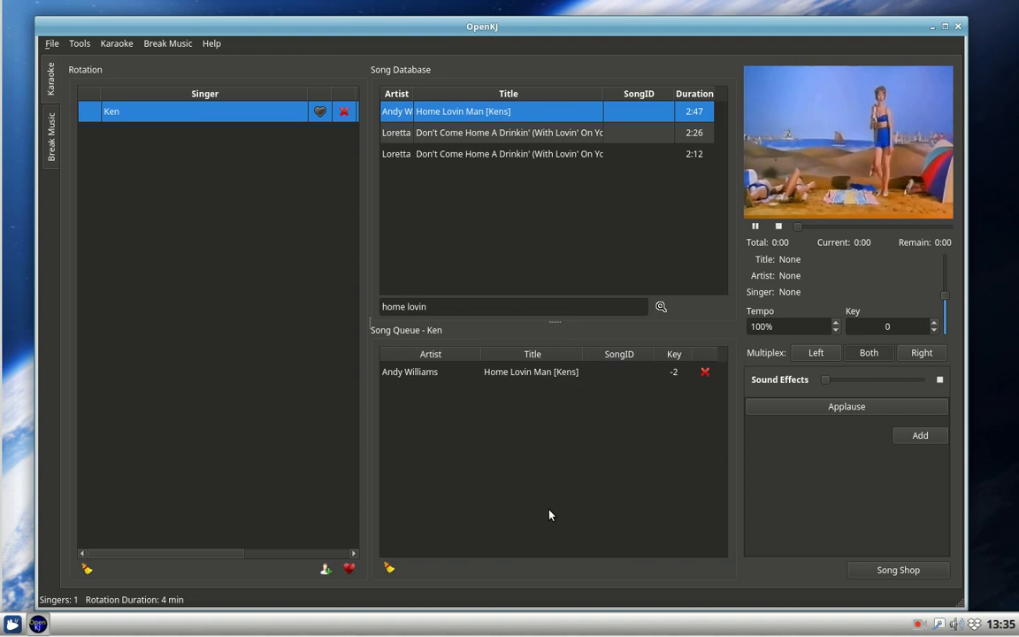
pyautogui.moveTo(499, 384)
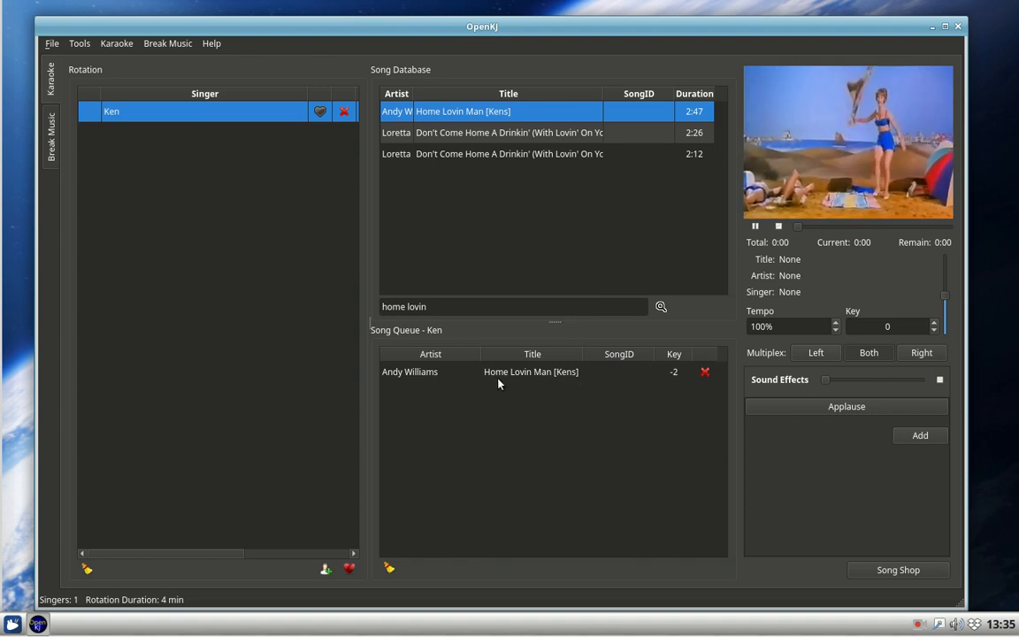
pyautogui.rightClick(531, 371)
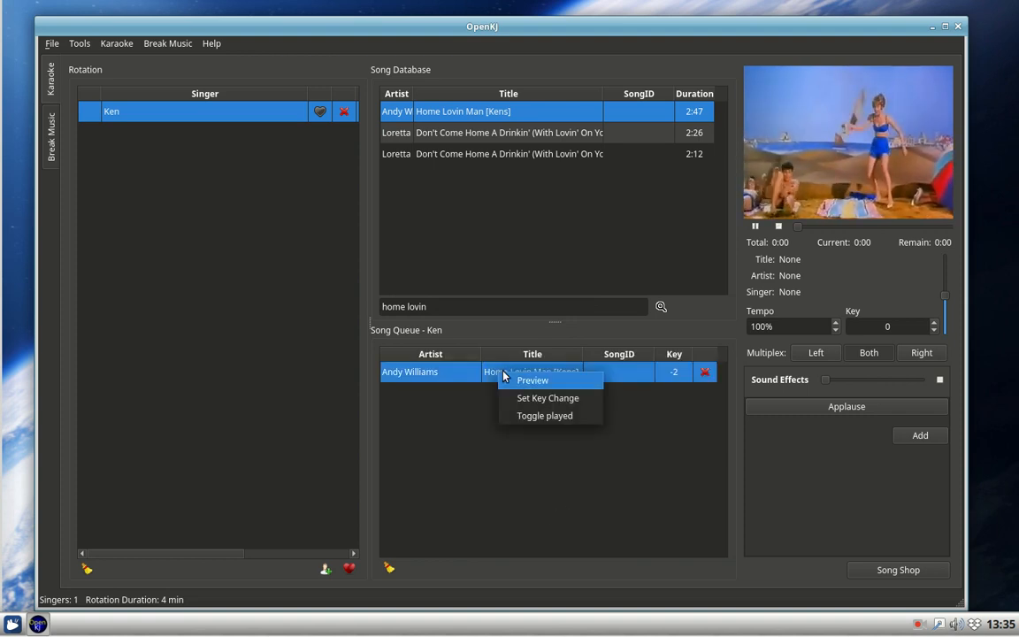
pyautogui.click(533, 379)
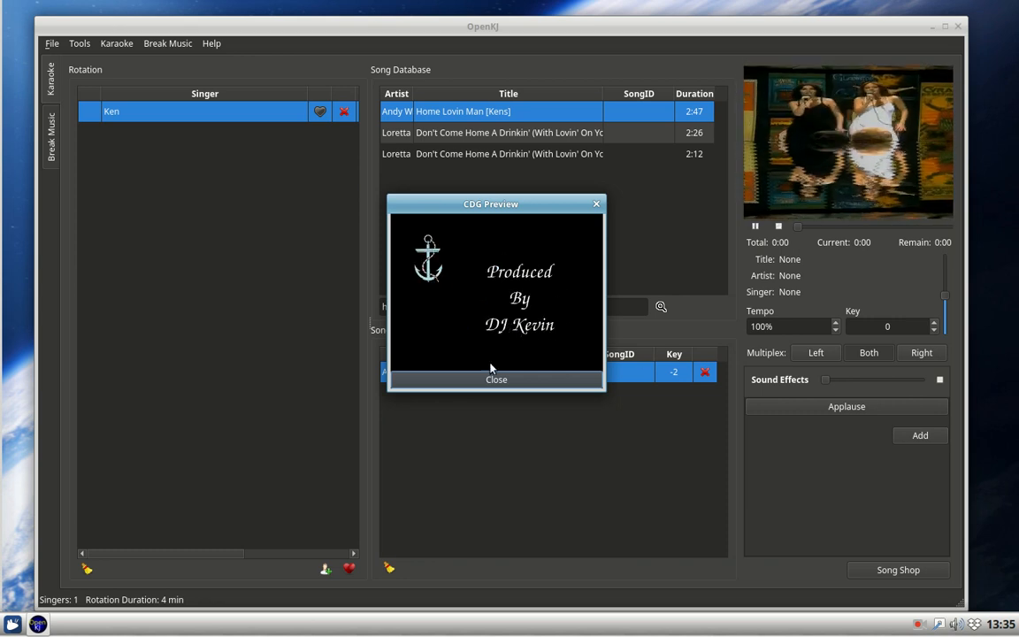
pyautogui.click(495, 379)
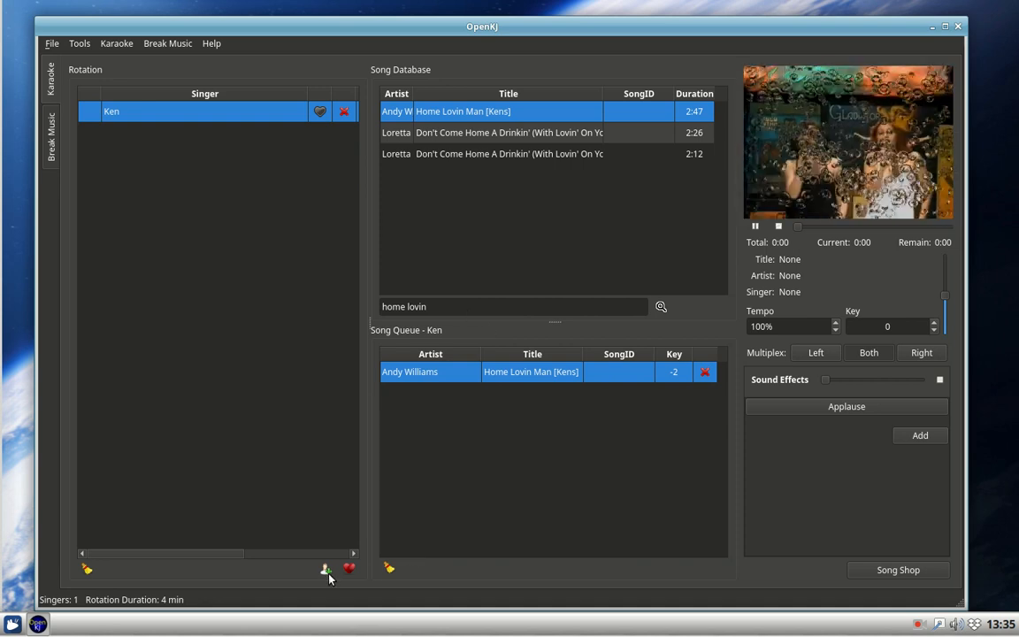
# Add a second singer named Bob to the rotation
pyautogui.click(326, 570)
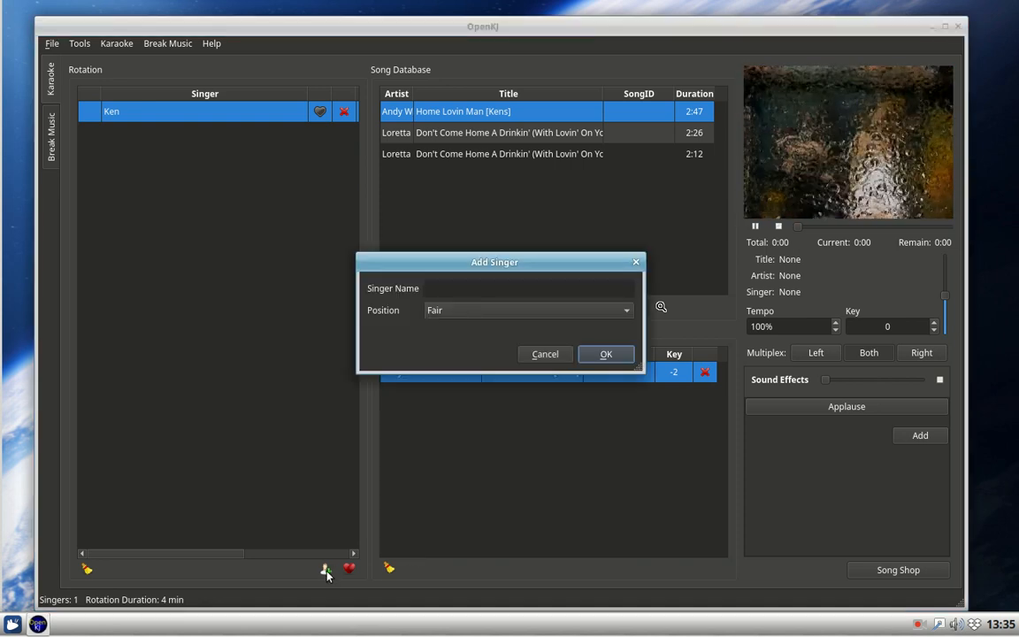
pyautogui.click(527, 287)
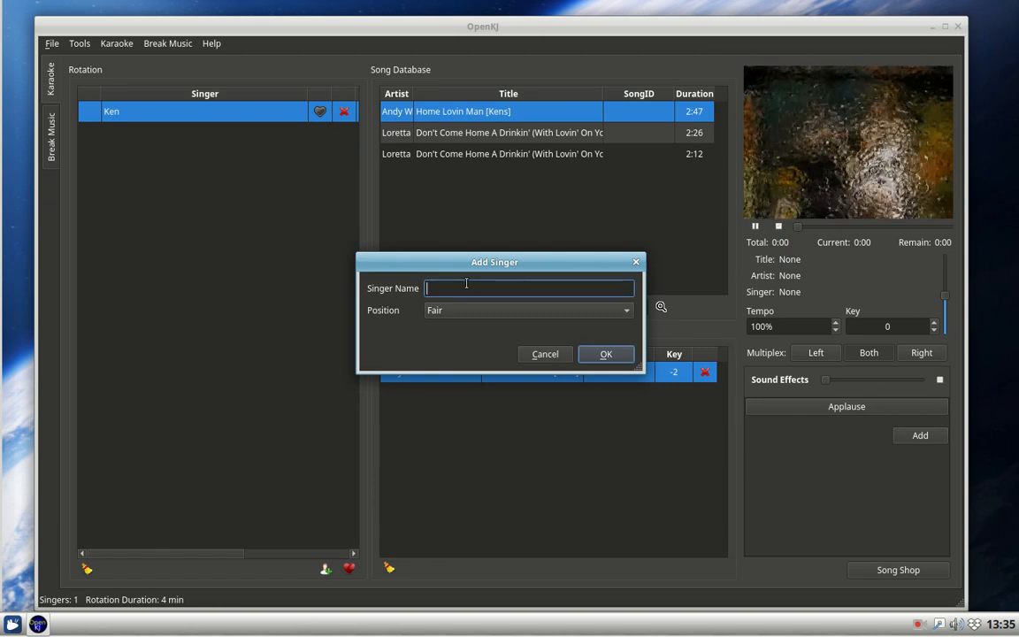
pyautogui.write('B')
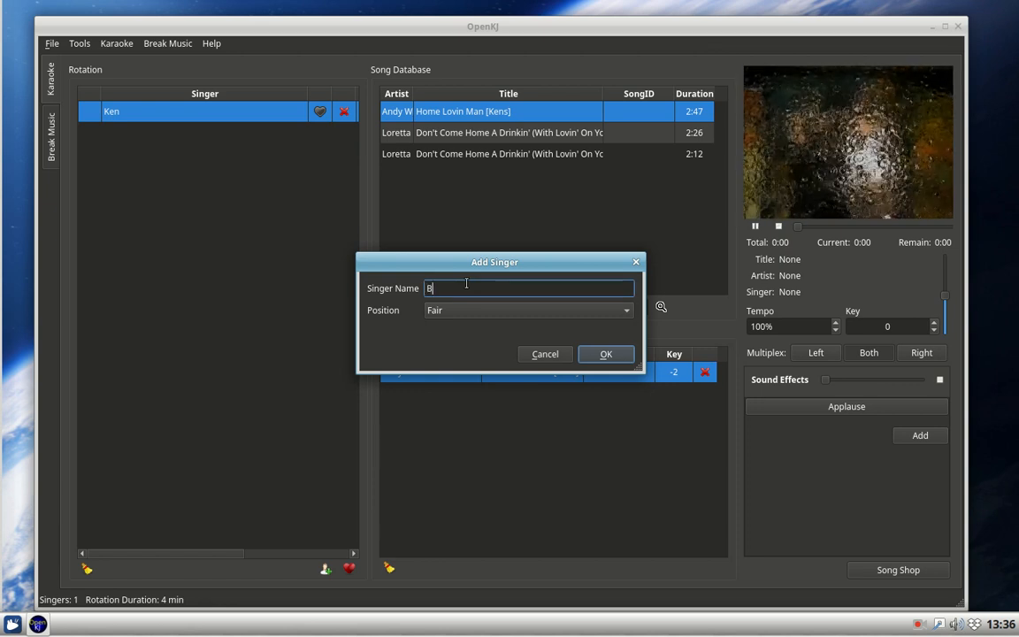
pyautogui.write('ob')
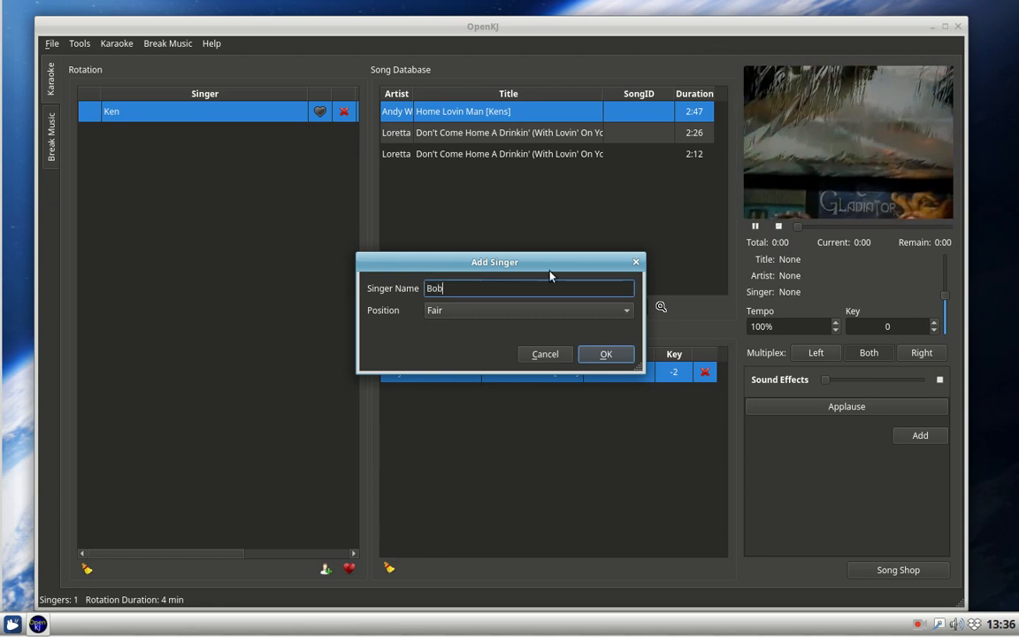
pyautogui.click(605, 354)
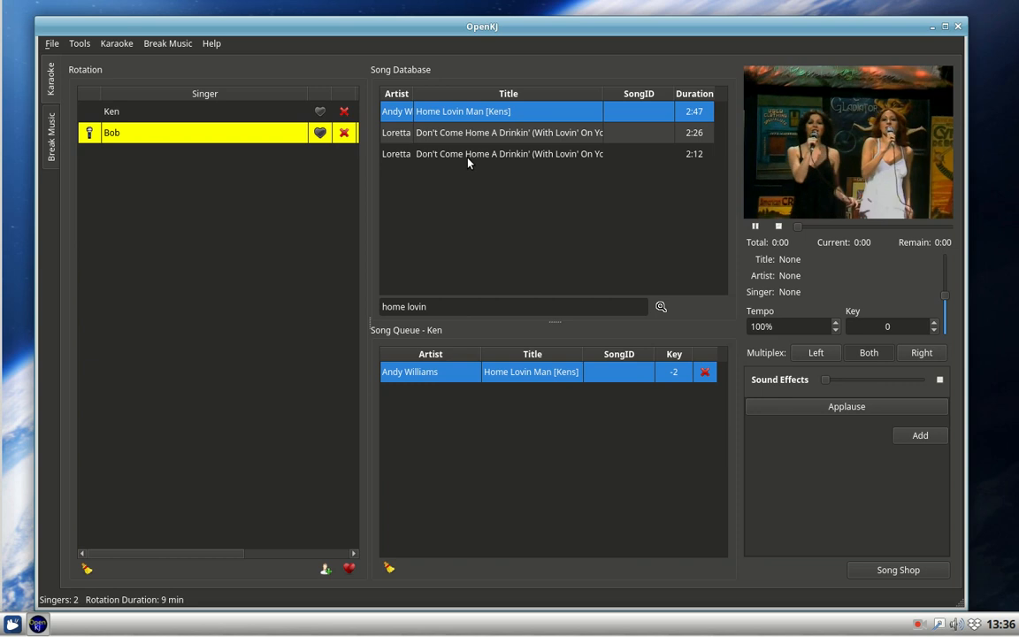
pyautogui.moveTo(180, 141)
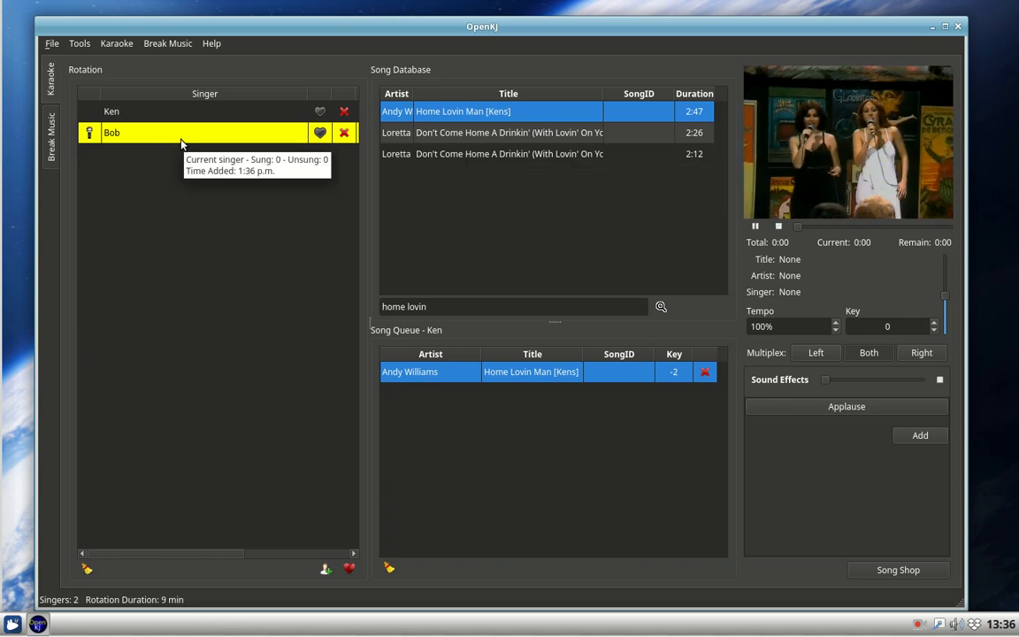
pyautogui.moveTo(510, 152)
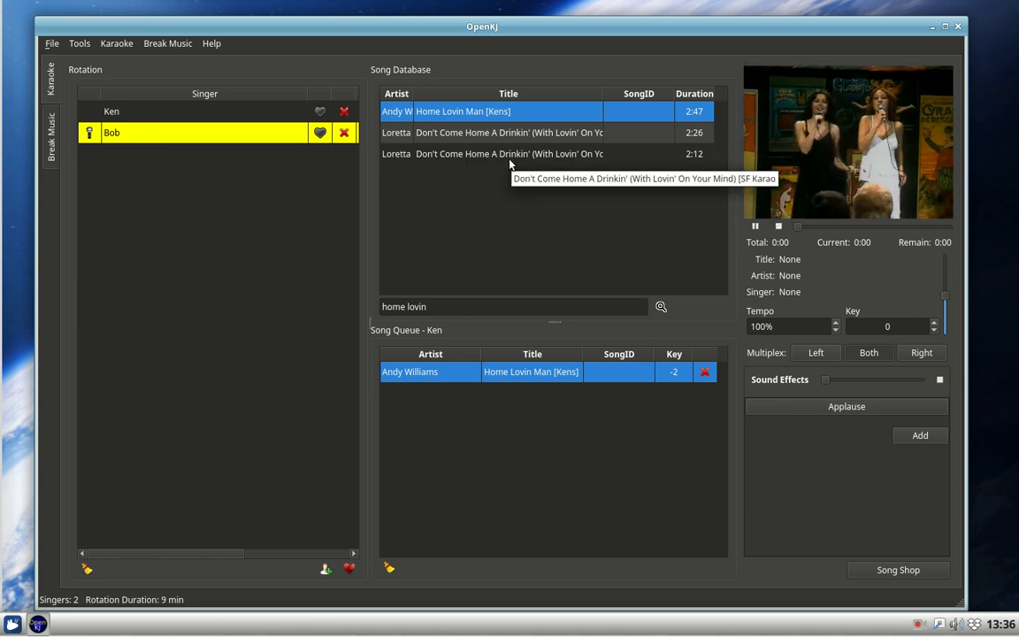
# Remove the accidentally queued 2:12 Loretta Lynn song from Ken's queue and show Bob's empty queue
pyautogui.doubleClick(510, 152)
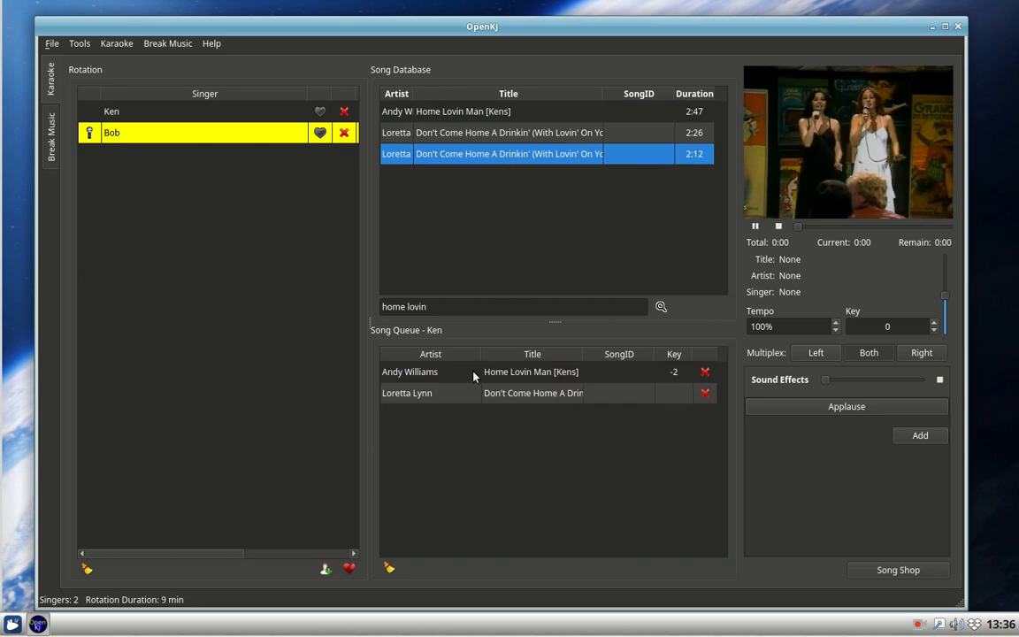
pyautogui.moveTo(476, 412)
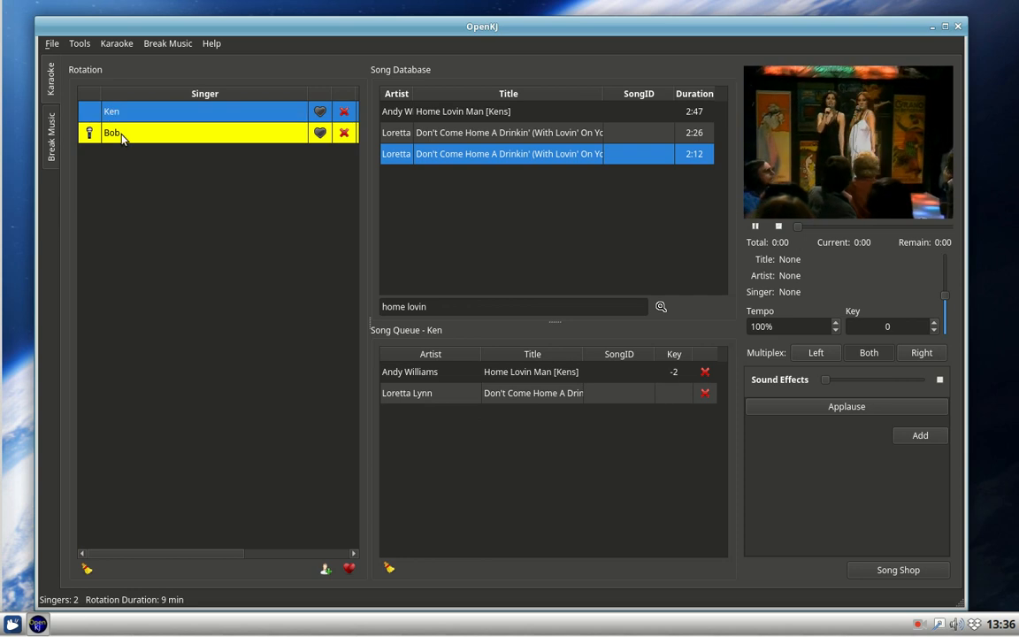
pyautogui.click(113, 131)
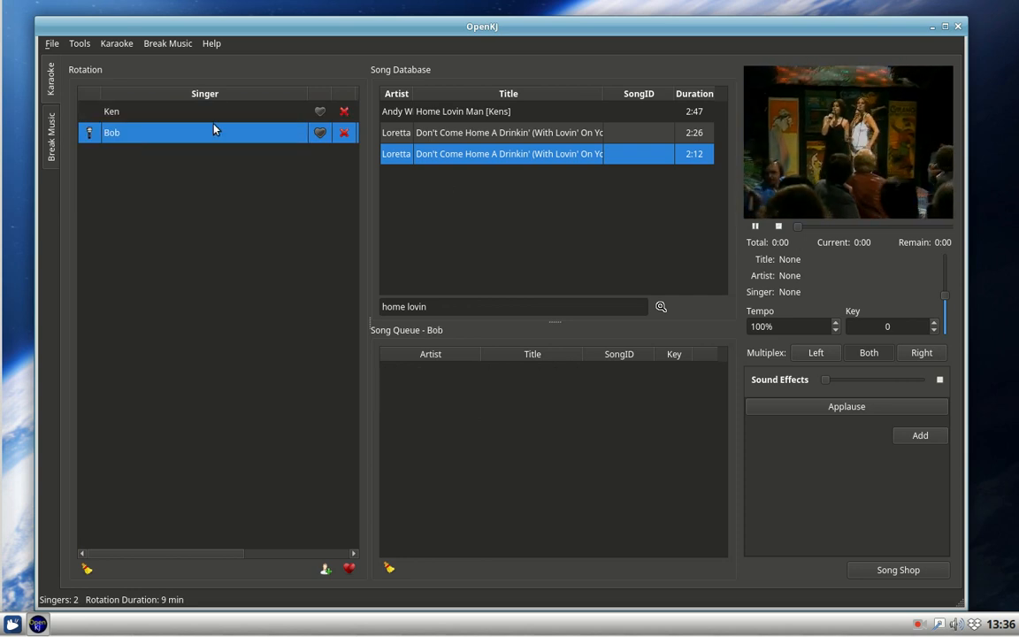
pyautogui.moveTo(127, 122)
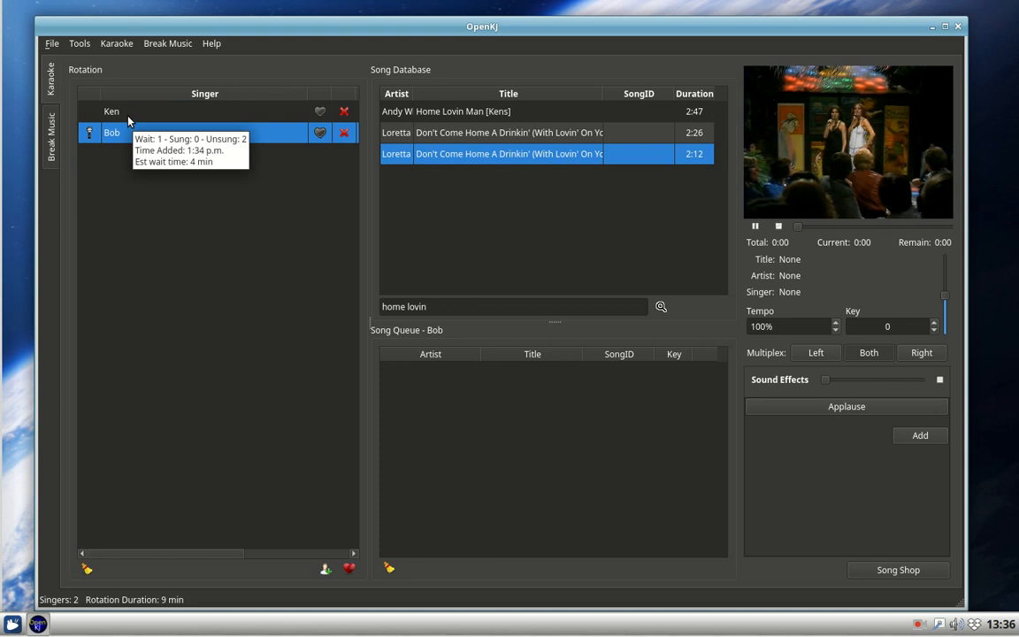
pyautogui.click(111, 109)
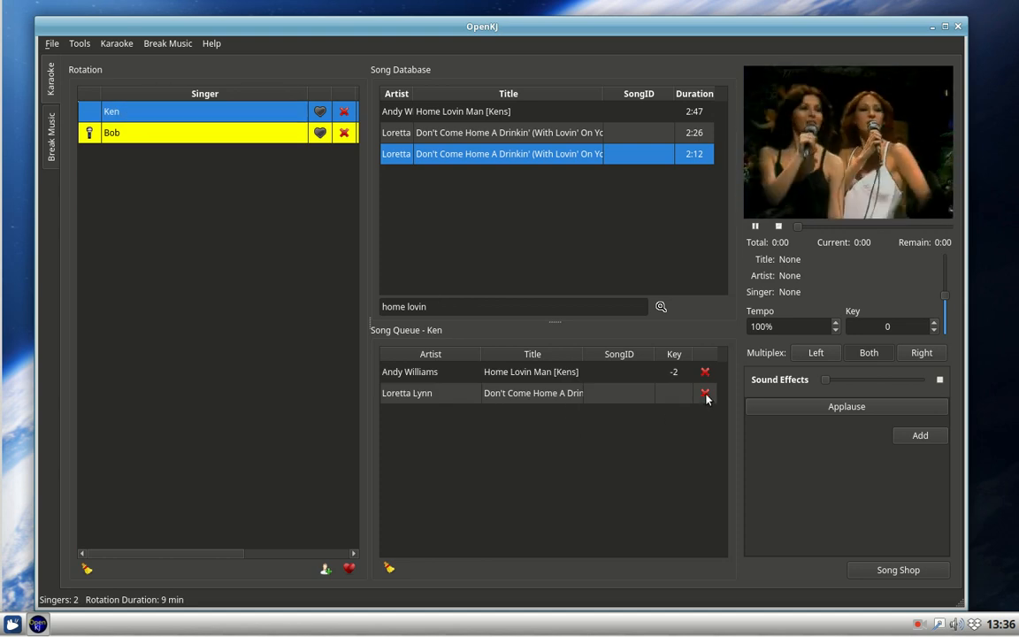
pyautogui.click(705, 393)
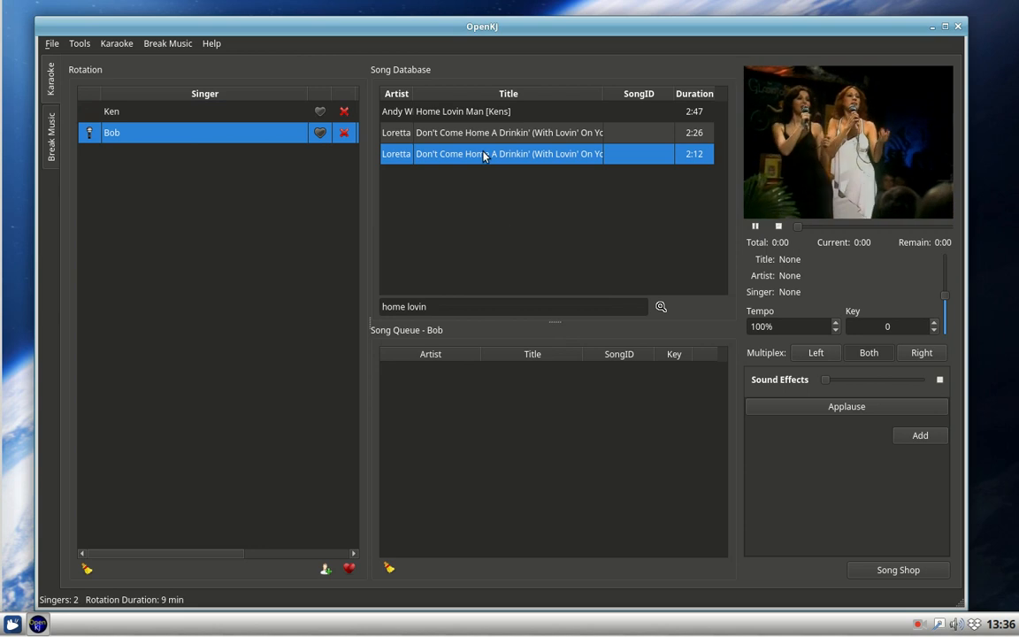
# Queue the 2:12 Loretta Lynn song for Bob
pyautogui.doubleClick(510, 153)
pyautogui.write('h')
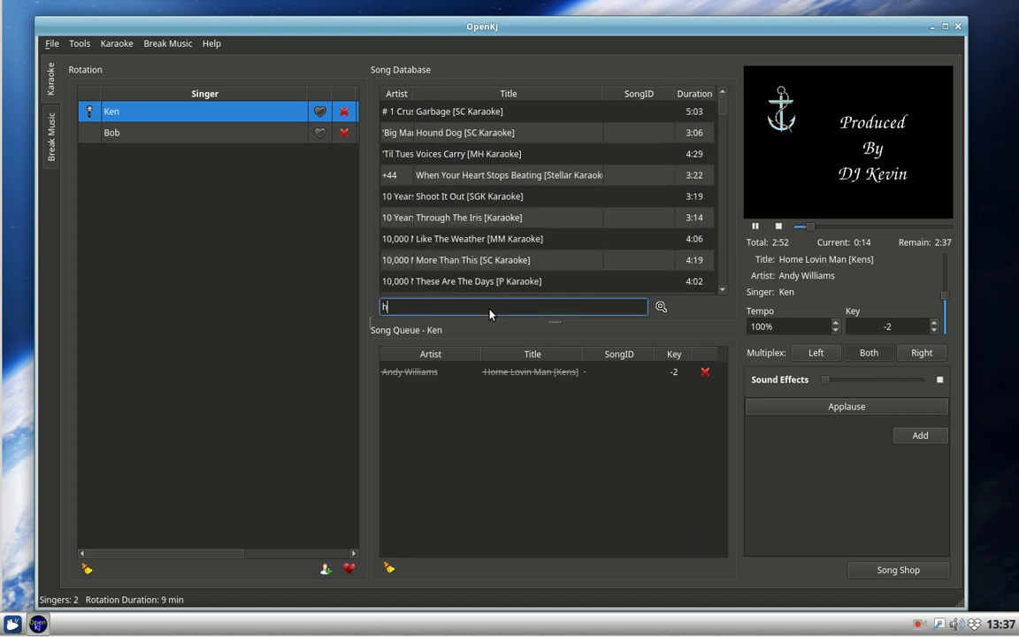
# Search 'jingle bells' and queue Benidorm's Jingle Bells [Kens] for Ken
pyautogui.write('jingle bells')
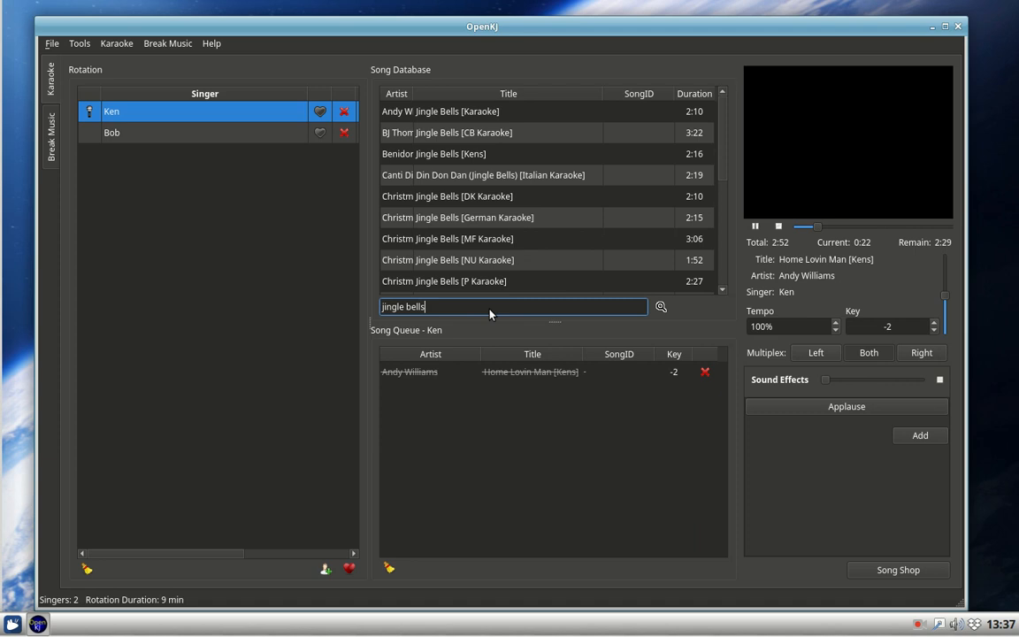
pyautogui.doubleClick(433, 152)
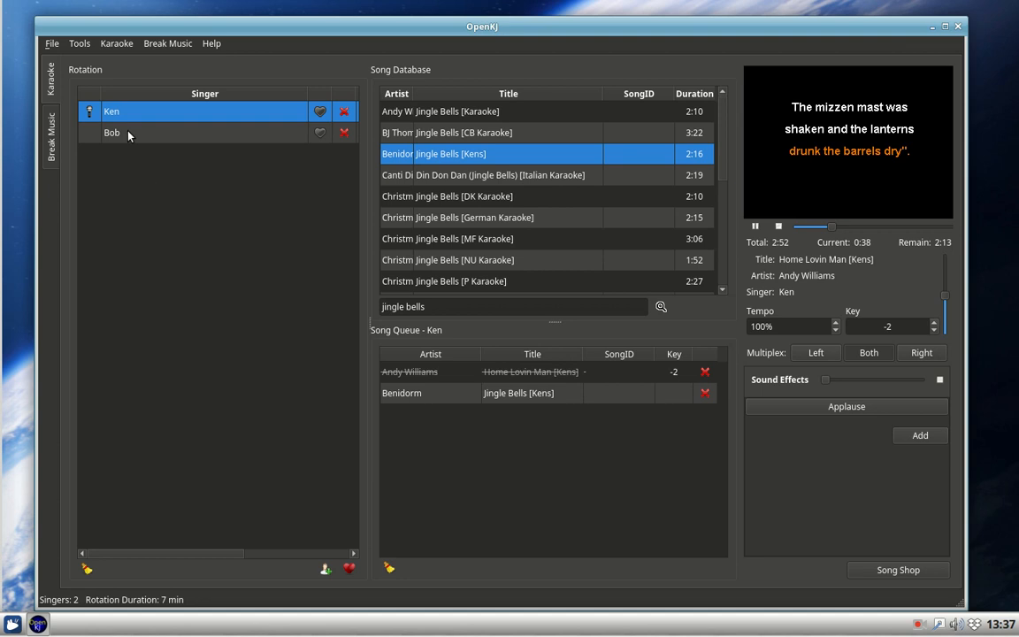
pyautogui.moveTo(151, 400)
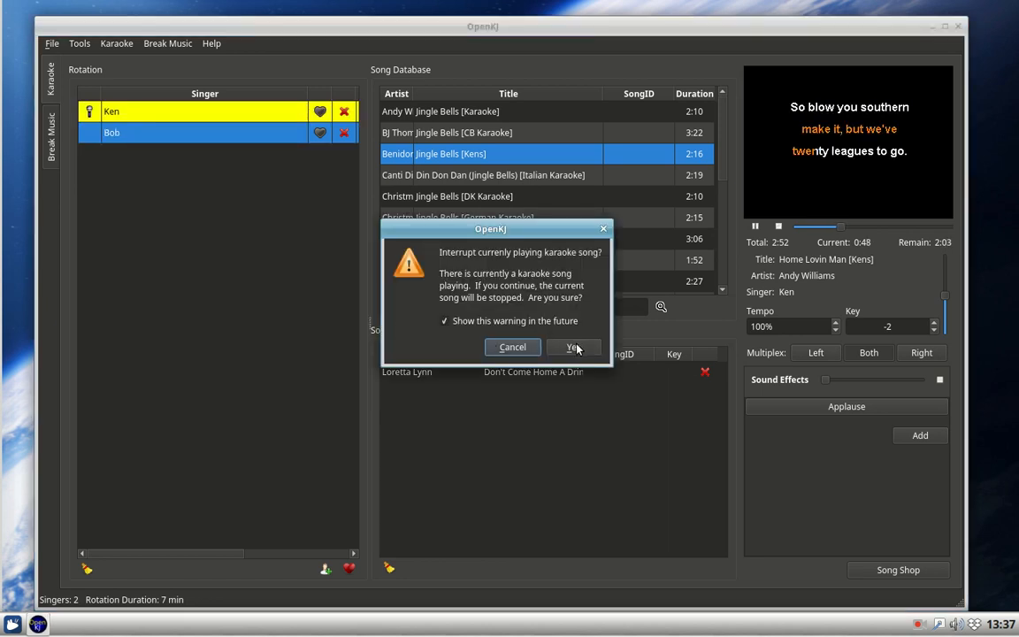
# Confirm interrupting Ken's song so Bob's Don't Come Home A Drinkin' starts playing
pyautogui.click(573, 347)
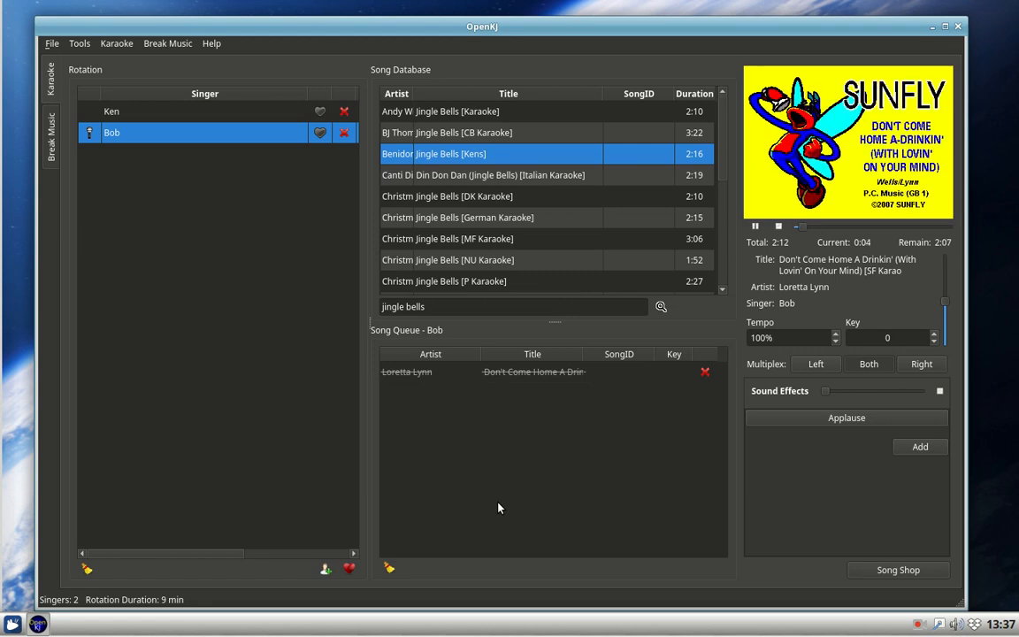
pyautogui.moveTo(644, 509)
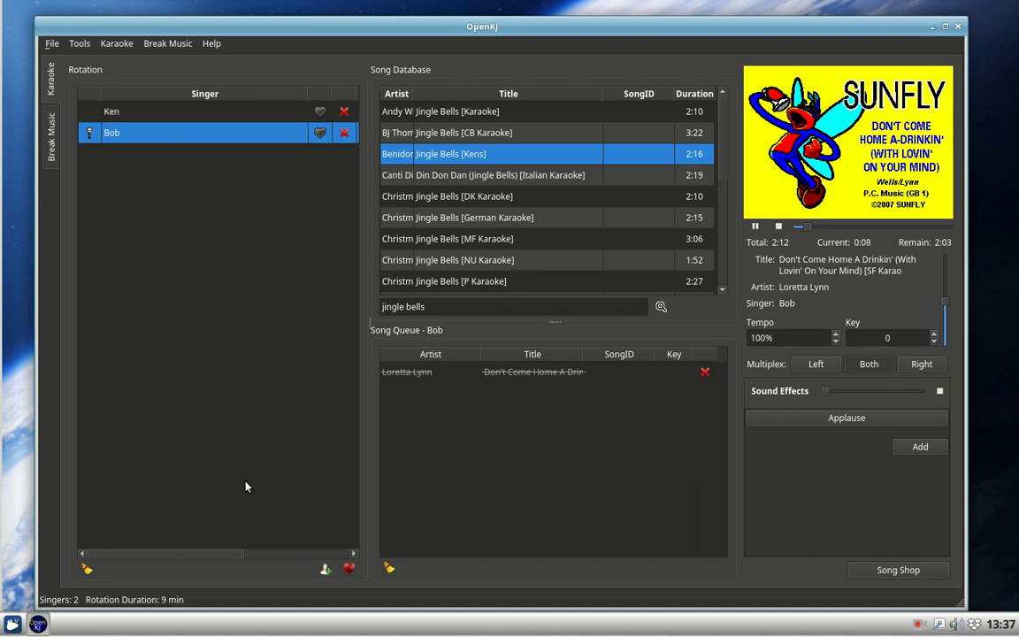
pyautogui.moveTo(247, 482)
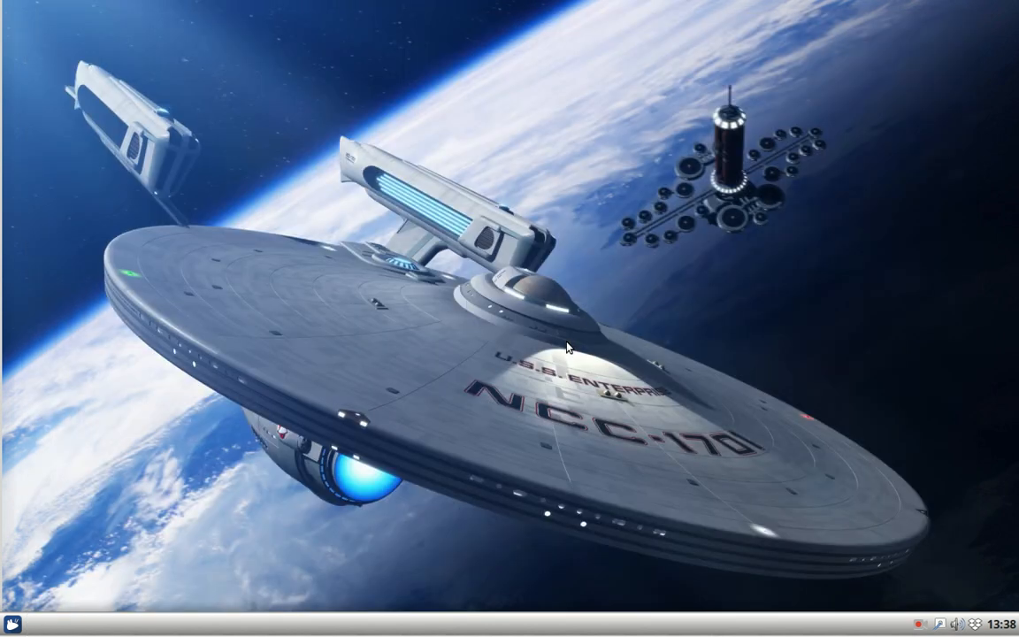
pyautogui.moveTo(916, 623)
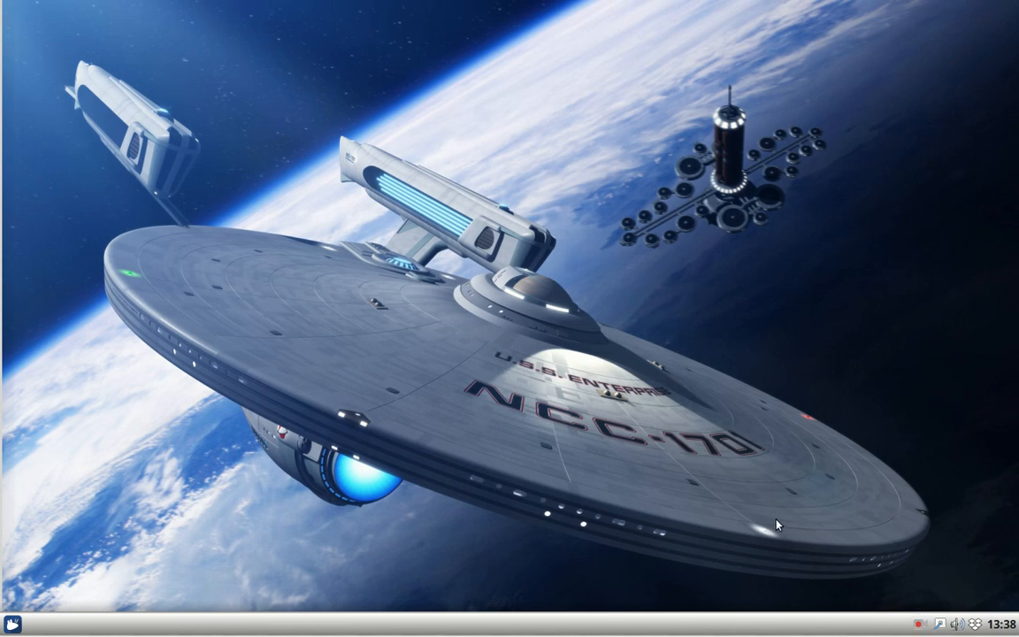
# Close the OpenKJ window, returning to the bare desktop
pyautogui.click(923, 623)
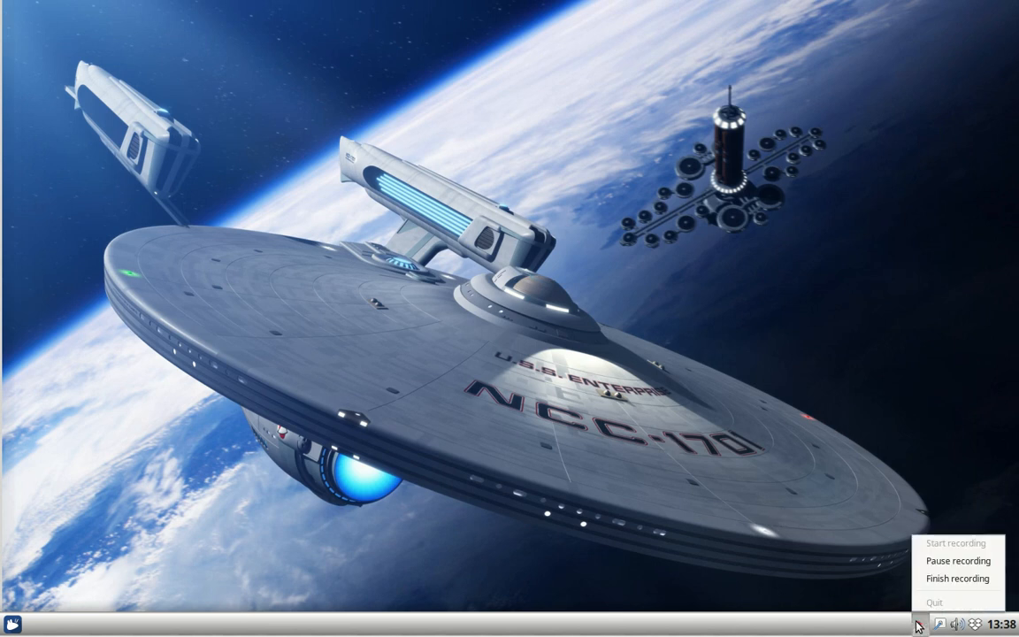